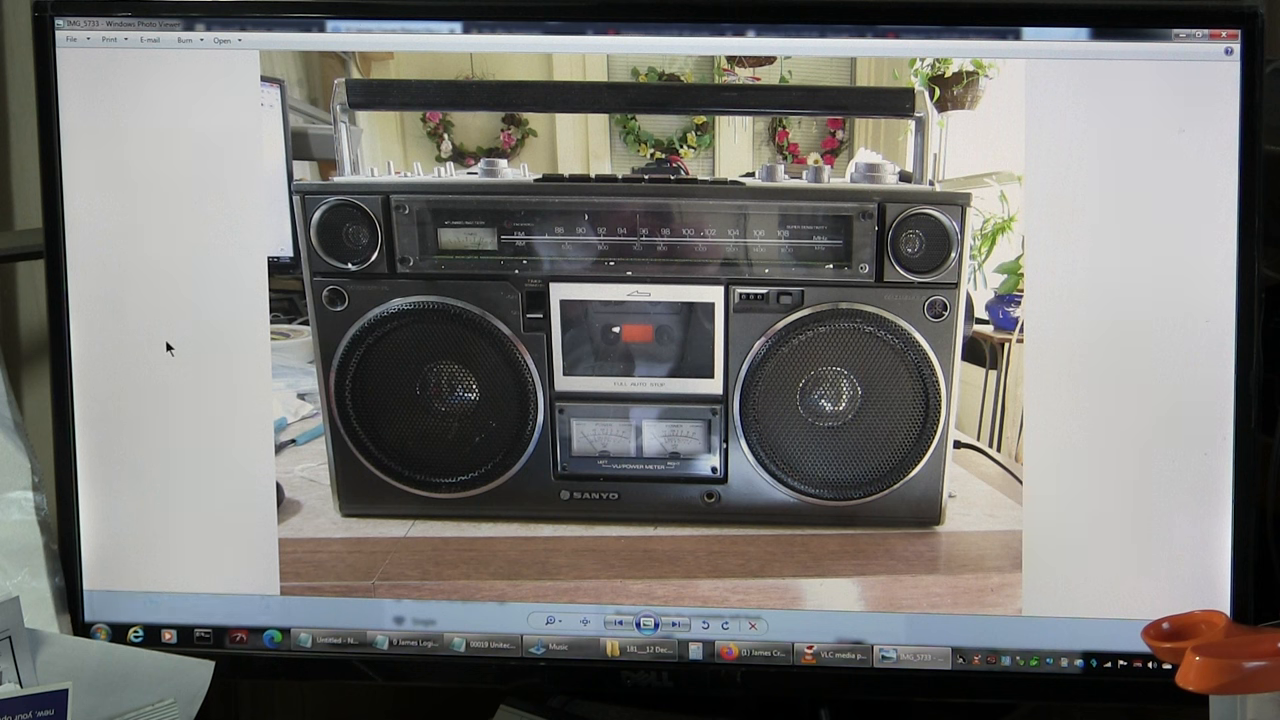
{"action": "mouse_move", "coordinate": [128, 392]}
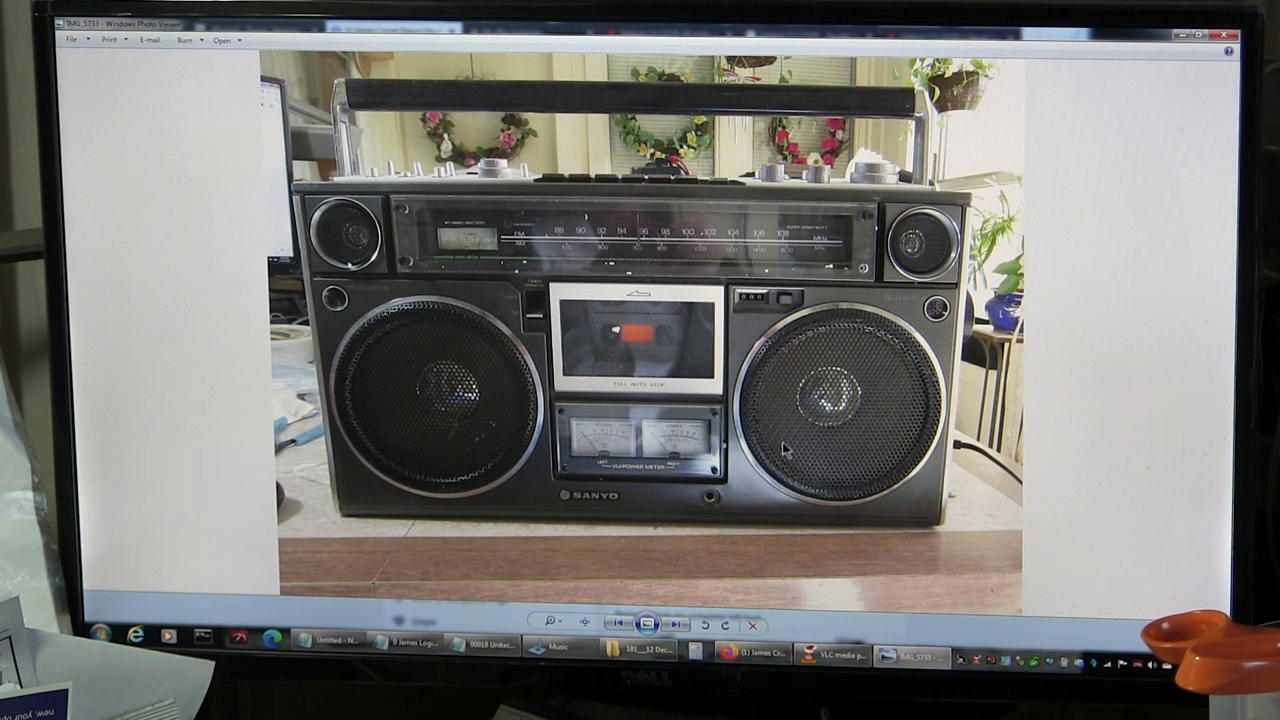
{"action": "mouse_move", "coordinate": [732, 400]}
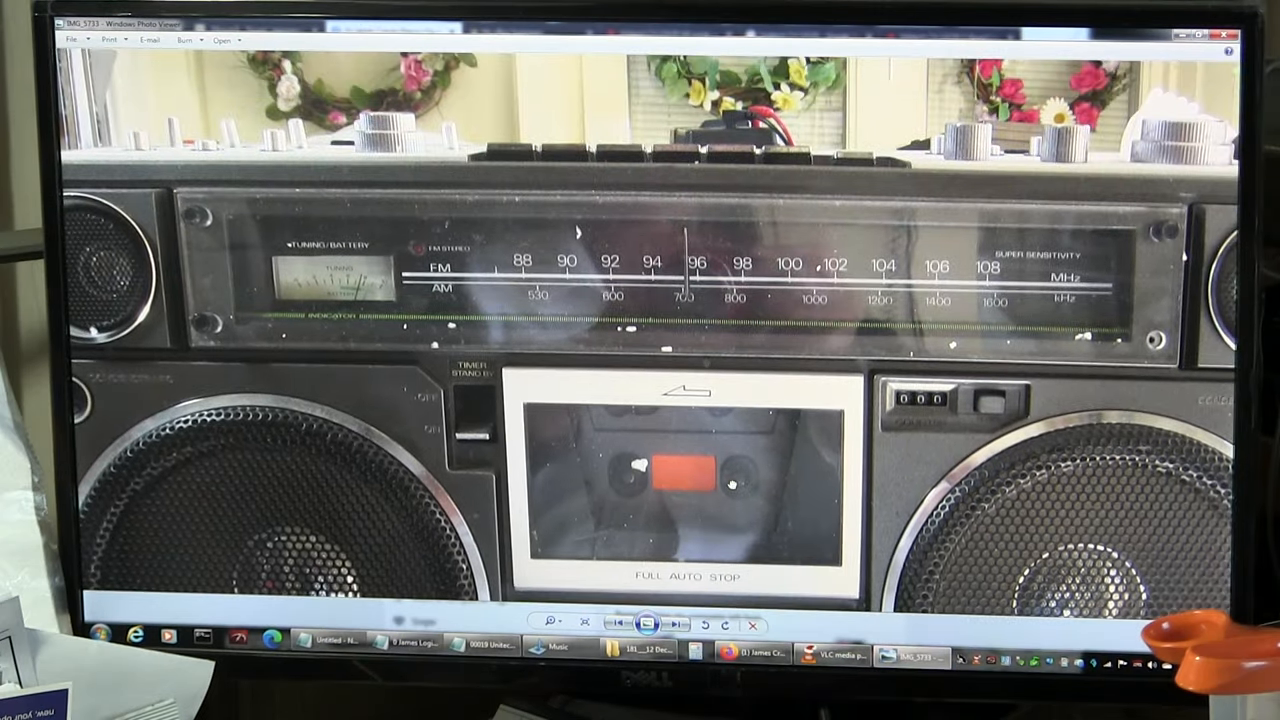
- Page from IMG_5733 past the top controls, angled side and input jacks to IMG_5737's back
{"action": "left_click", "coordinate": [675, 624]}
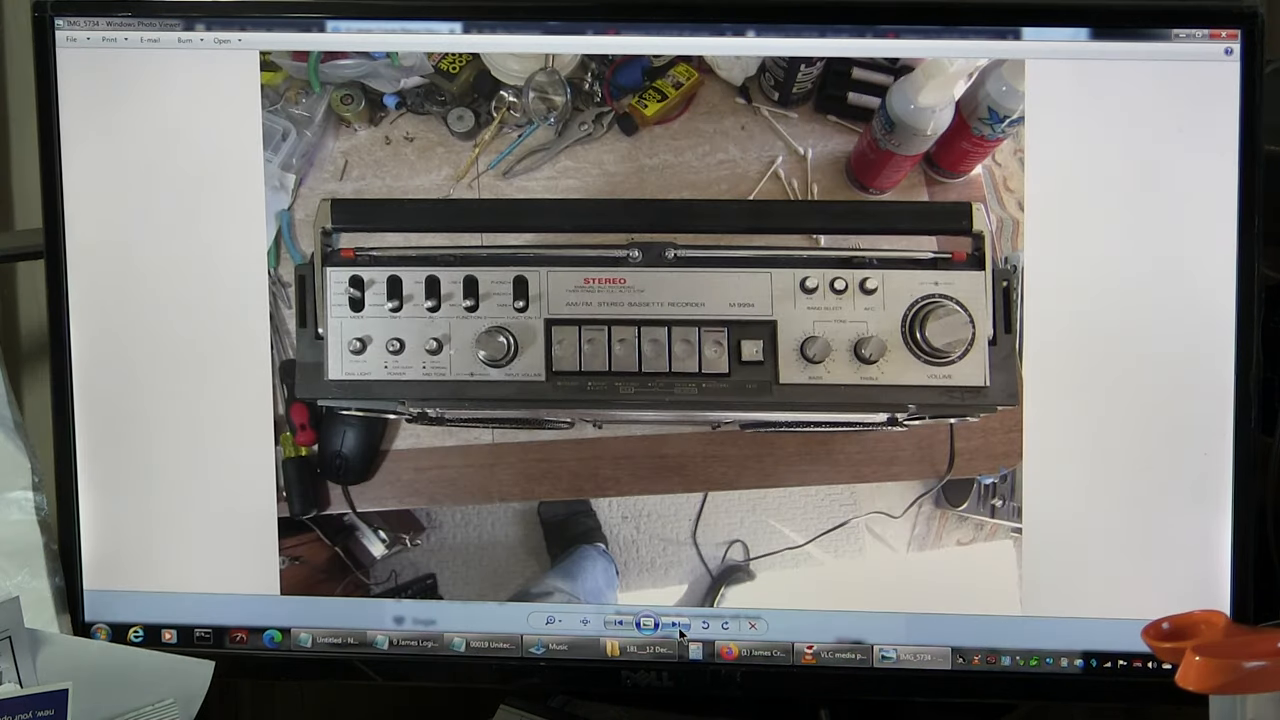
{"action": "left_click", "coordinate": [587, 623]}
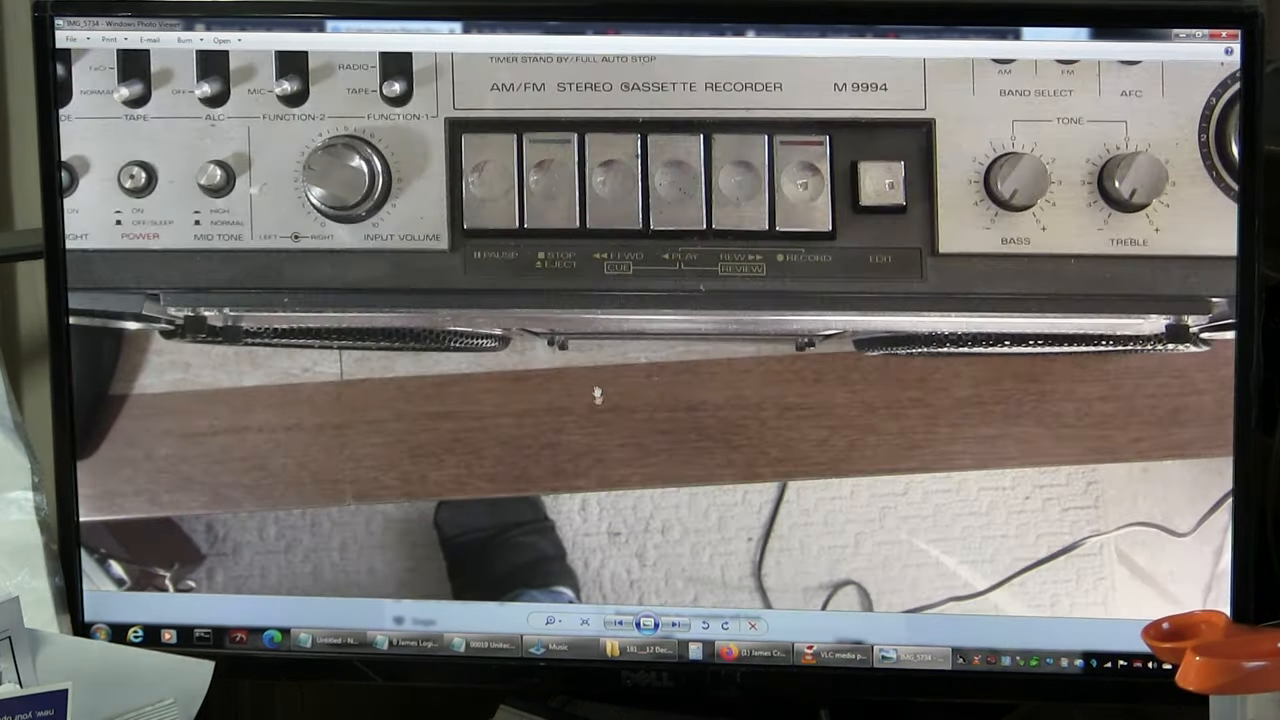
{"action": "left_click", "coordinate": [552, 624]}
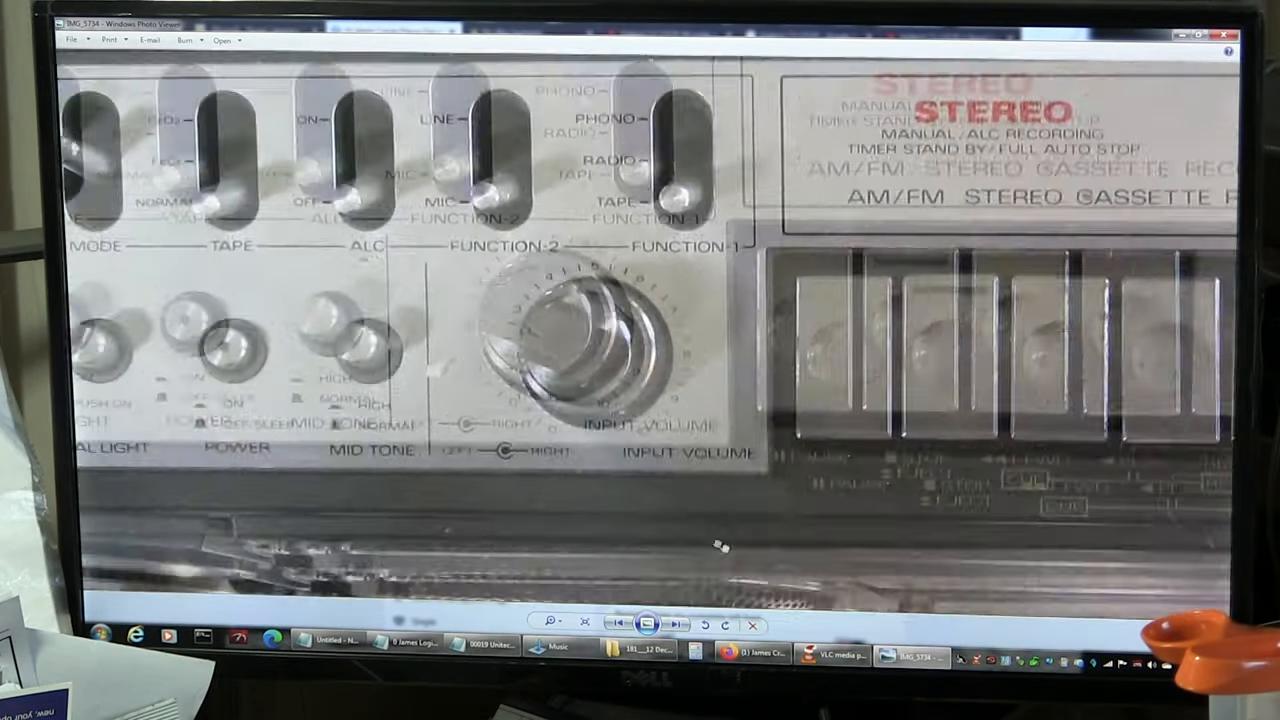
{"action": "left_click", "coordinate": [672, 624]}
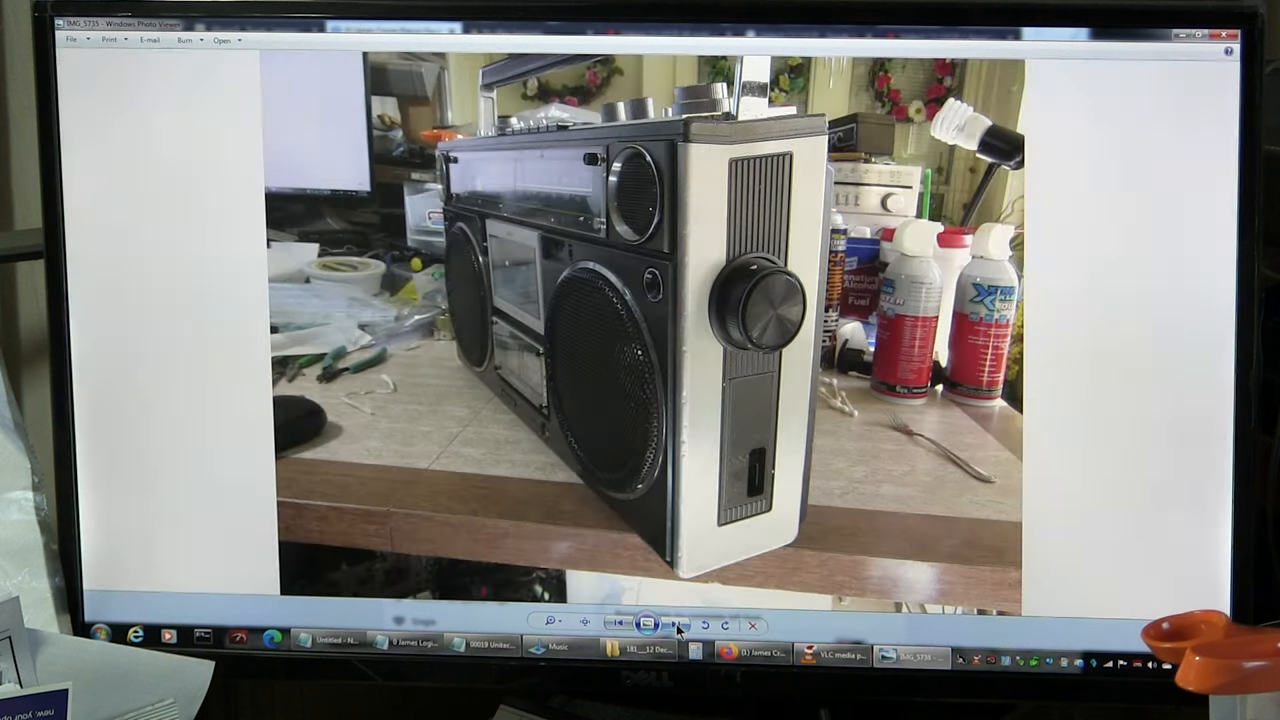
{"action": "left_click", "coordinate": [585, 624]}
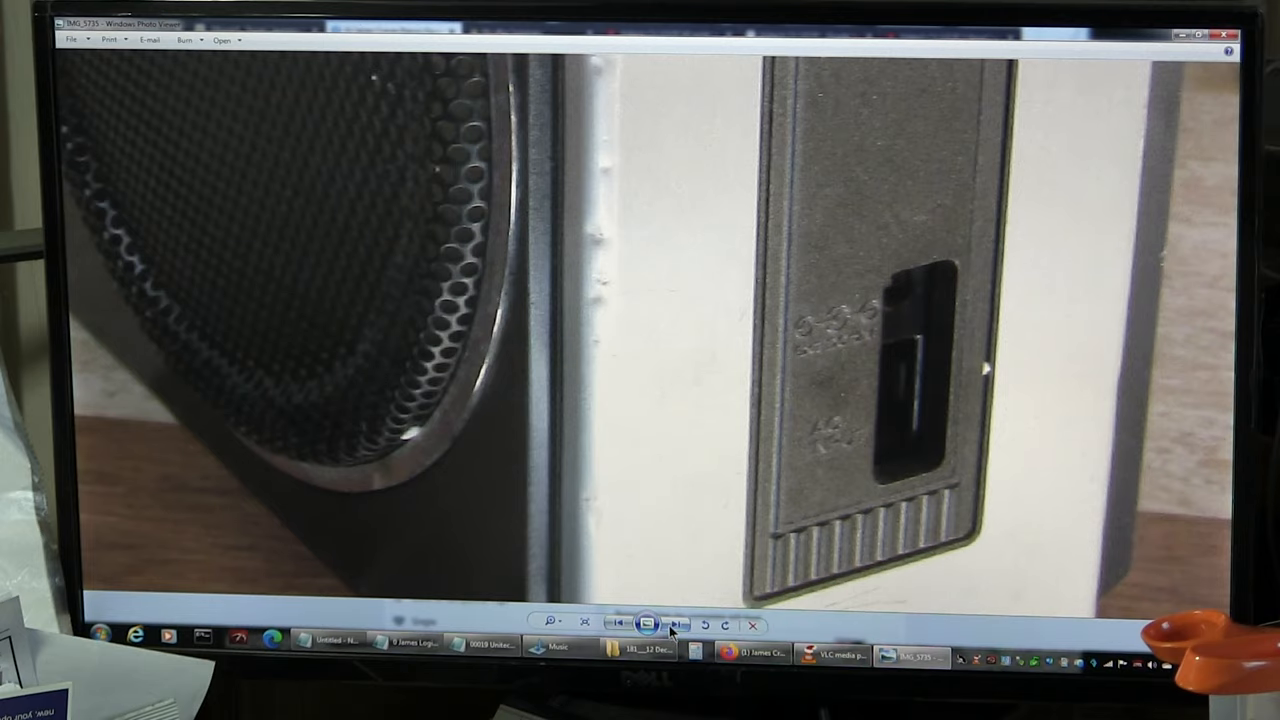
{"action": "left_click", "coordinate": [675, 624]}
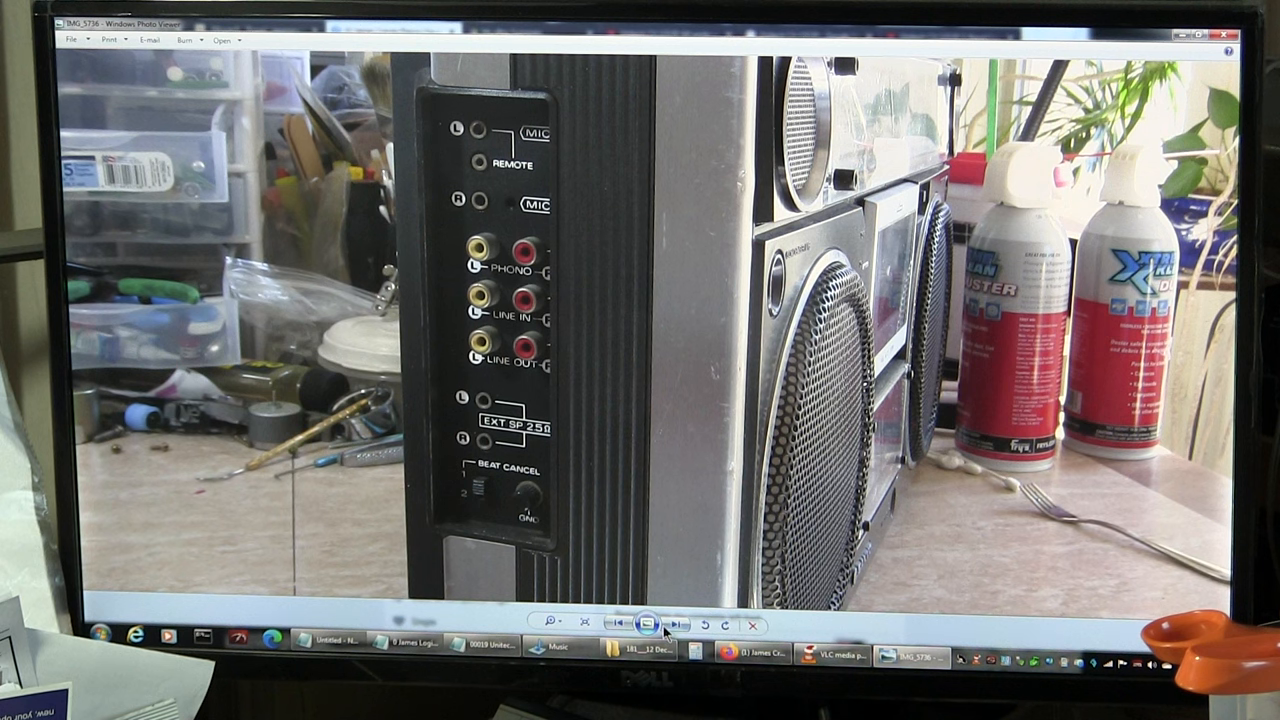
{"action": "mouse_move", "coordinate": [670, 624]}
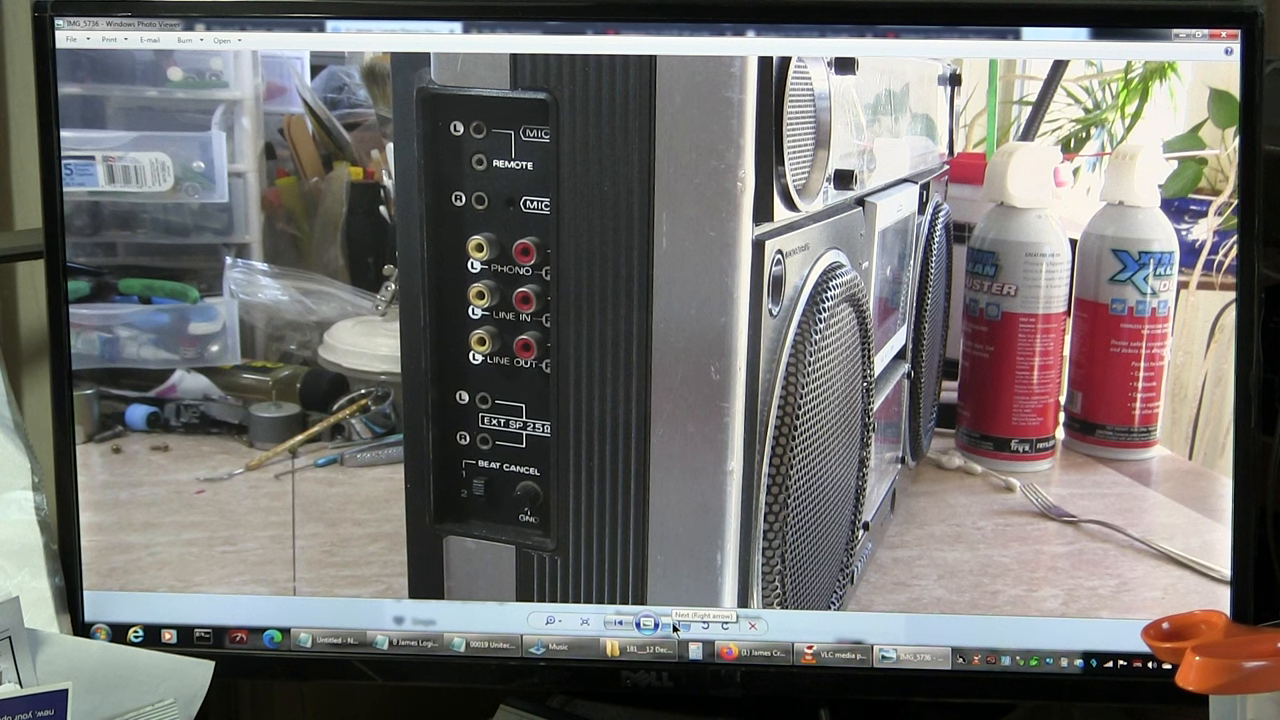
{"action": "left_click", "coordinate": [674, 623]}
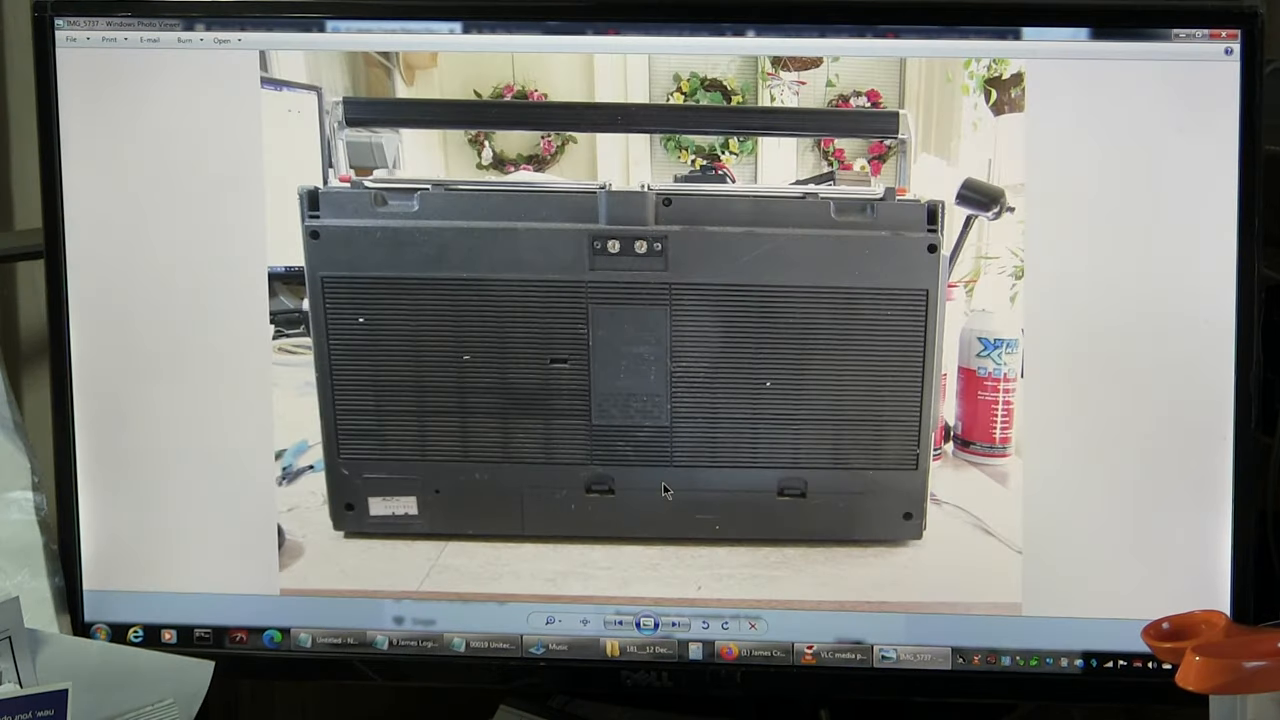
- Advance past the battery compartment, model label and large-knob side view to IMG_5743
{"action": "left_click", "coordinate": [585, 624]}
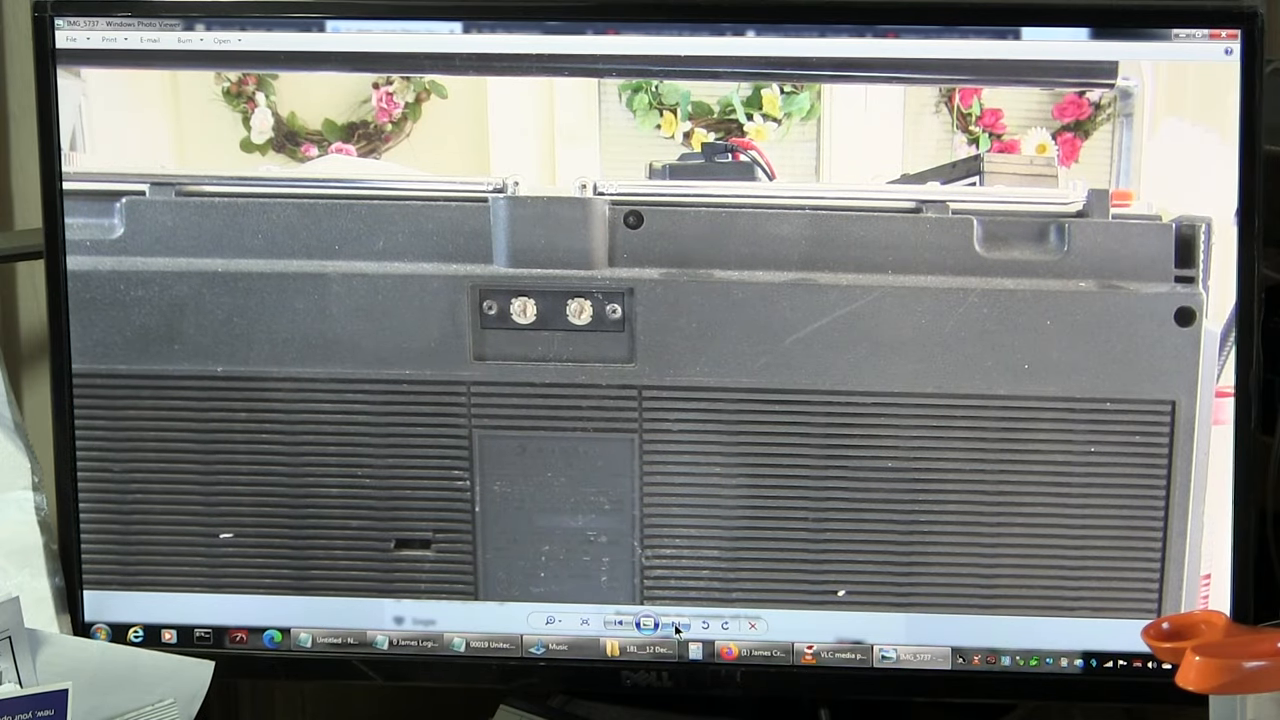
{"action": "left_click", "coordinate": [676, 624]}
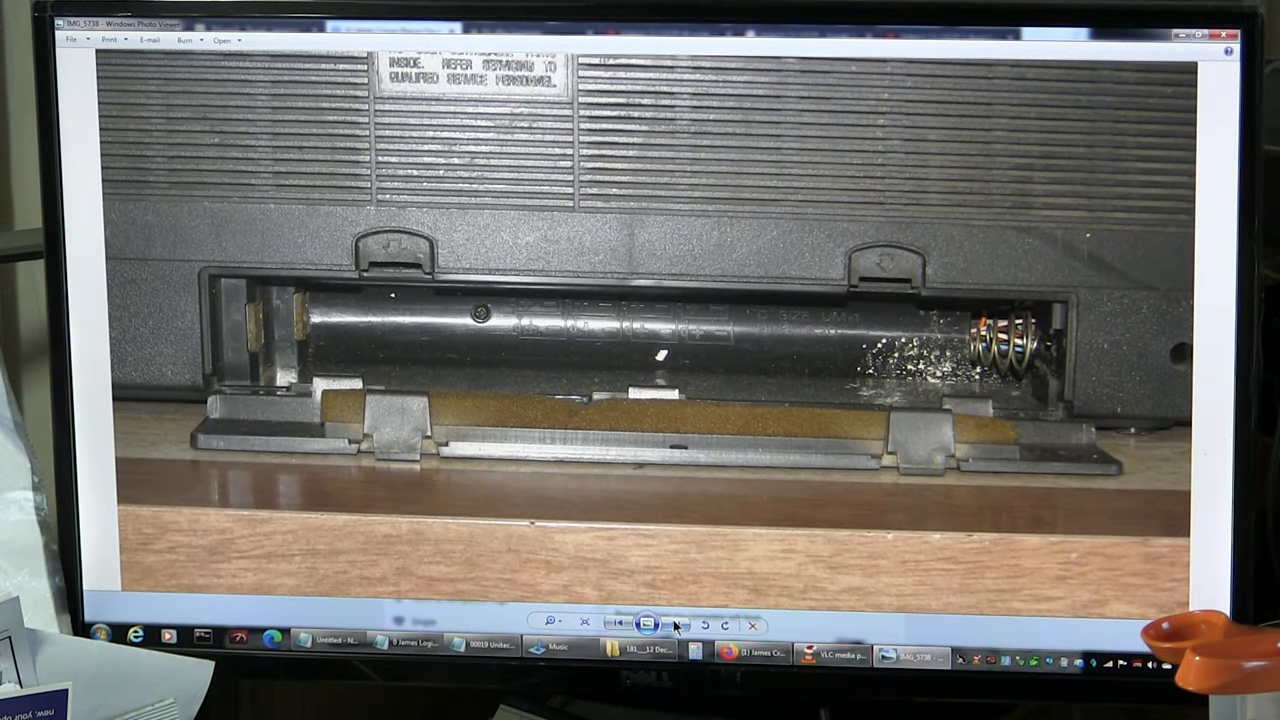
{"action": "left_click", "coordinate": [676, 624]}
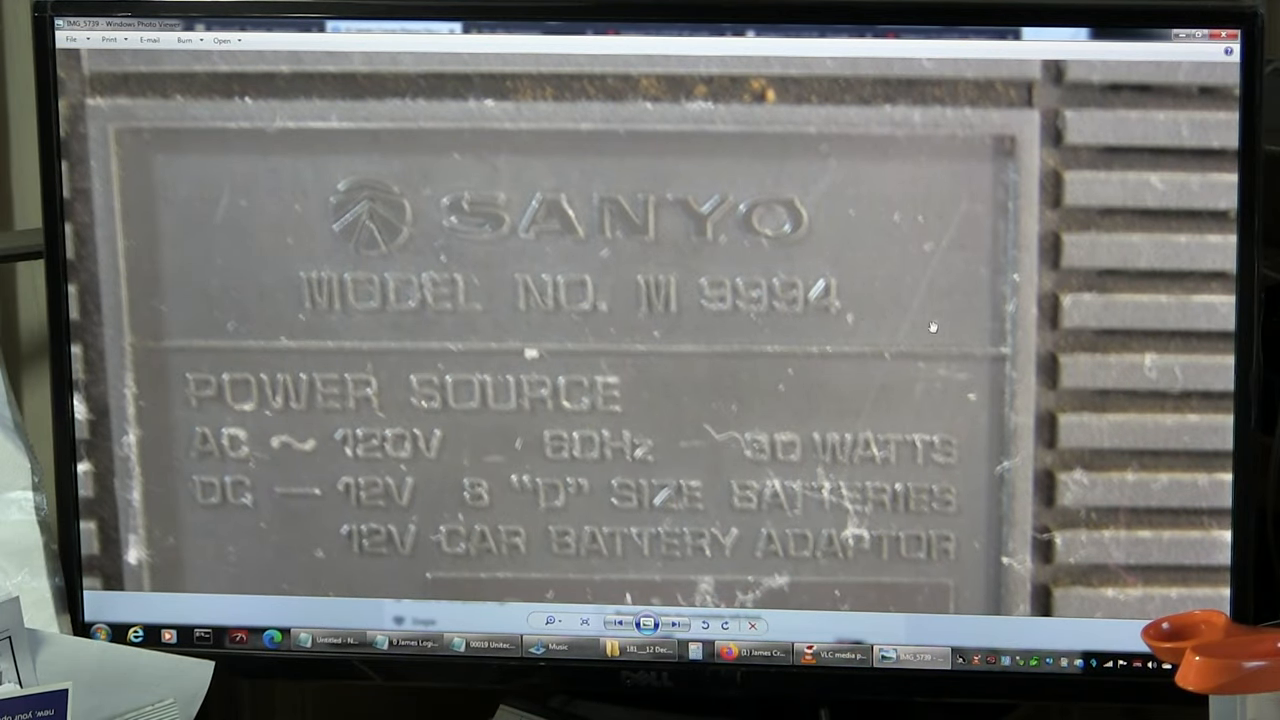
{"action": "mouse_move", "coordinate": [735, 385]}
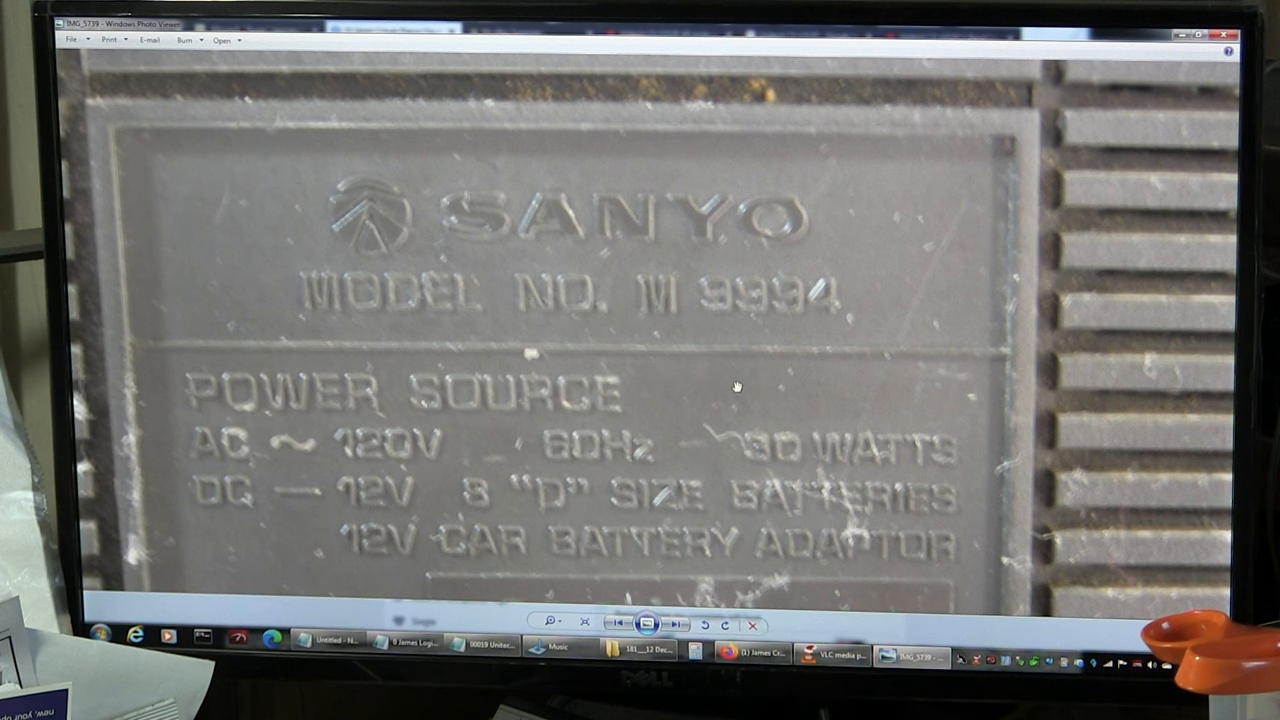
{"action": "left_click", "coordinate": [676, 624]}
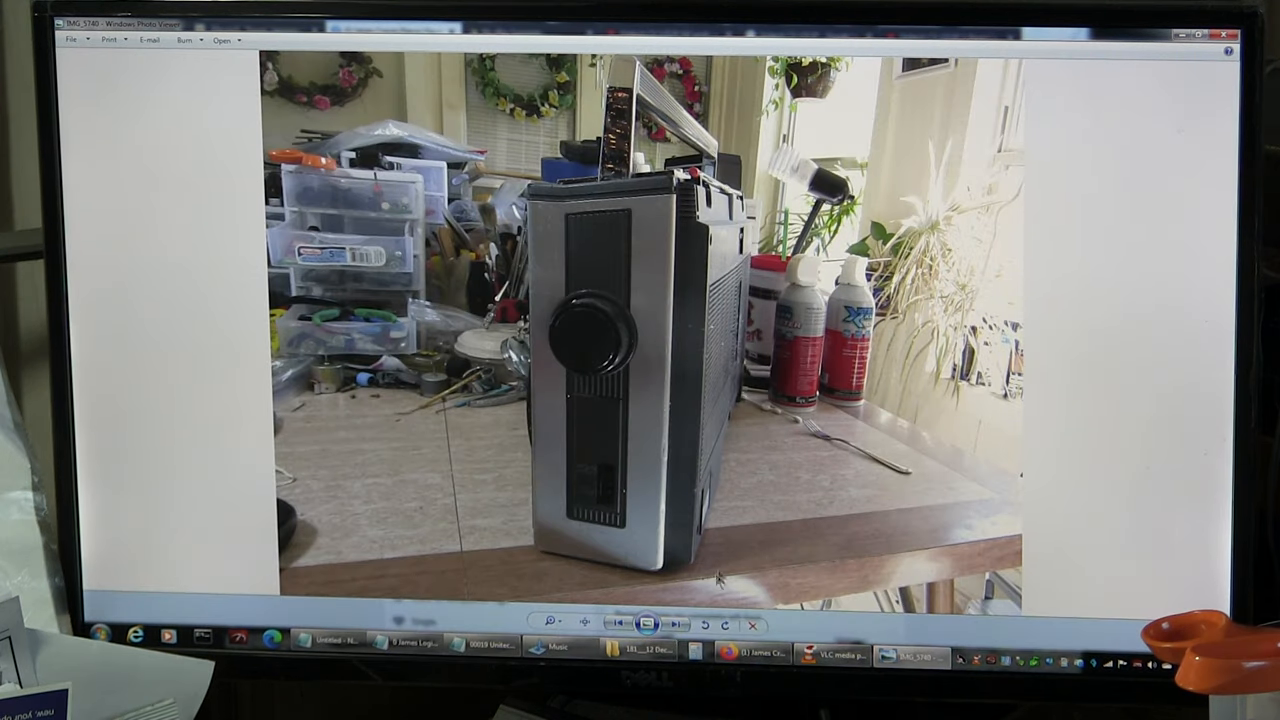
{"action": "left_click", "coordinate": [675, 624]}
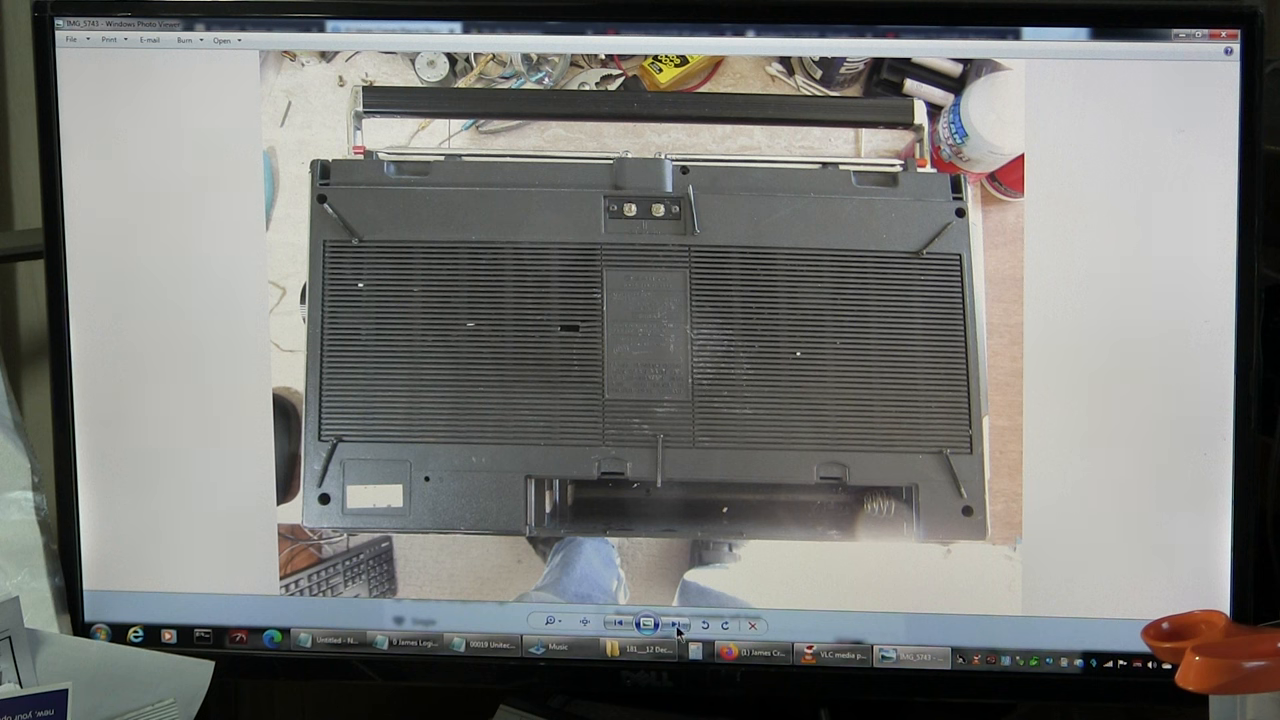
{"action": "mouse_move", "coordinate": [672, 623]}
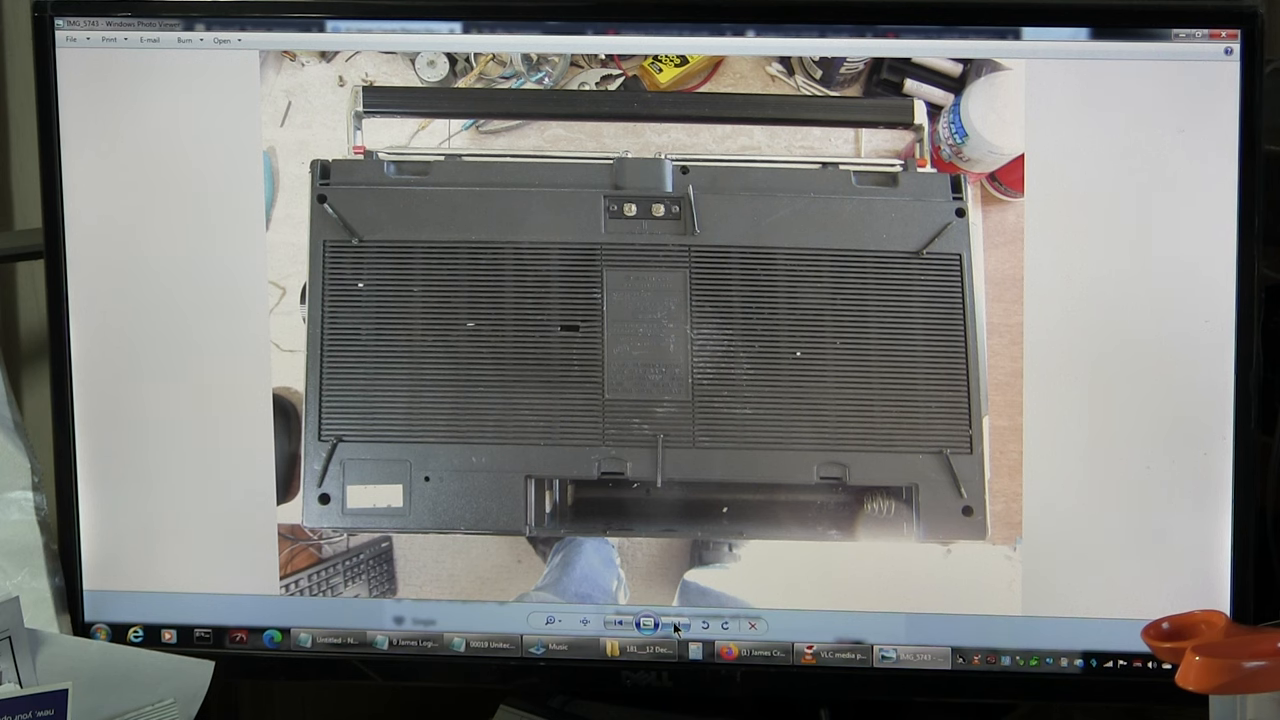
- Step from IMG_5744's open interior past tuning and solder close-ups to the disconnected orange and blue wires
{"action": "left_click", "coordinate": [675, 623]}
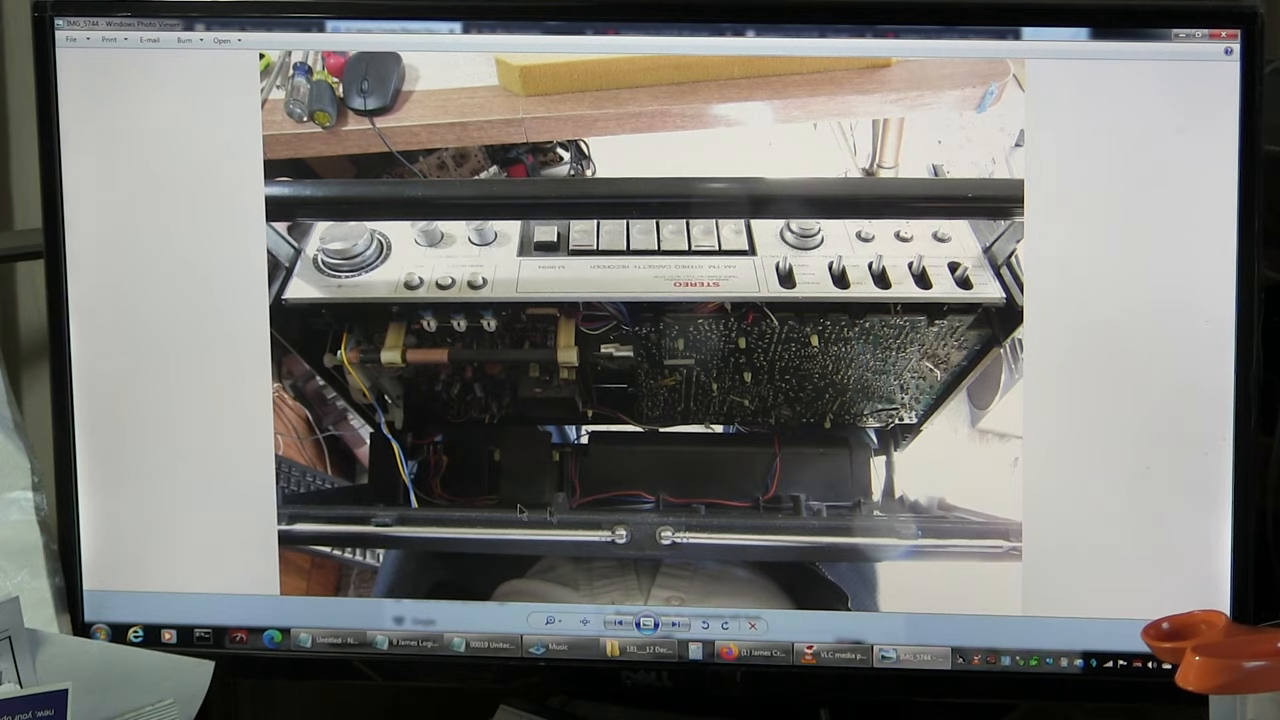
{"action": "mouse_move", "coordinate": [505, 400]}
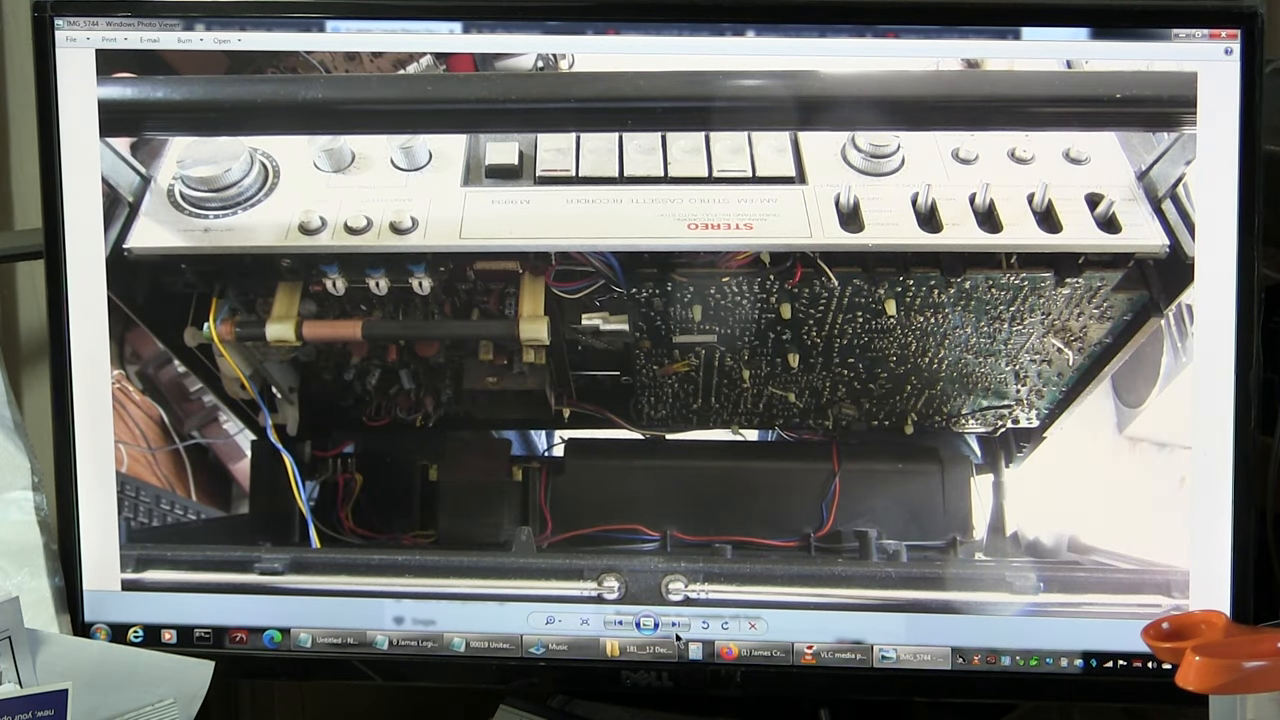
{"action": "left_click", "coordinate": [671, 623]}
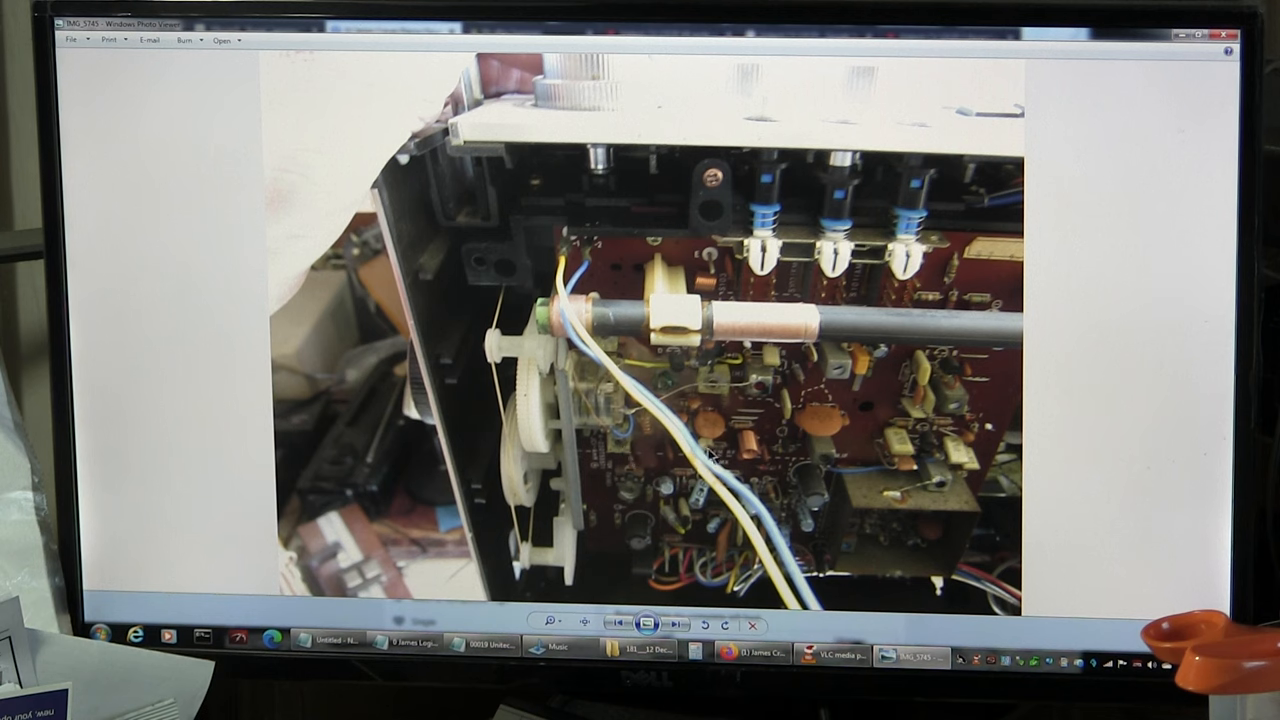
{"action": "left_click", "coordinate": [673, 624]}
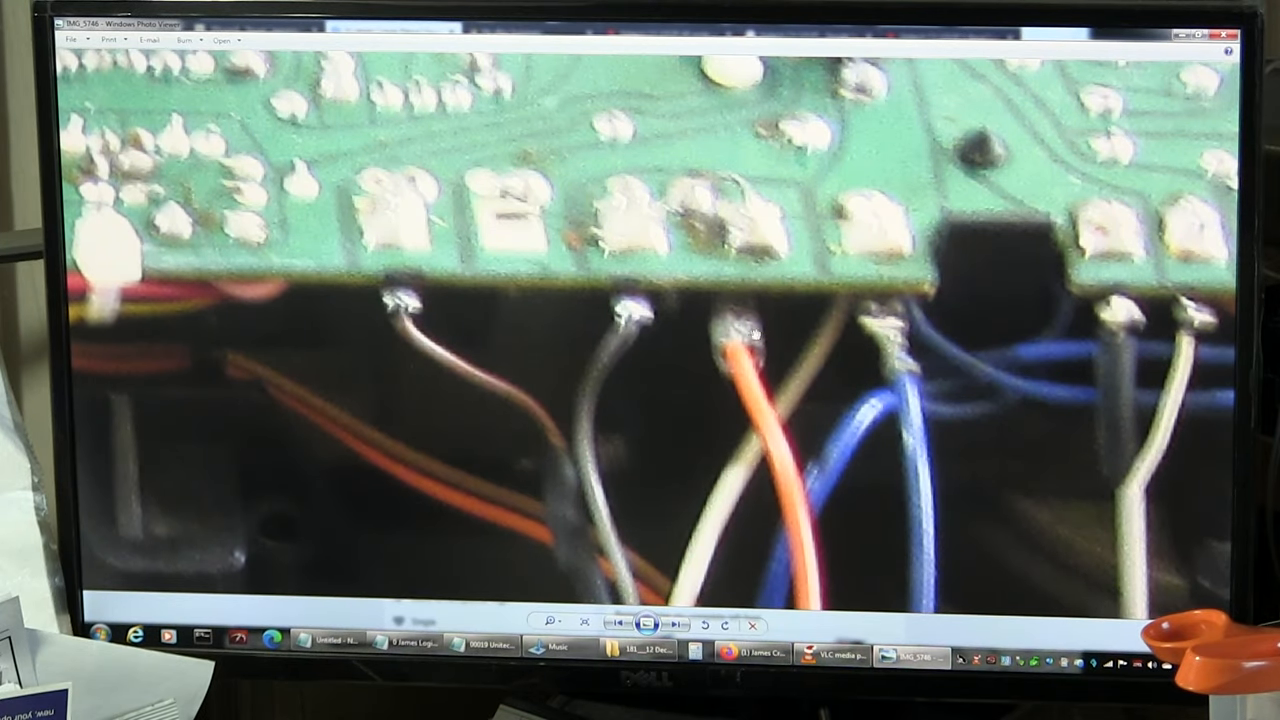
{"action": "mouse_move", "coordinate": [755, 577]}
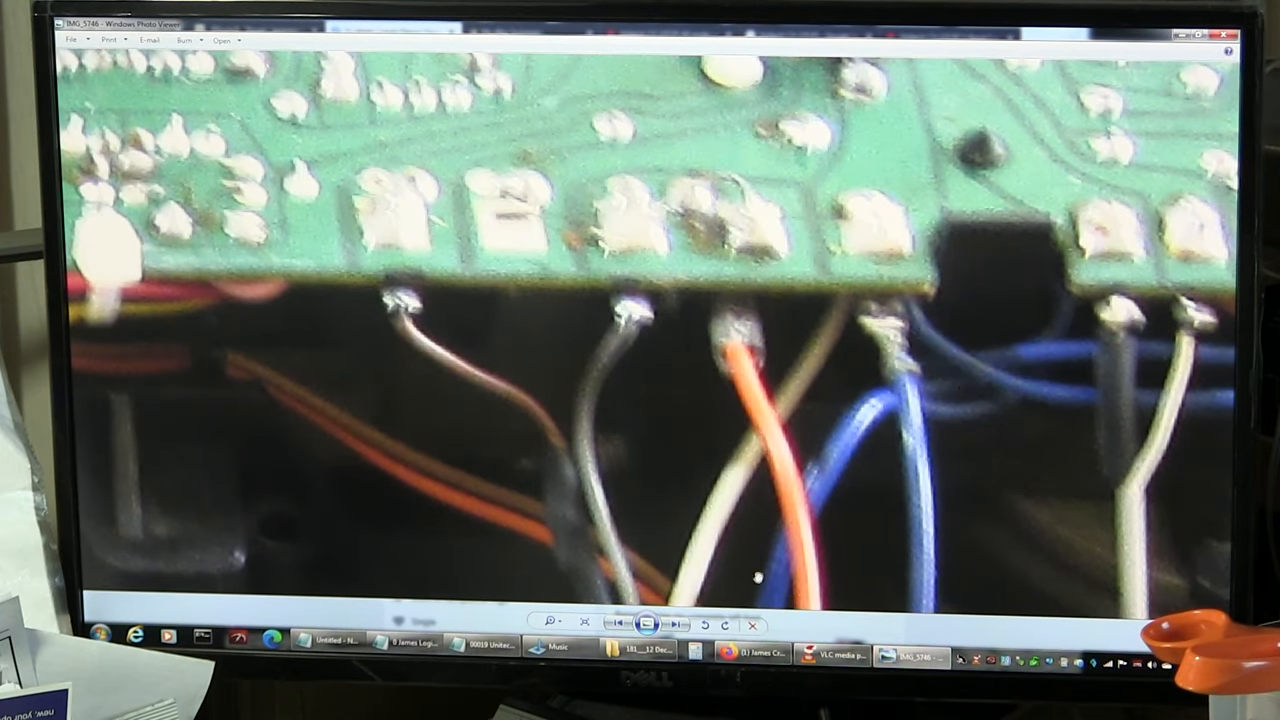
{"action": "mouse_move", "coordinate": [775, 335]}
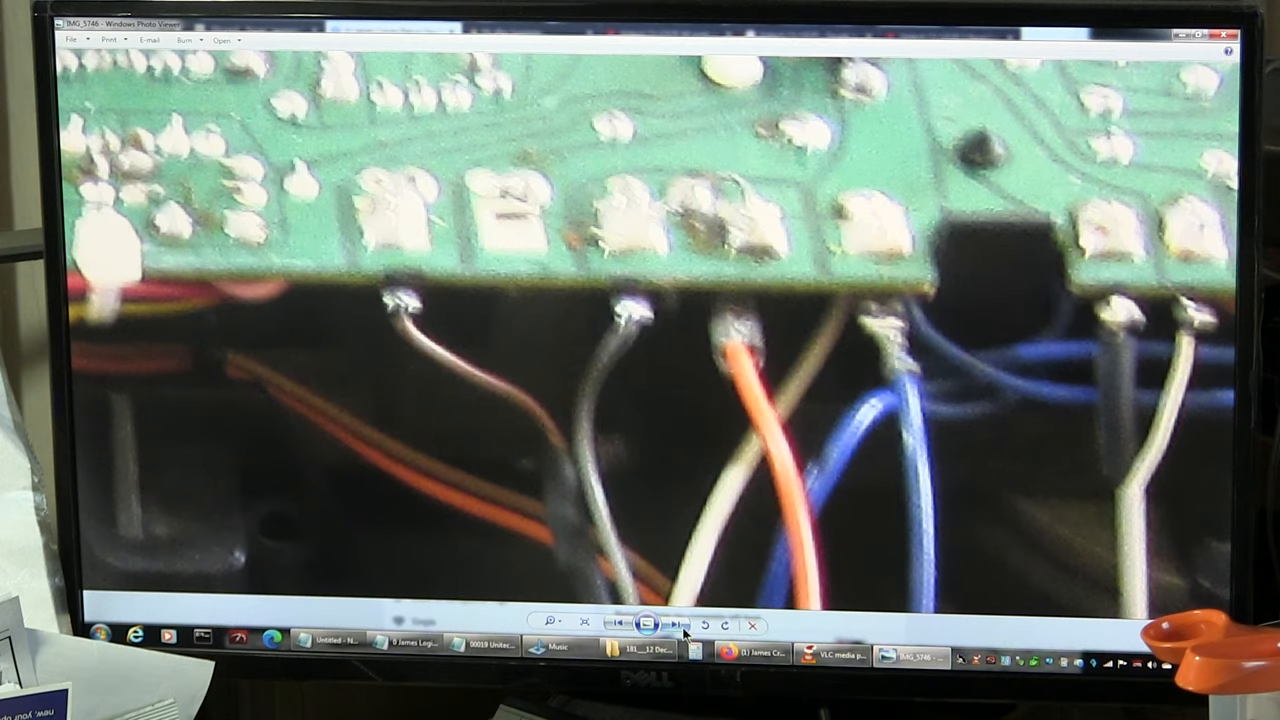
{"action": "left_click", "coordinate": [674, 624]}
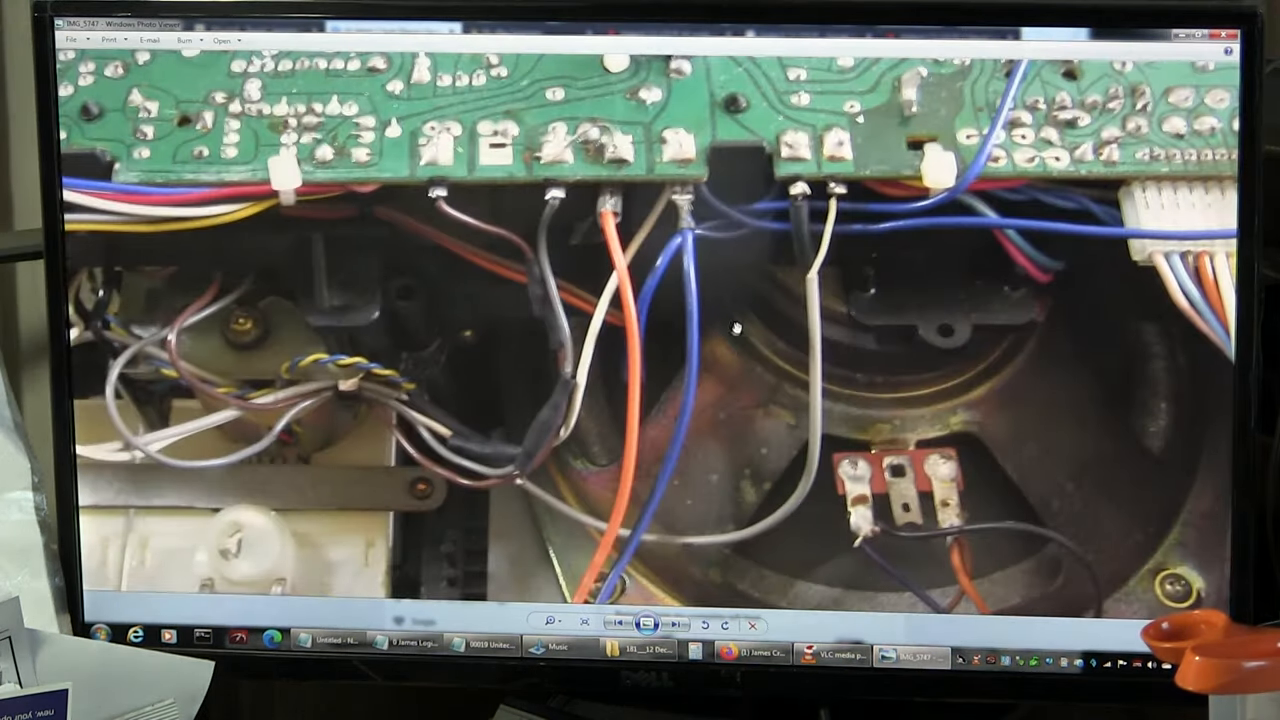
{"action": "left_click", "coordinate": [674, 625]}
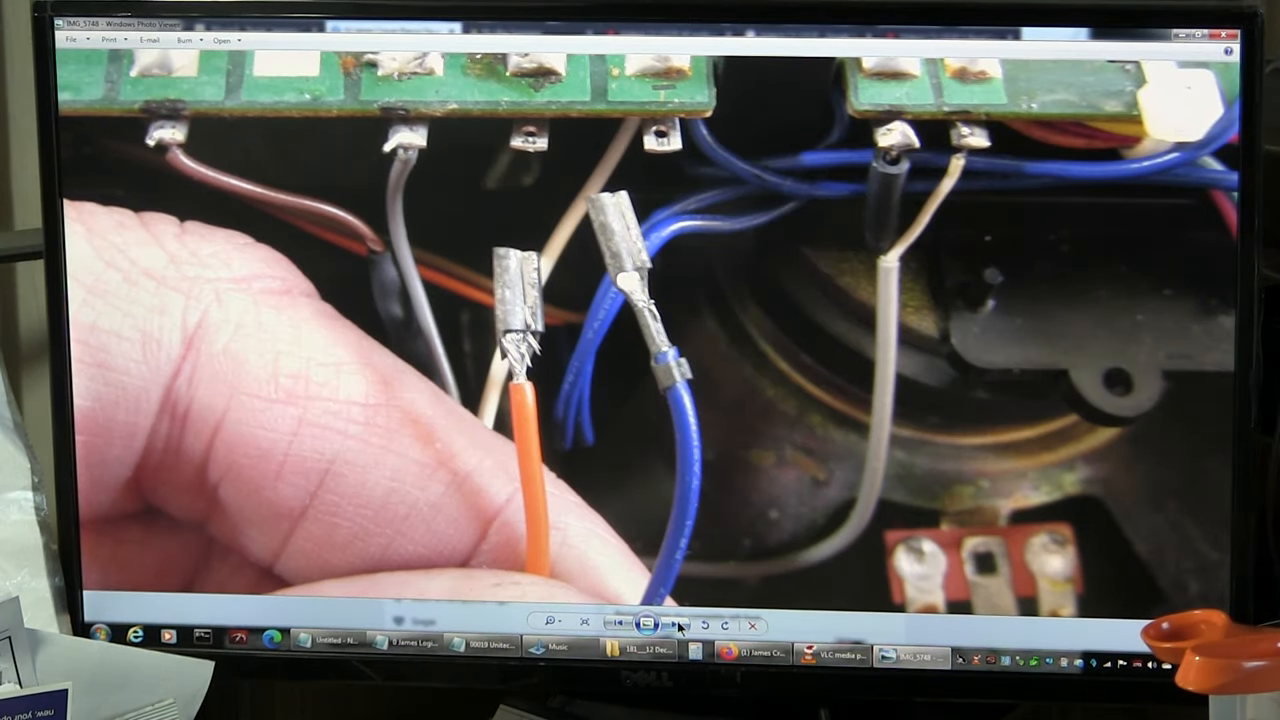
- Advance past the removed back panel and wiring board to closer views of both chassis boards
{"action": "left_click", "coordinate": [675, 623]}
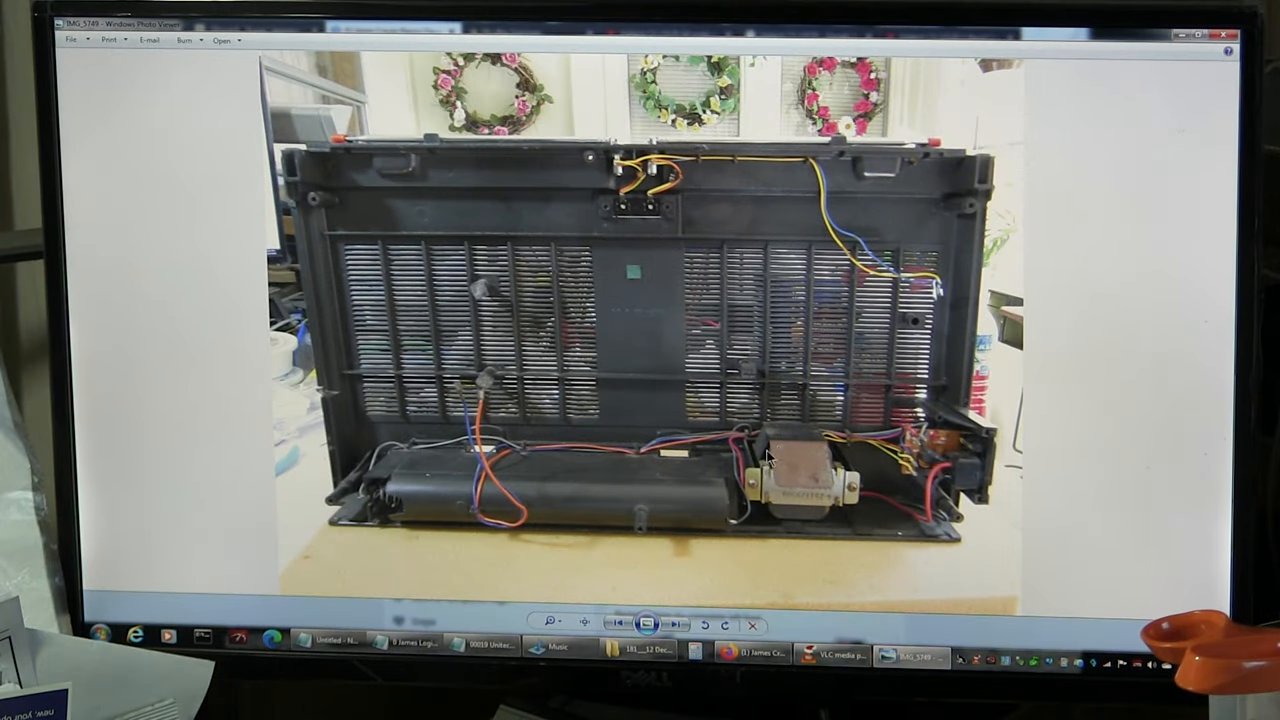
{"action": "left_click", "coordinate": [672, 624]}
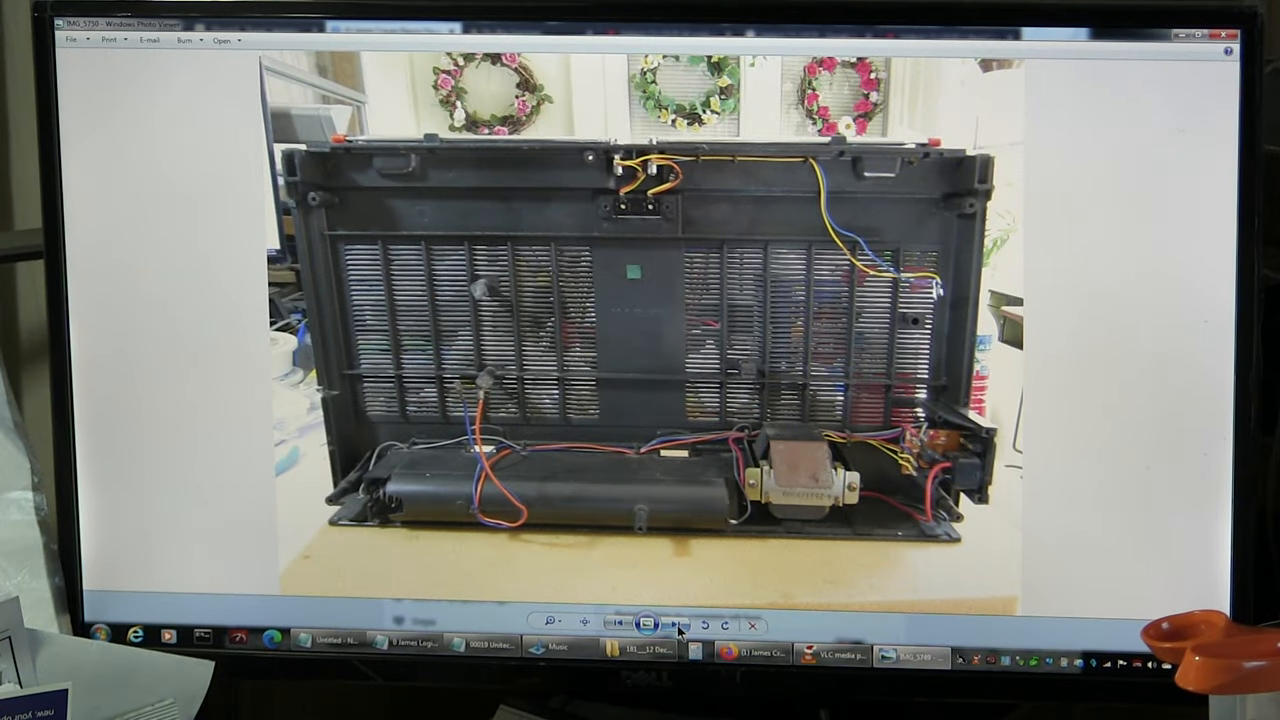
{"action": "left_click", "coordinate": [675, 622]}
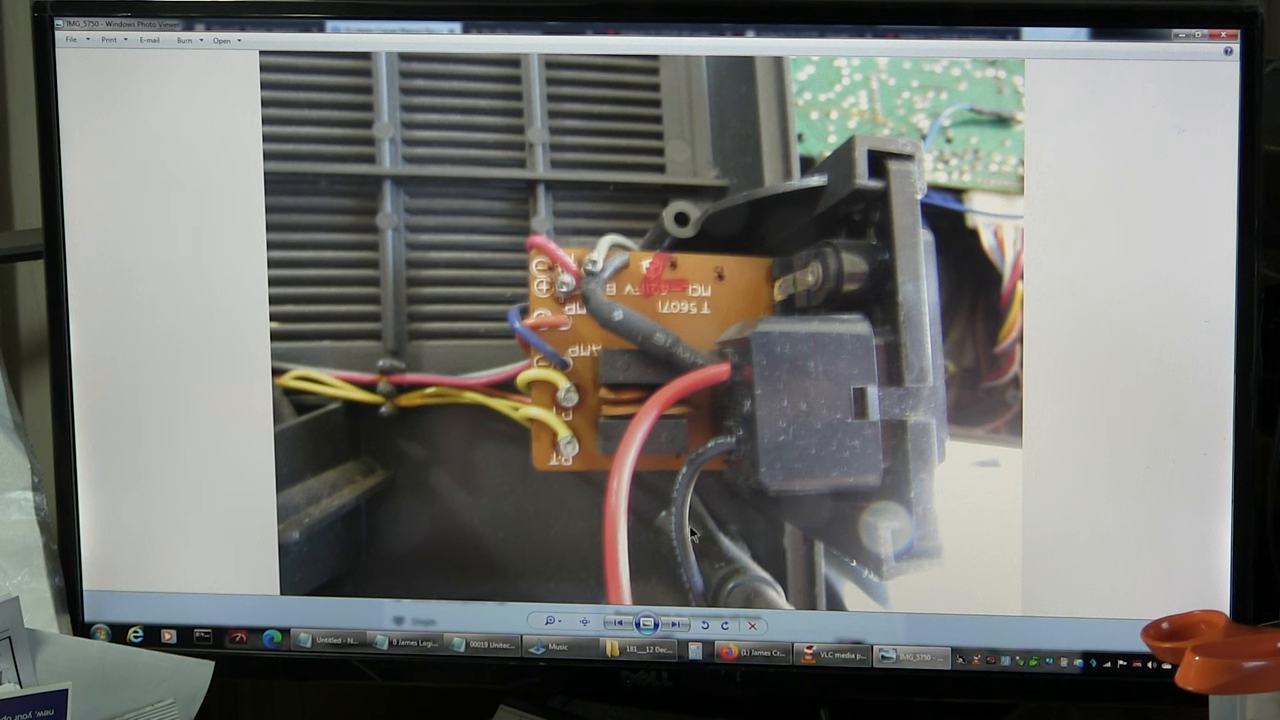
{"action": "left_click", "coordinate": [673, 623]}
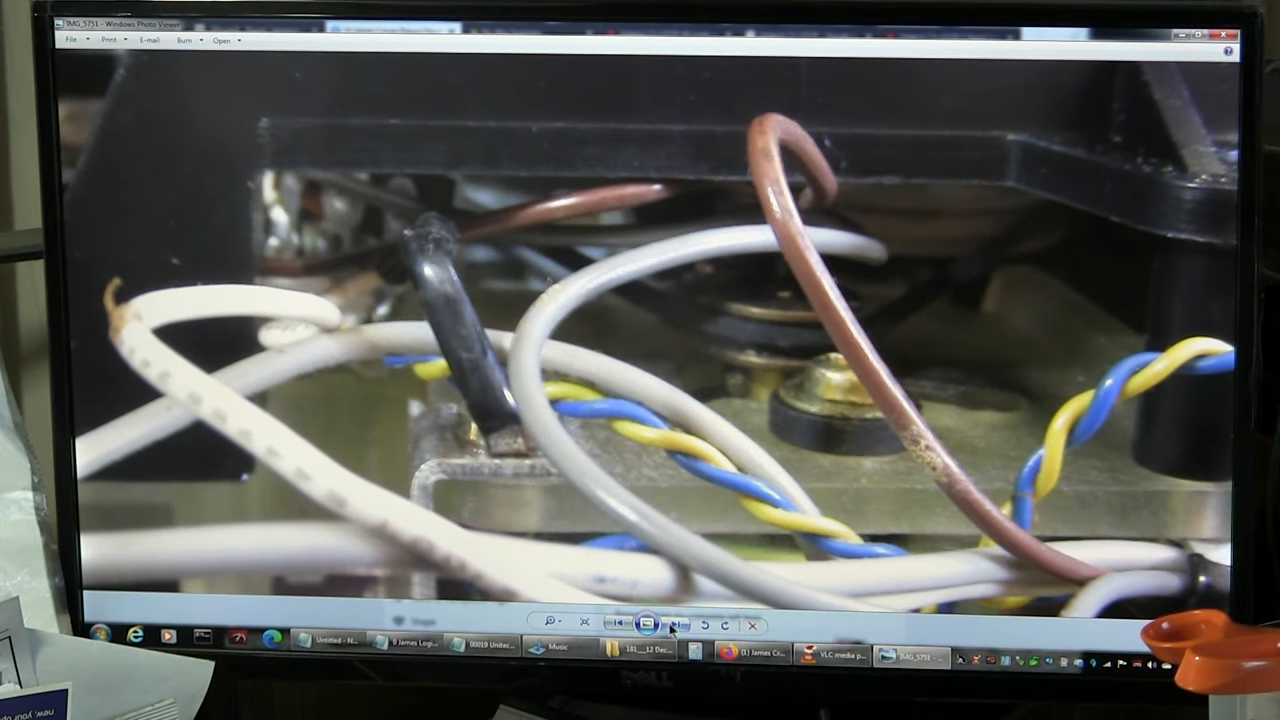
{"action": "left_click", "coordinate": [672, 624]}
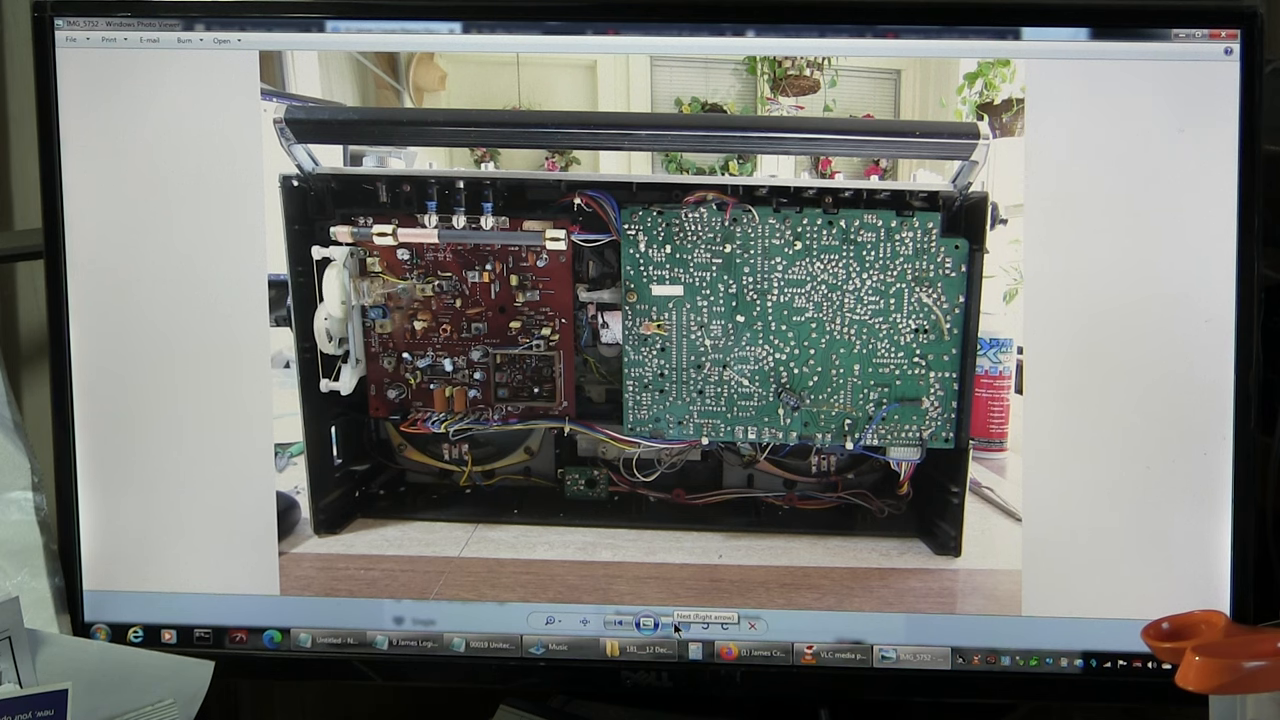
{"action": "left_click", "coordinate": [651, 623]}
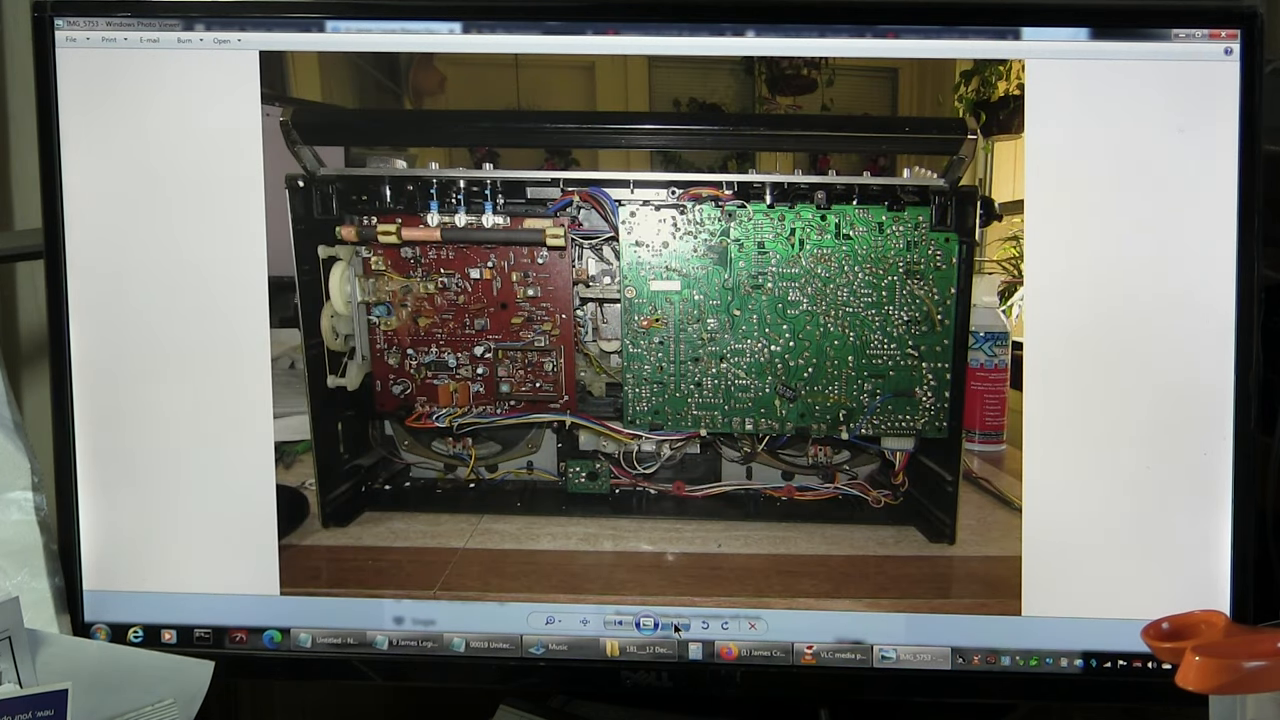
{"action": "left_click", "coordinate": [679, 623]}
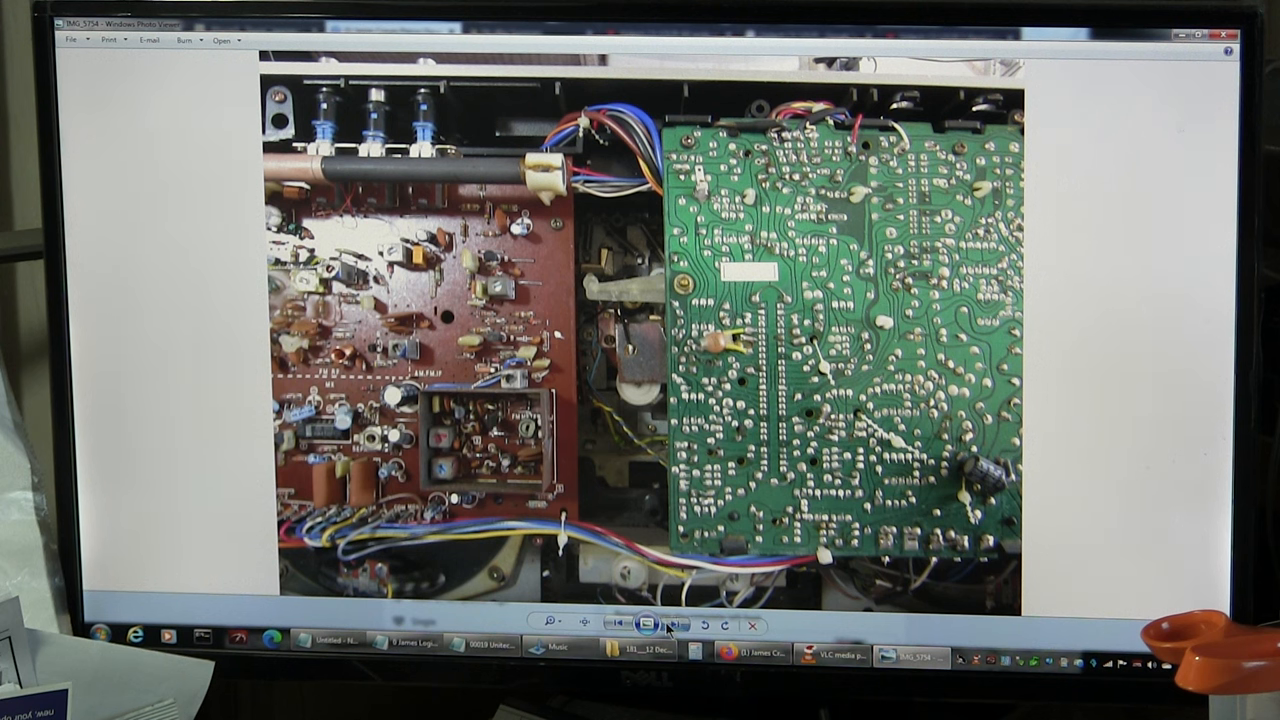
- Move past the green circuit board, connector and tape deck corner to the handle-and-screwdriver photo
{"action": "left_click", "coordinate": [672, 625]}
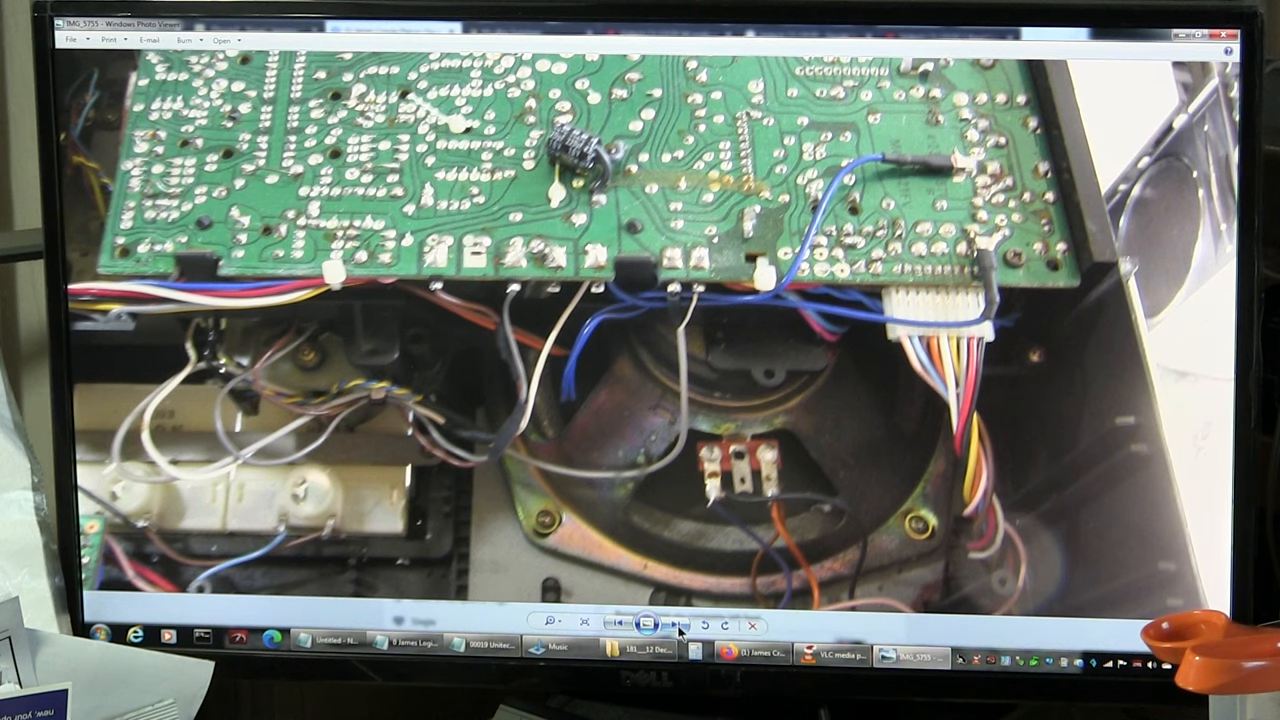
{"action": "left_click", "coordinate": [672, 624]}
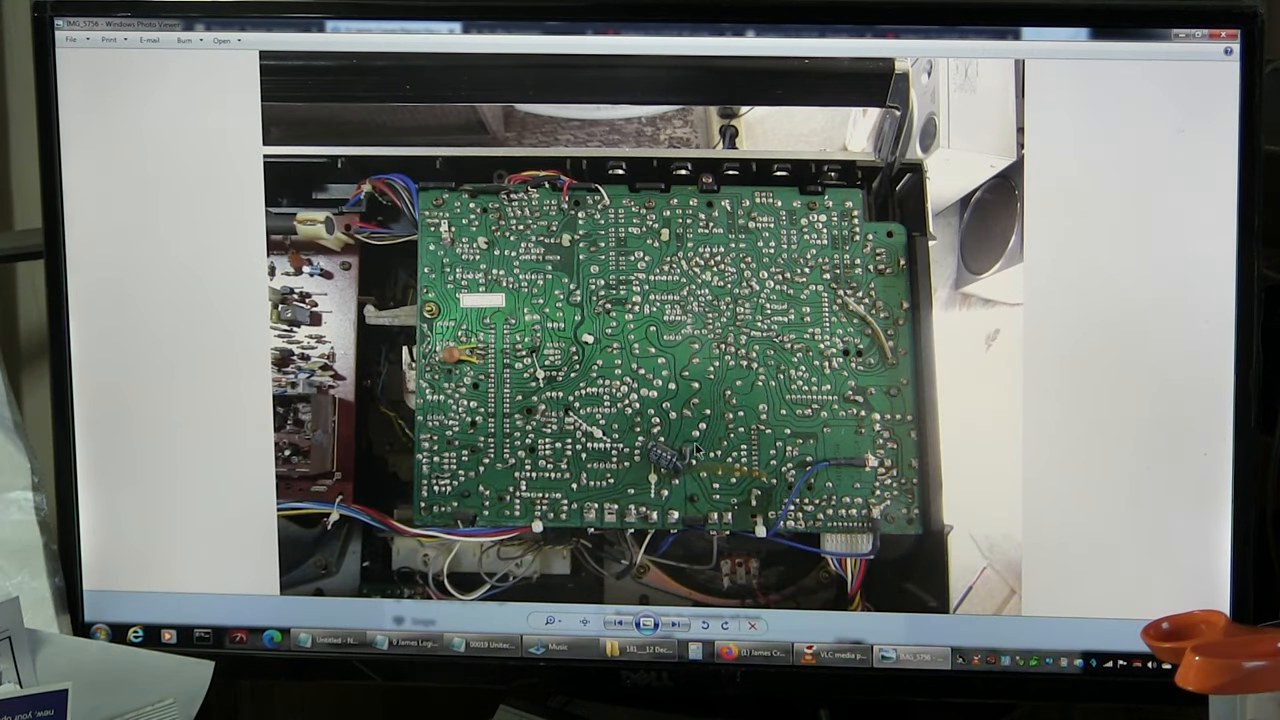
{"action": "mouse_move", "coordinate": [678, 624]}
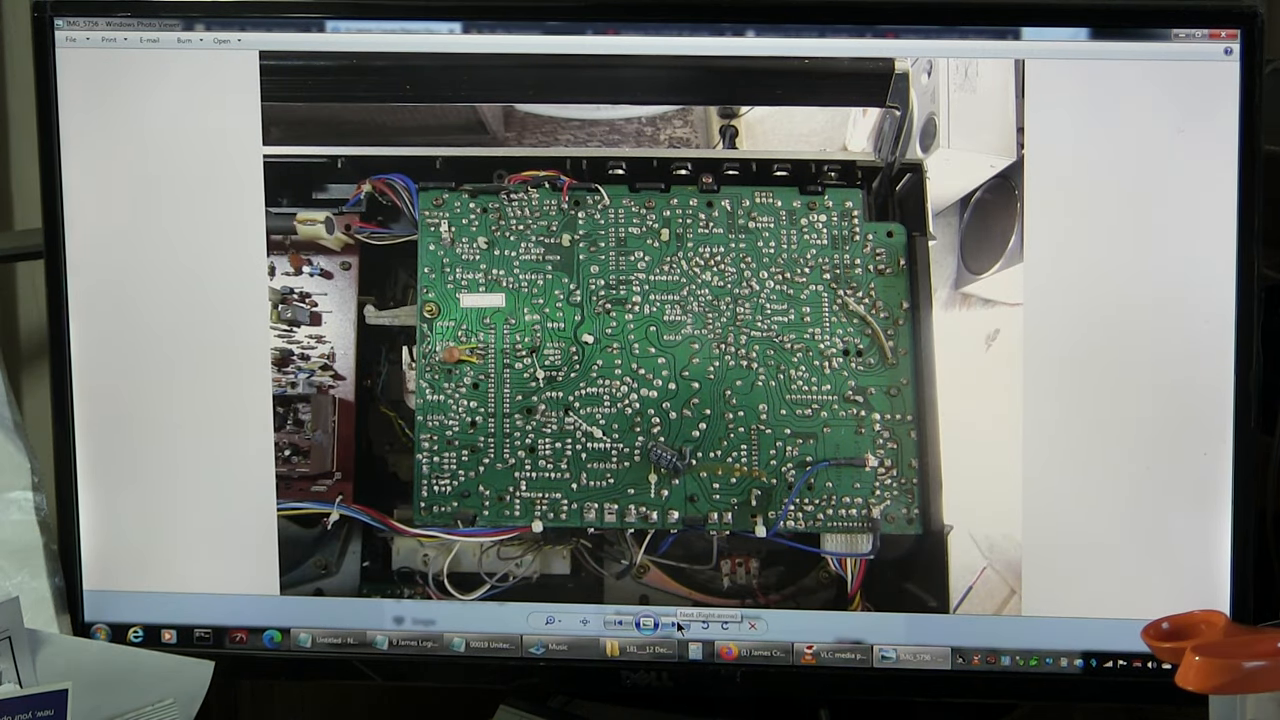
{"action": "left_click", "coordinate": [675, 623]}
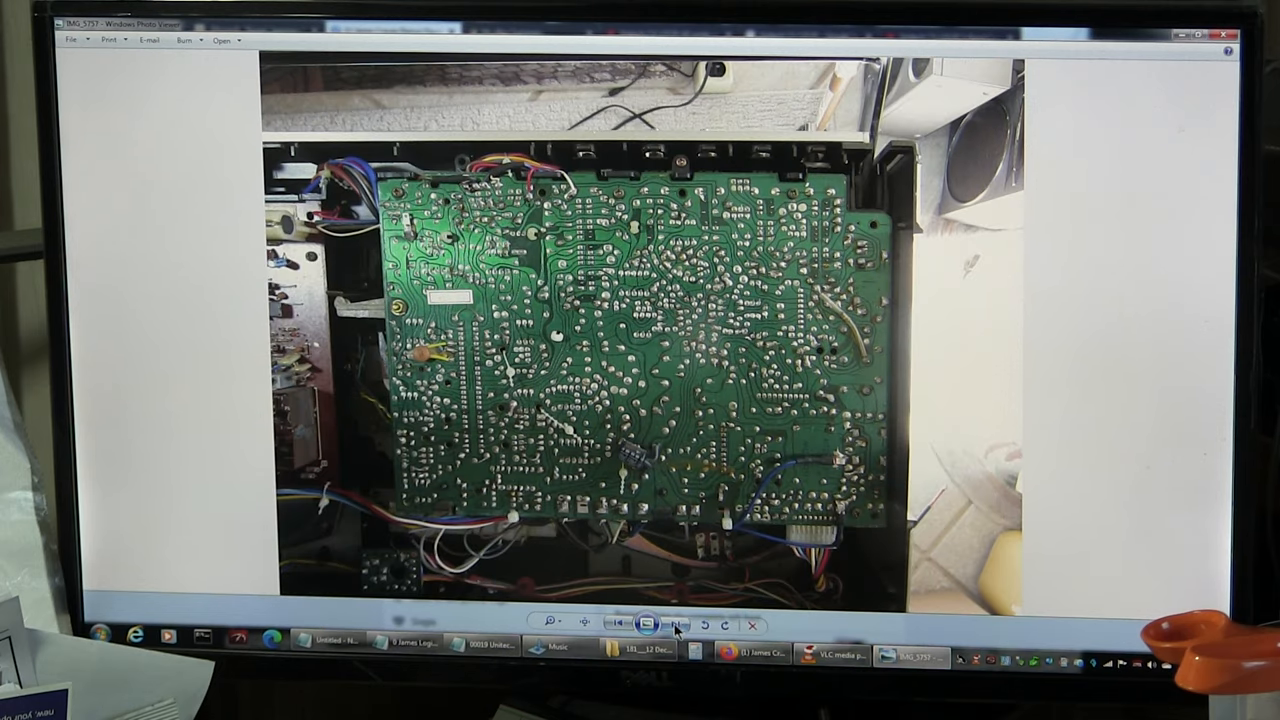
{"action": "left_click", "coordinate": [674, 624]}
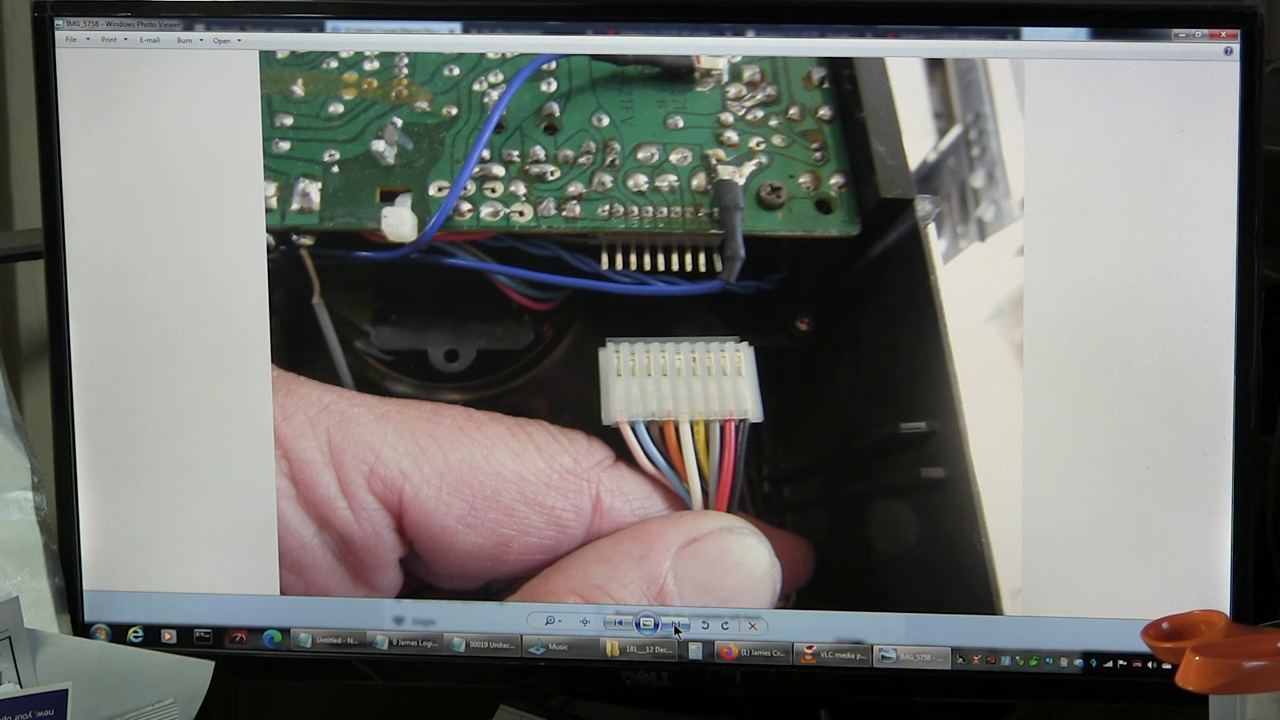
{"action": "left_click", "coordinate": [669, 622]}
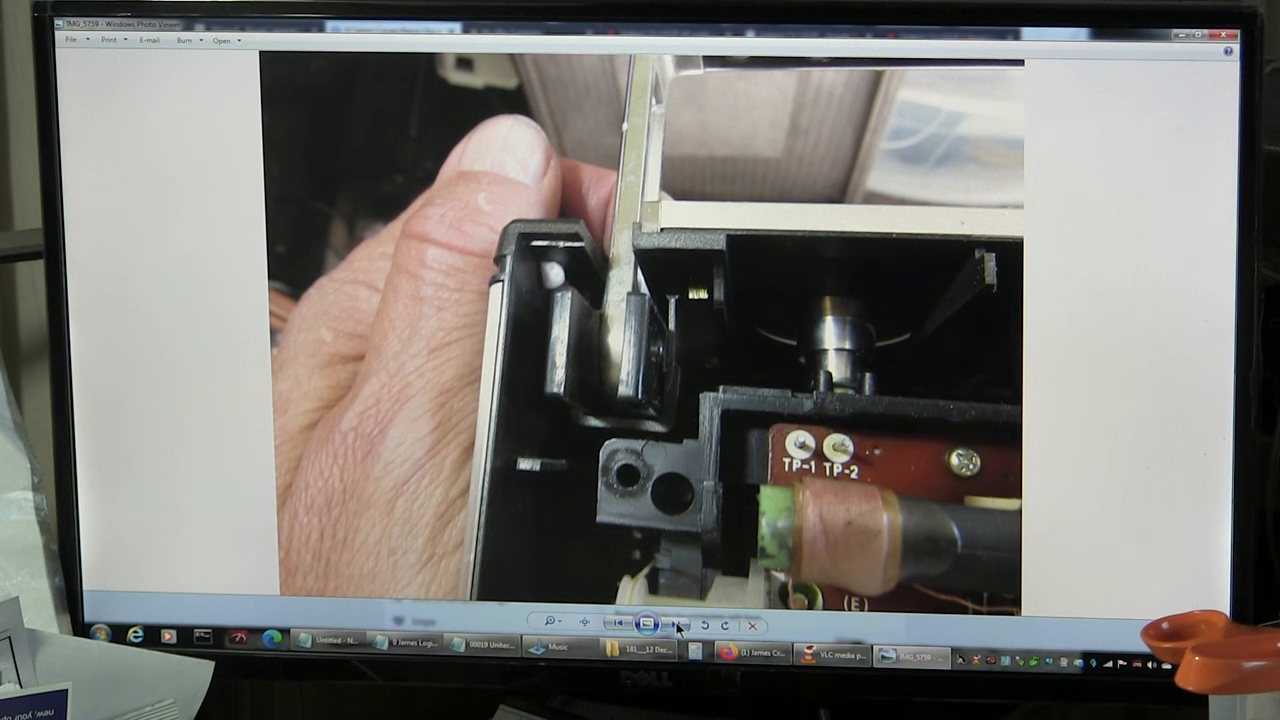
{"action": "left_click", "coordinate": [676, 624]}
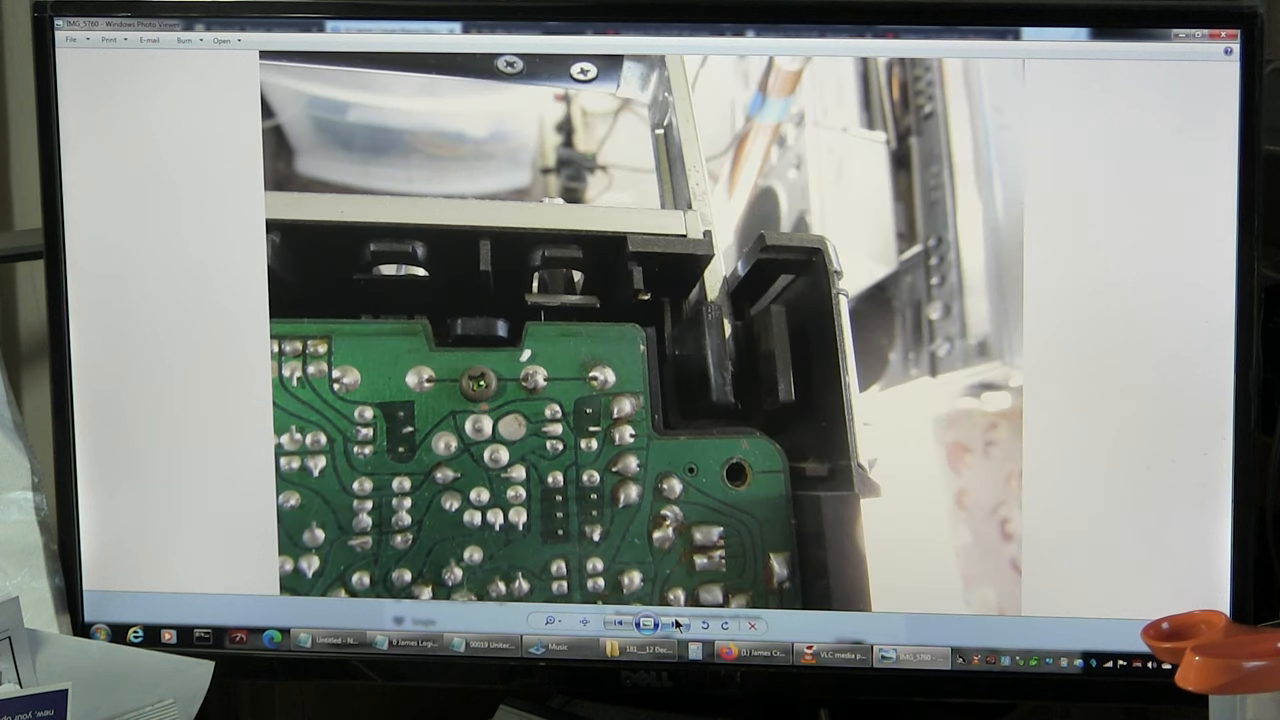
{"action": "left_click", "coordinate": [672, 625]}
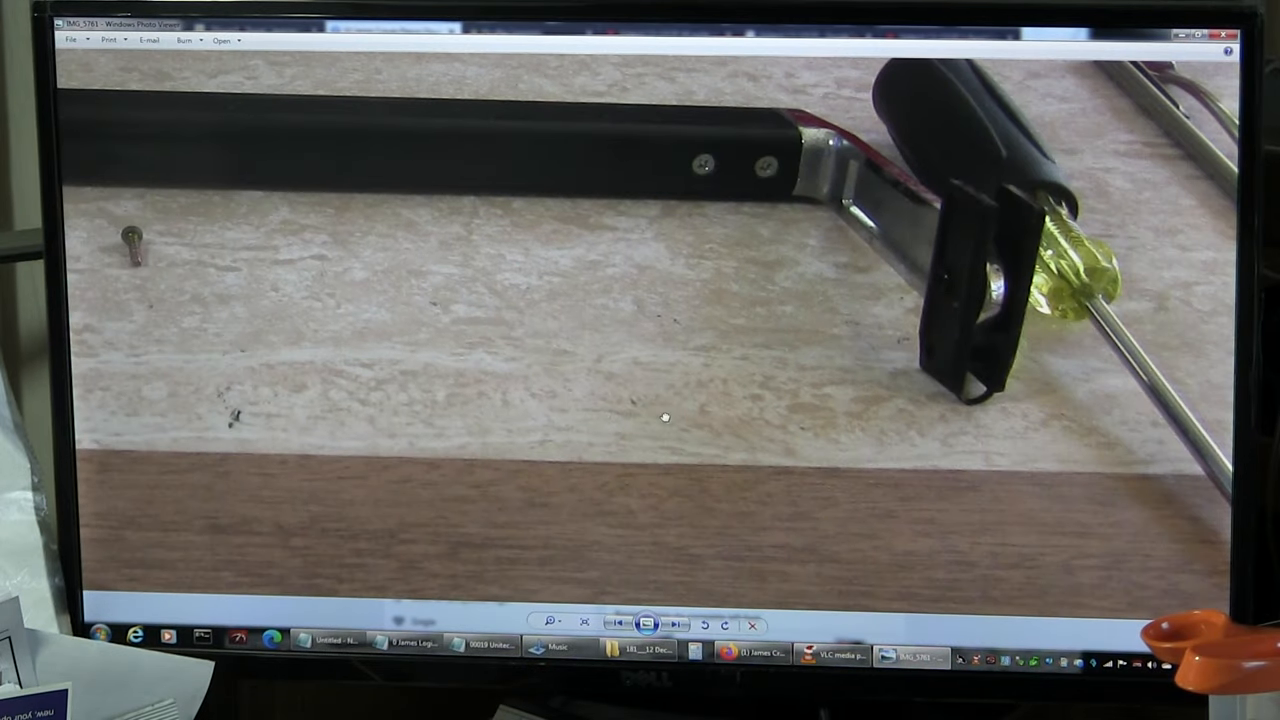
- Step past the loose screw, tape head and green board photos to the full opened chassis
{"action": "left_click", "coordinate": [676, 624]}
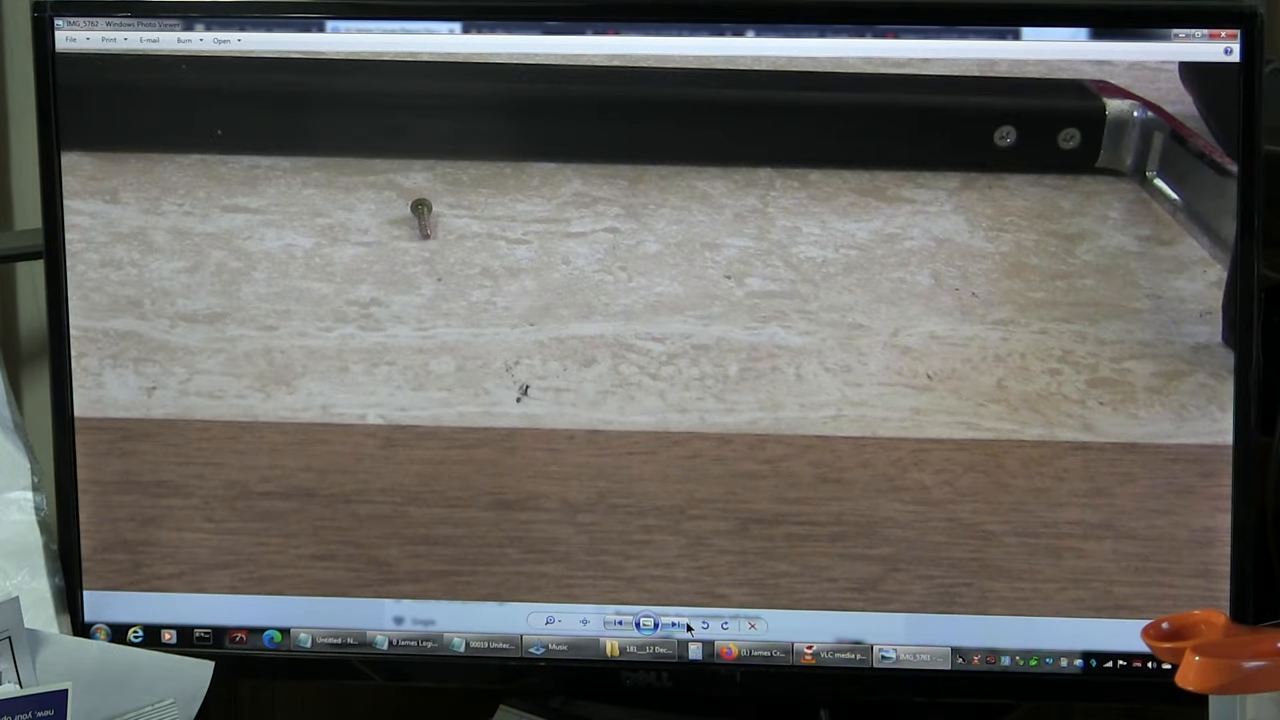
{"action": "left_click", "coordinate": [676, 624]}
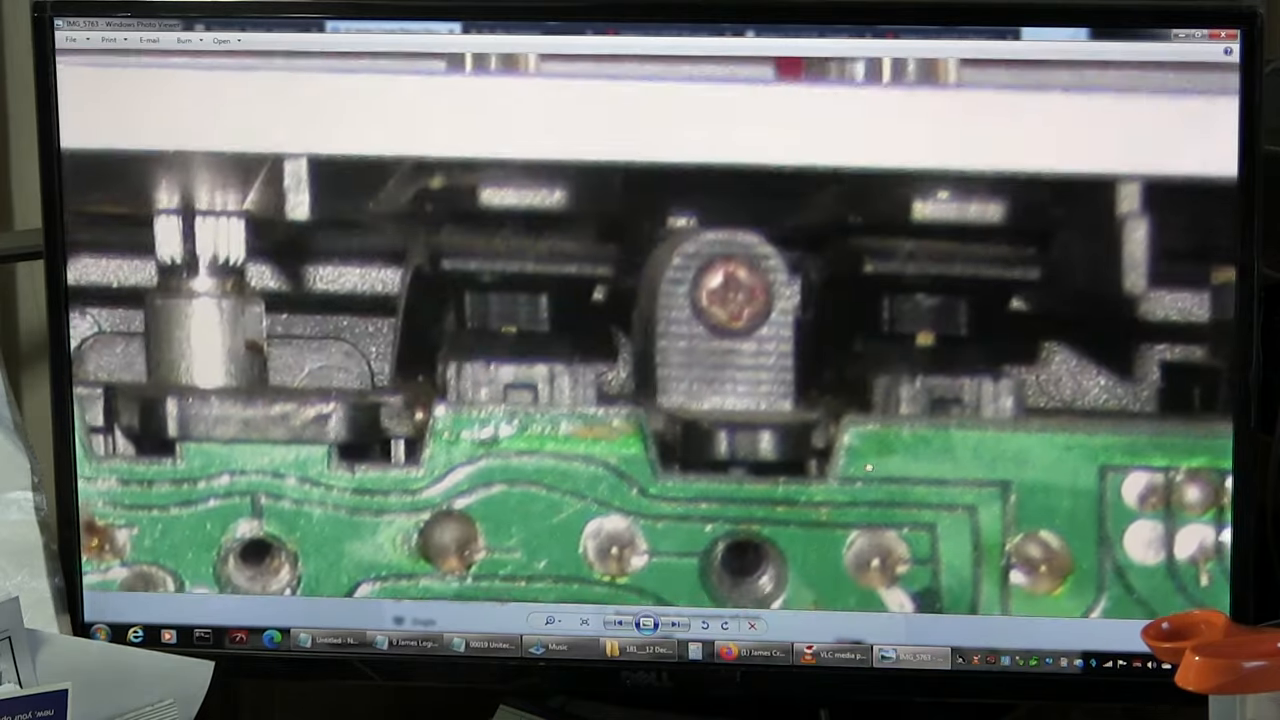
{"action": "left_click", "coordinate": [584, 624]}
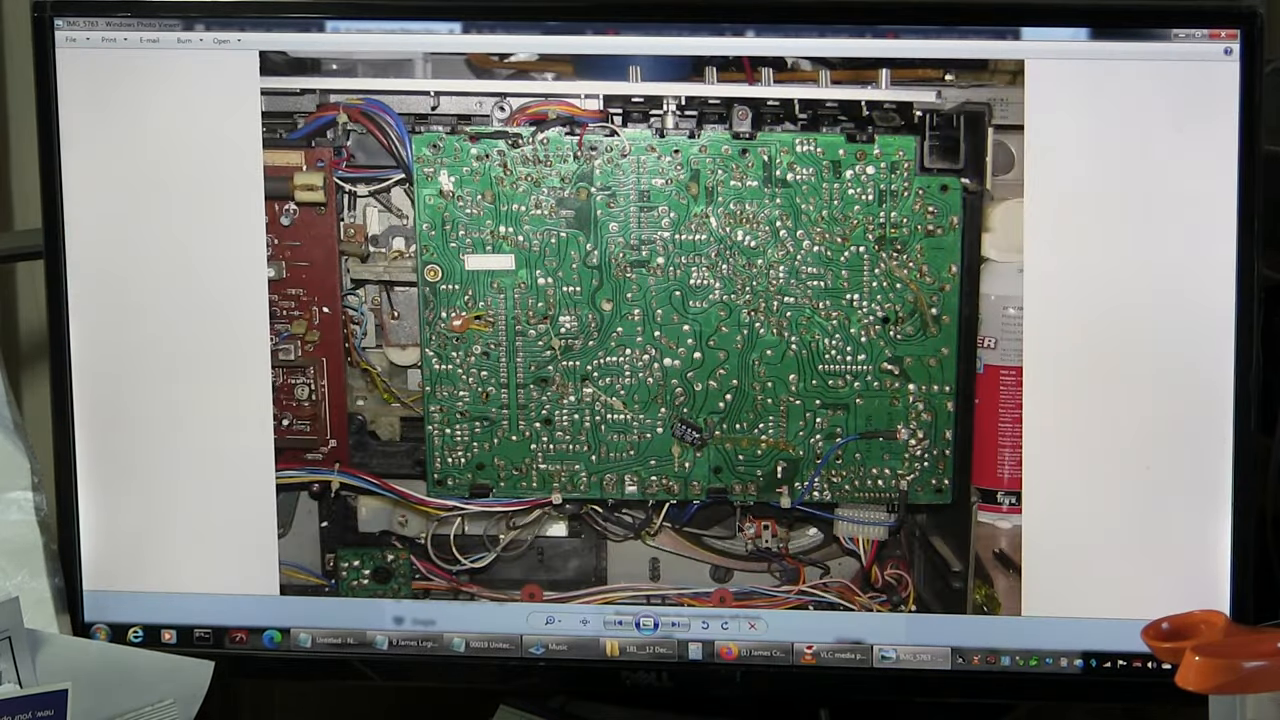
{"action": "mouse_move", "coordinate": [475, 495]}
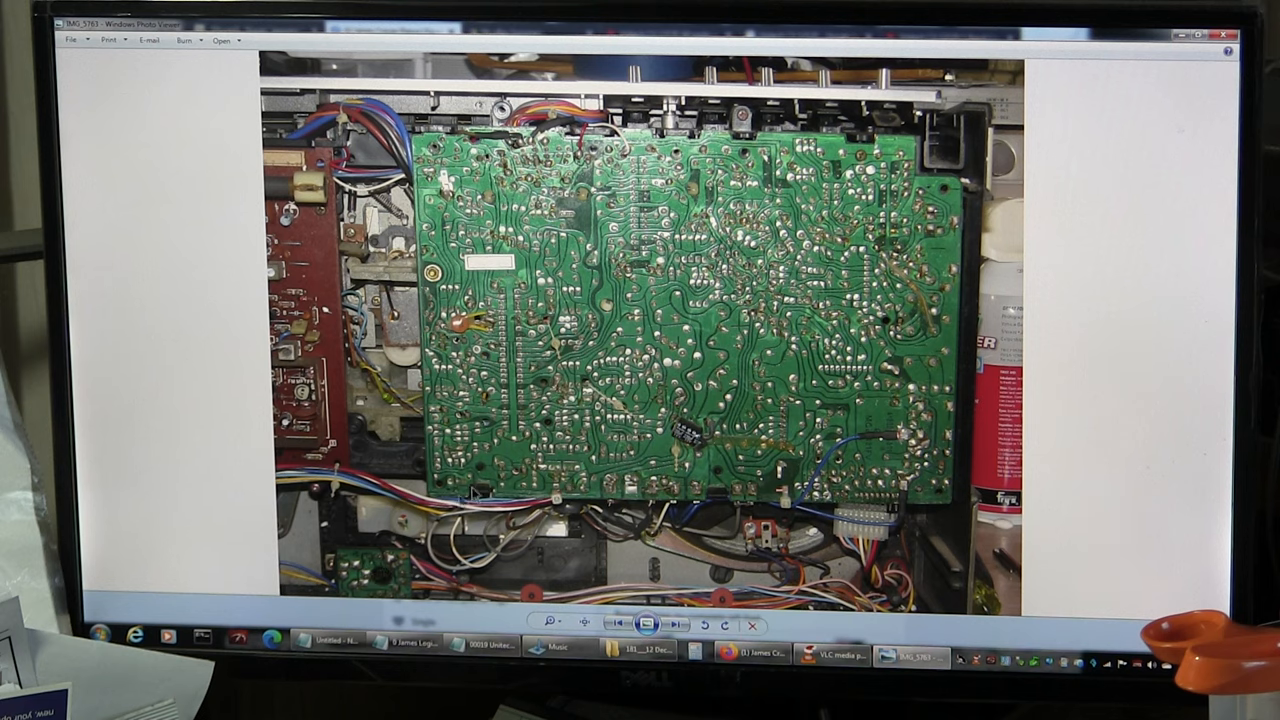
{"action": "mouse_move", "coordinate": [642, 531]}
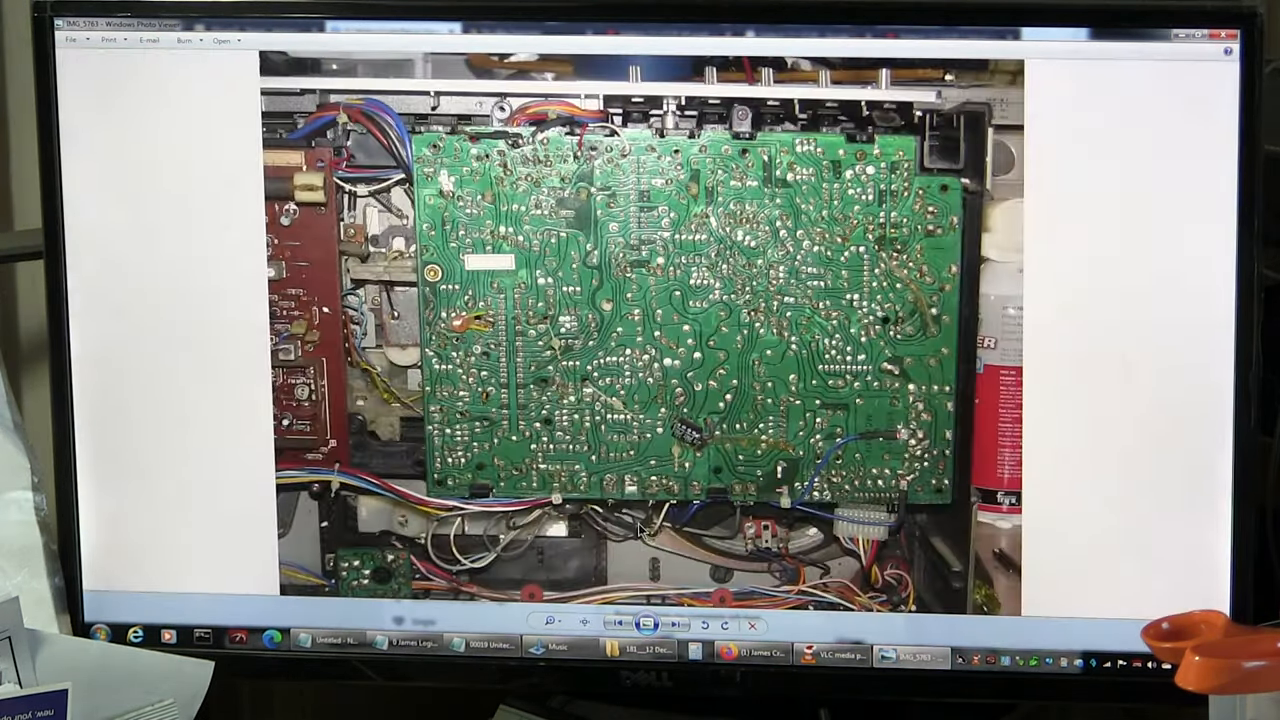
{"action": "left_click", "coordinate": [549, 623]}
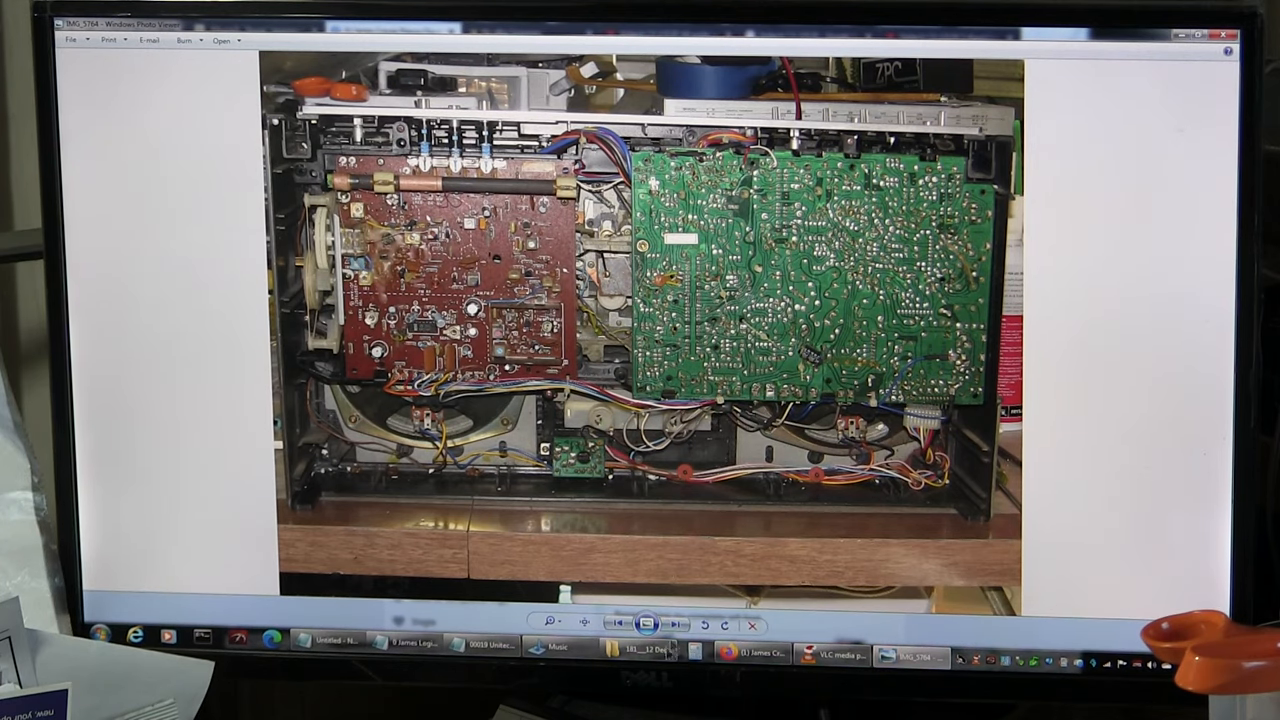
- Page past the cabinet front, speaker terminal and label close-ups to the capacitor blocks
{"action": "left_click", "coordinate": [674, 623]}
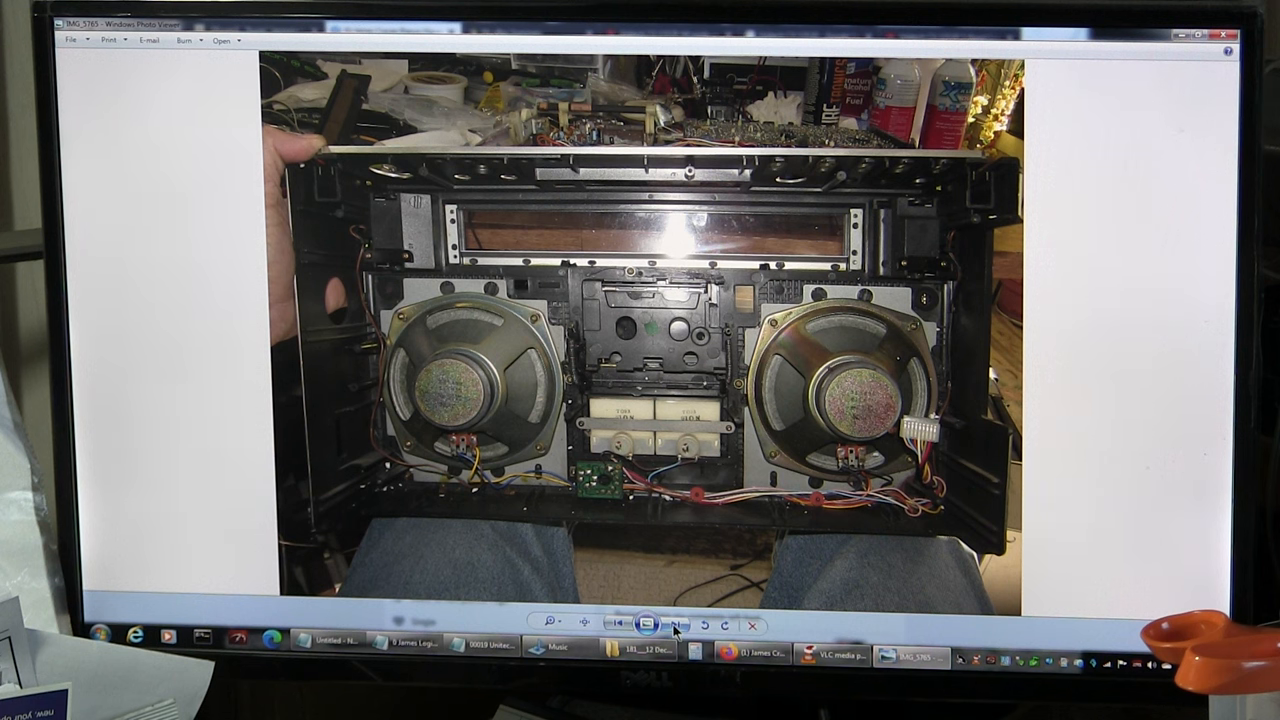
{"action": "left_click", "coordinate": [551, 623]}
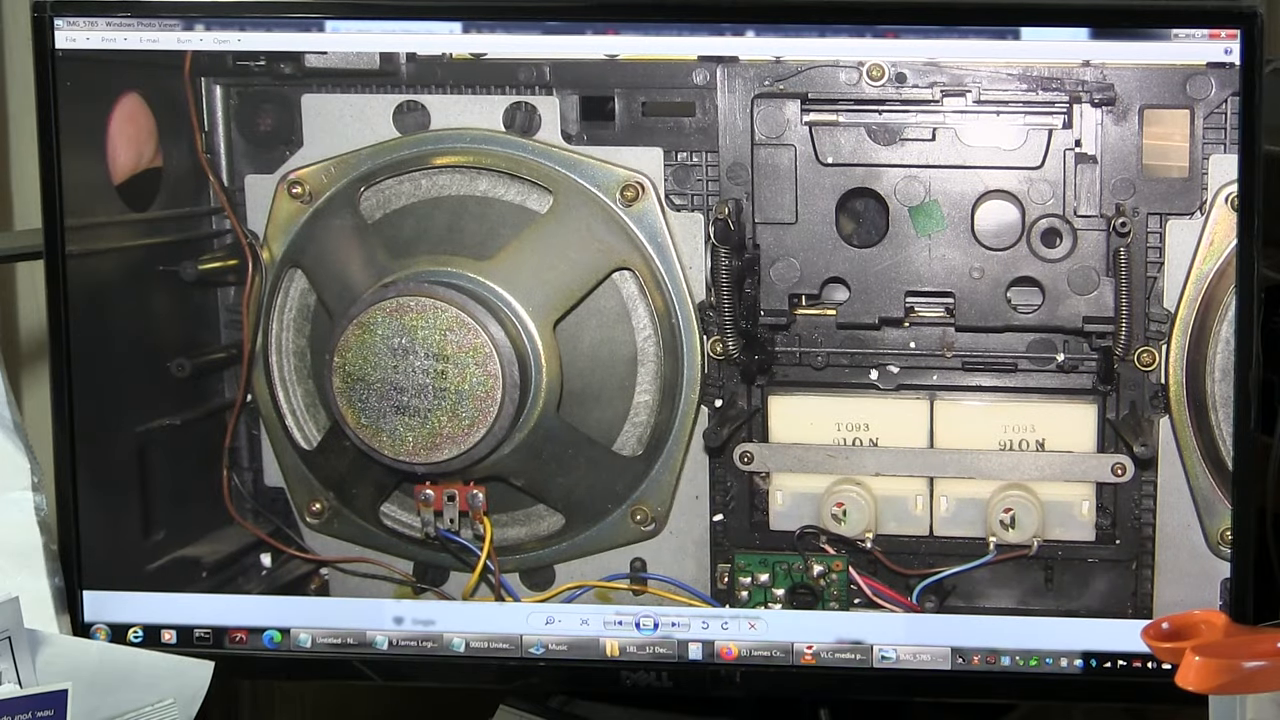
{"action": "left_click", "coordinate": [679, 624]}
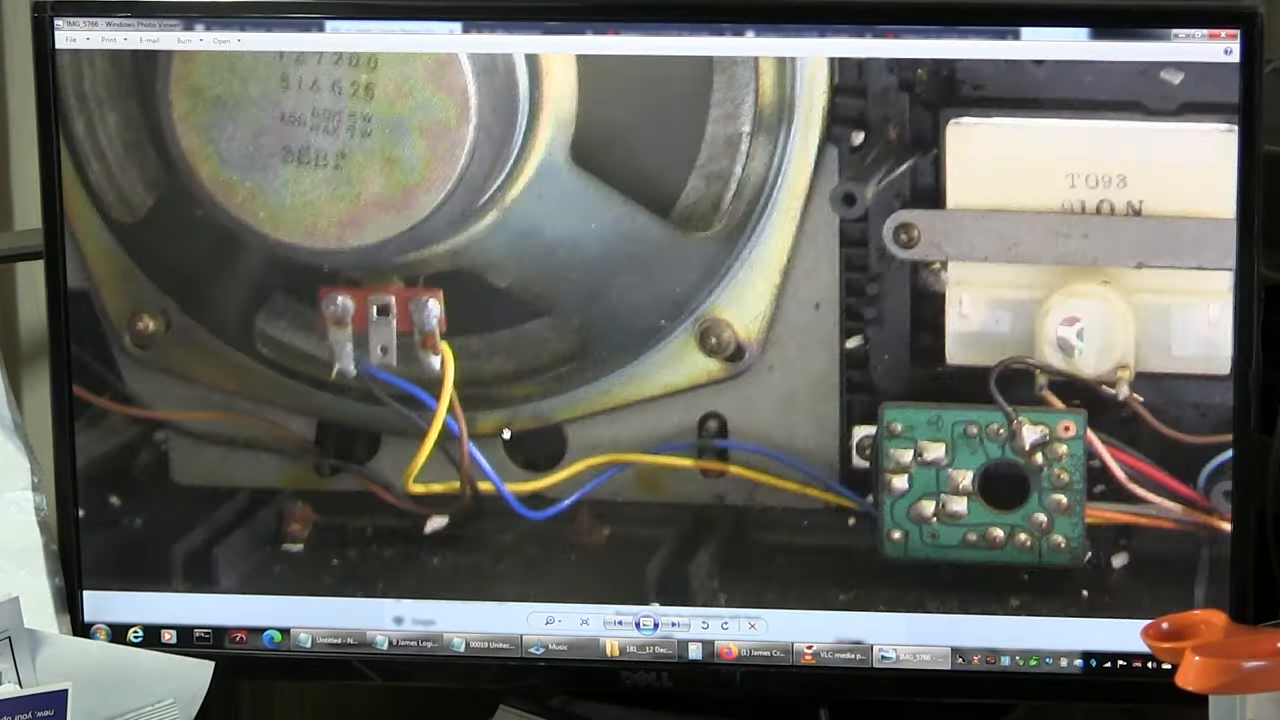
{"action": "left_click", "coordinate": [676, 624]}
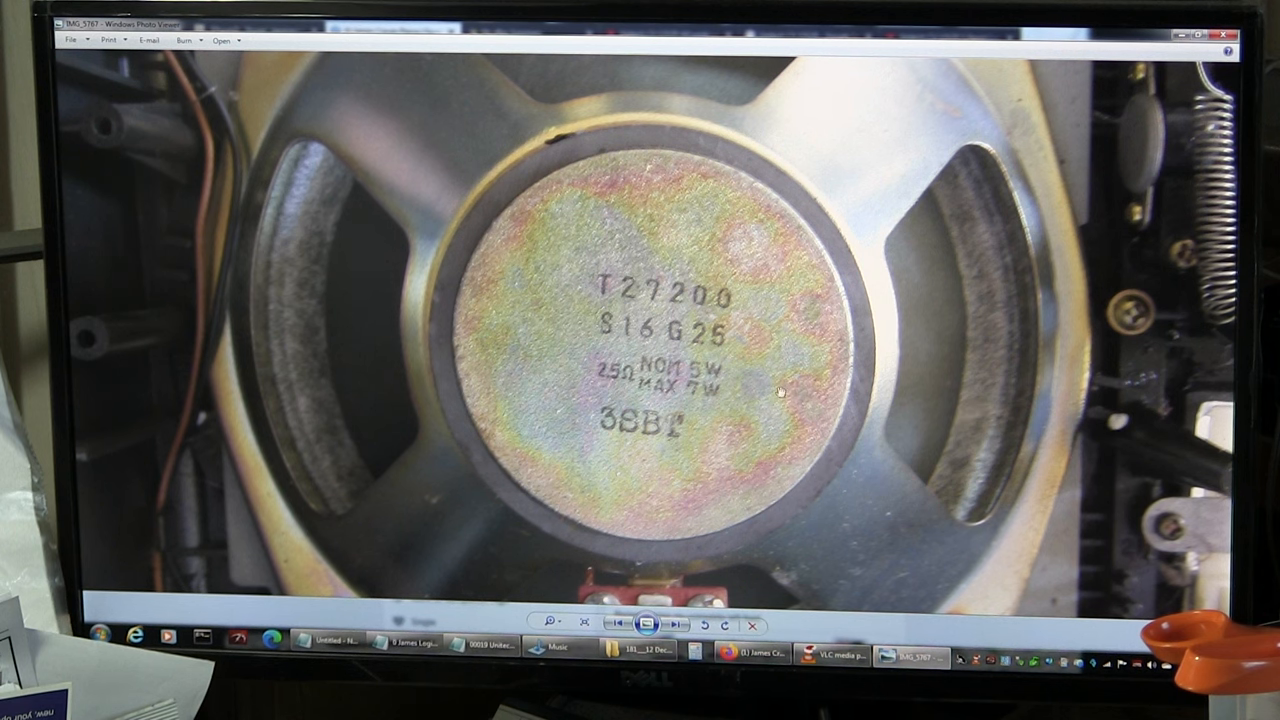
{"action": "left_click", "coordinate": [674, 624]}
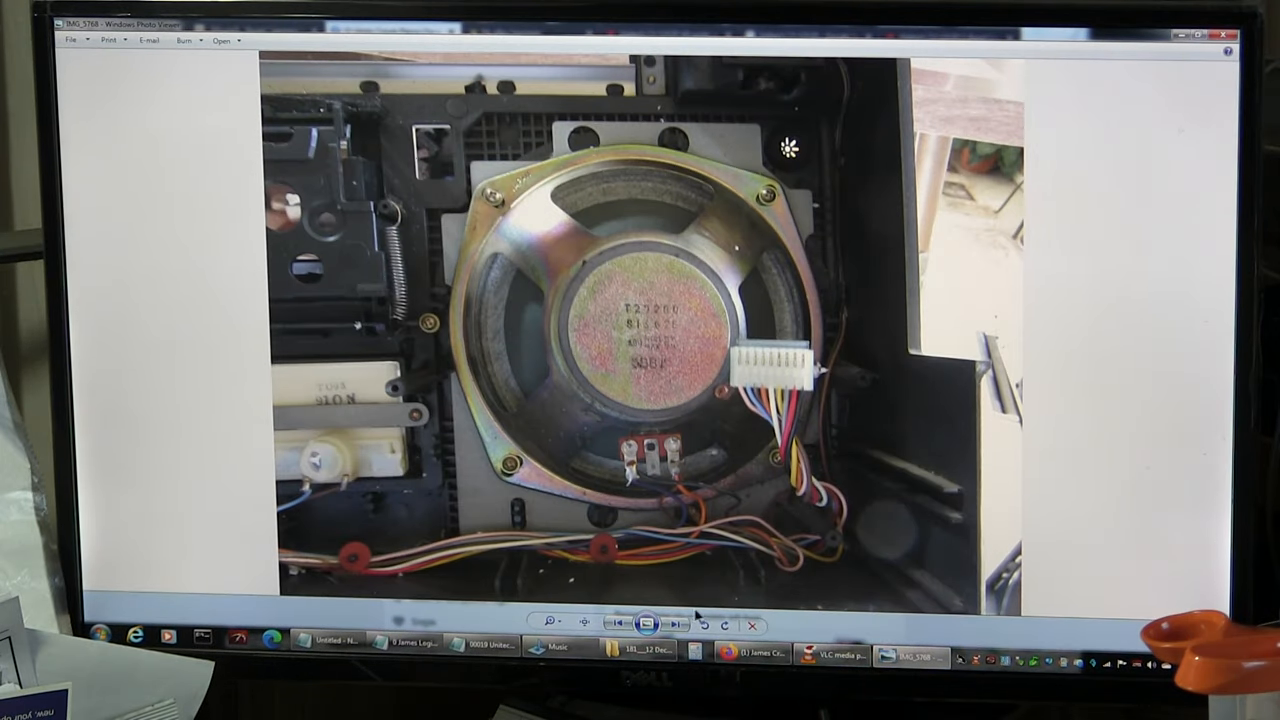
{"action": "left_click", "coordinate": [676, 623]}
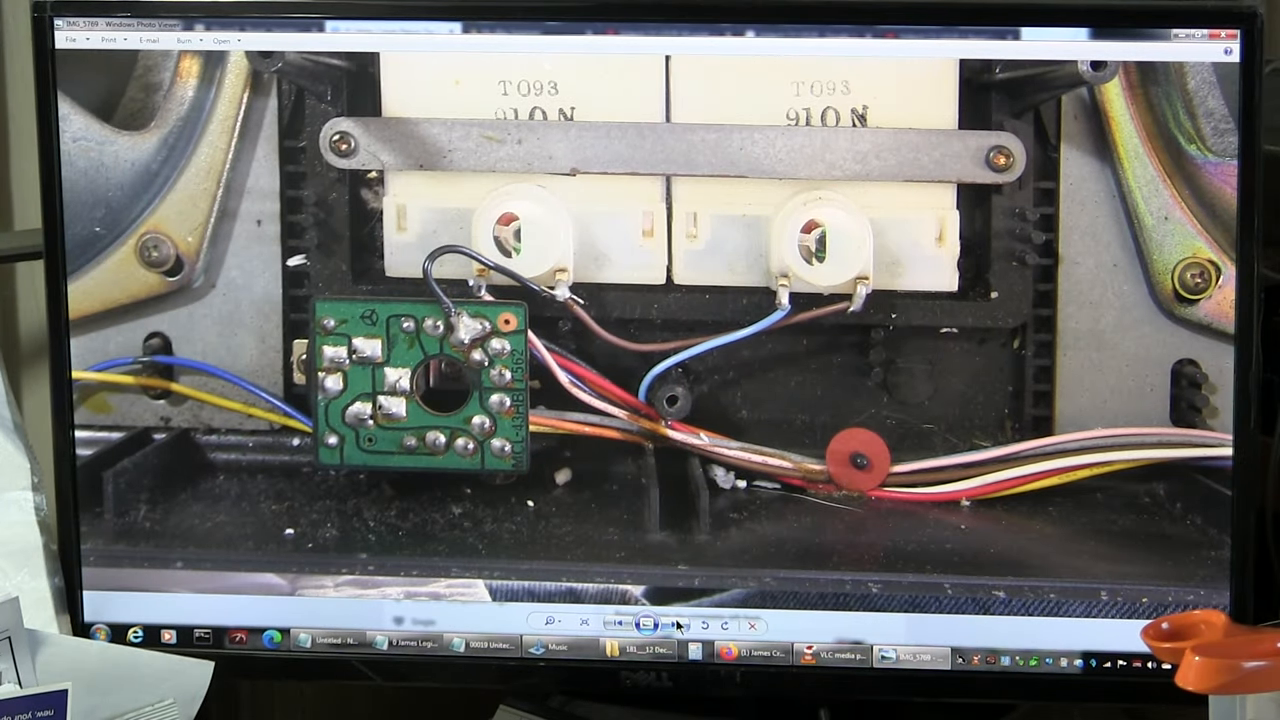
- Advance from IMG_5770's tape deck mechanism to IMG_5773 with the black dial panel lifted off
{"action": "left_click", "coordinate": [678, 624]}
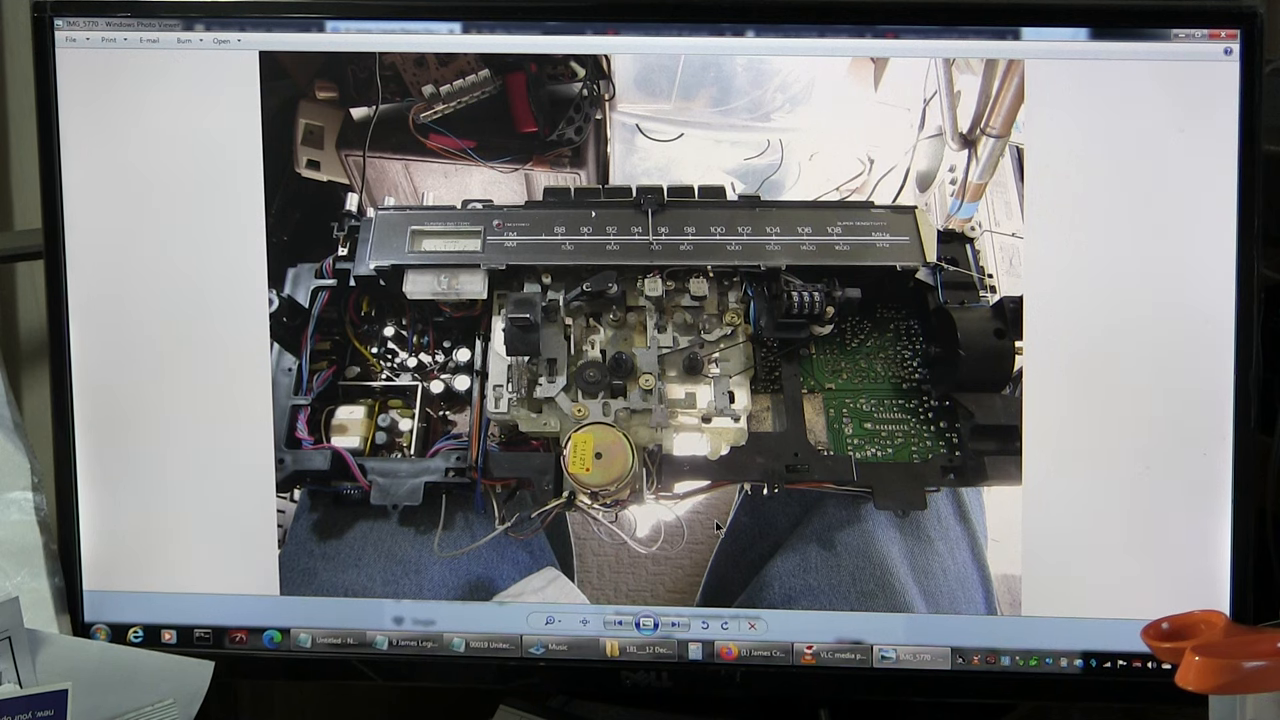
{"action": "mouse_move", "coordinate": [715, 415]}
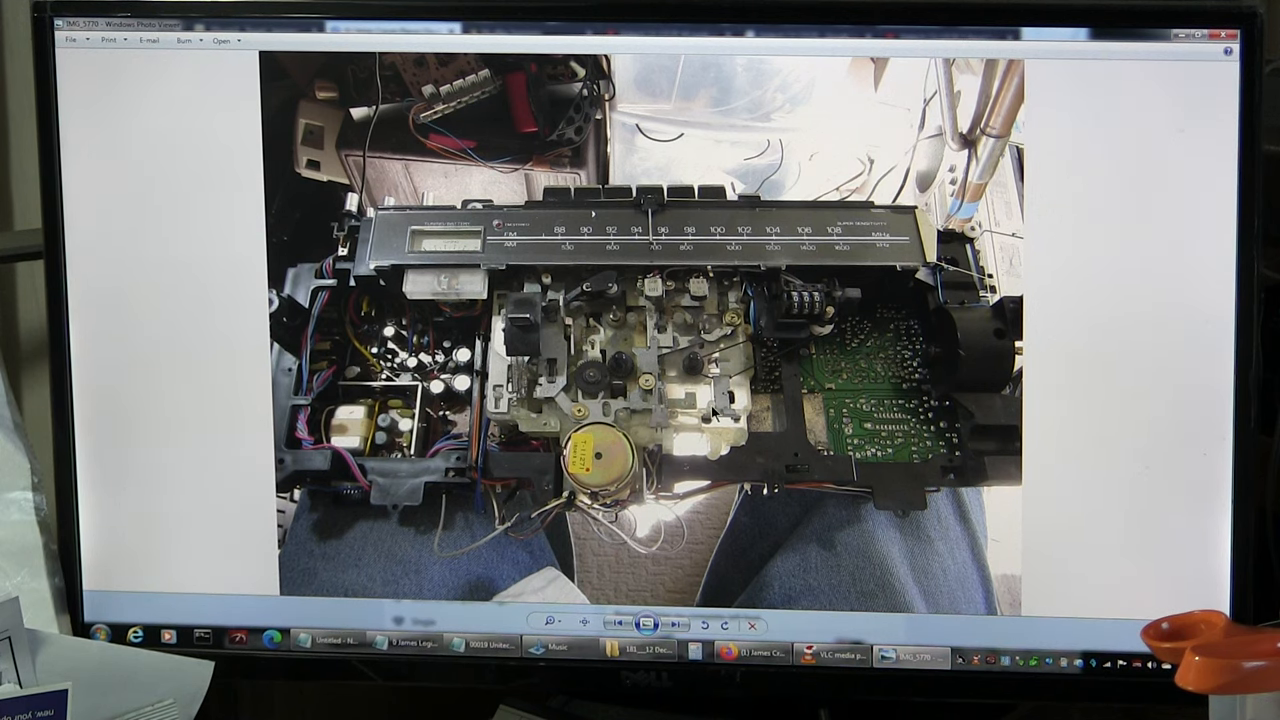
{"action": "mouse_move", "coordinate": [716, 414]}
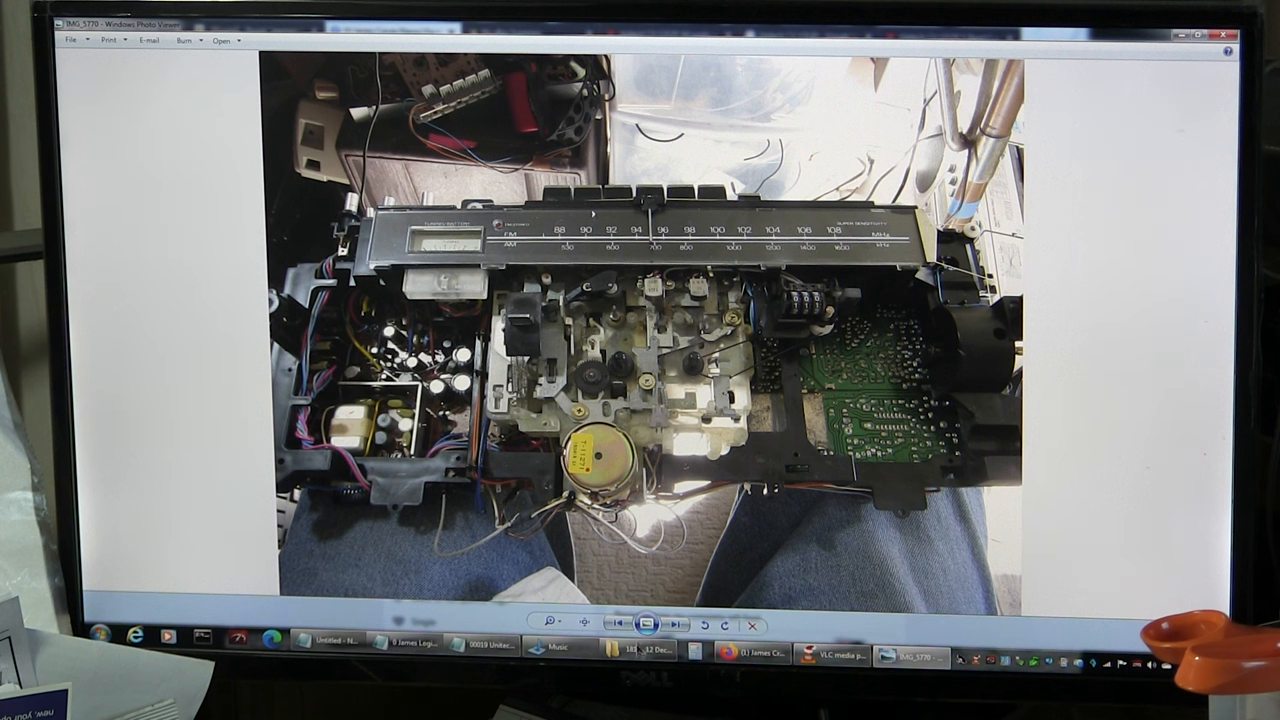
{"action": "left_click", "coordinate": [675, 624]}
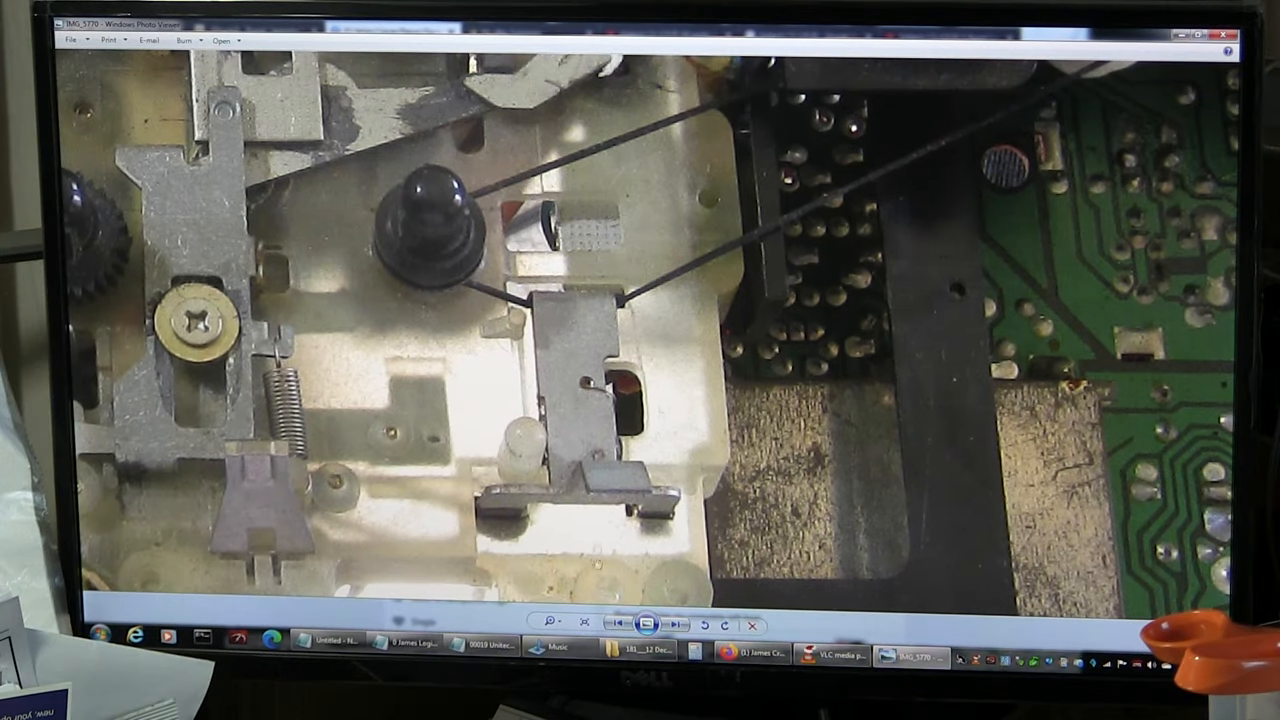
{"action": "left_click", "coordinate": [676, 624]}
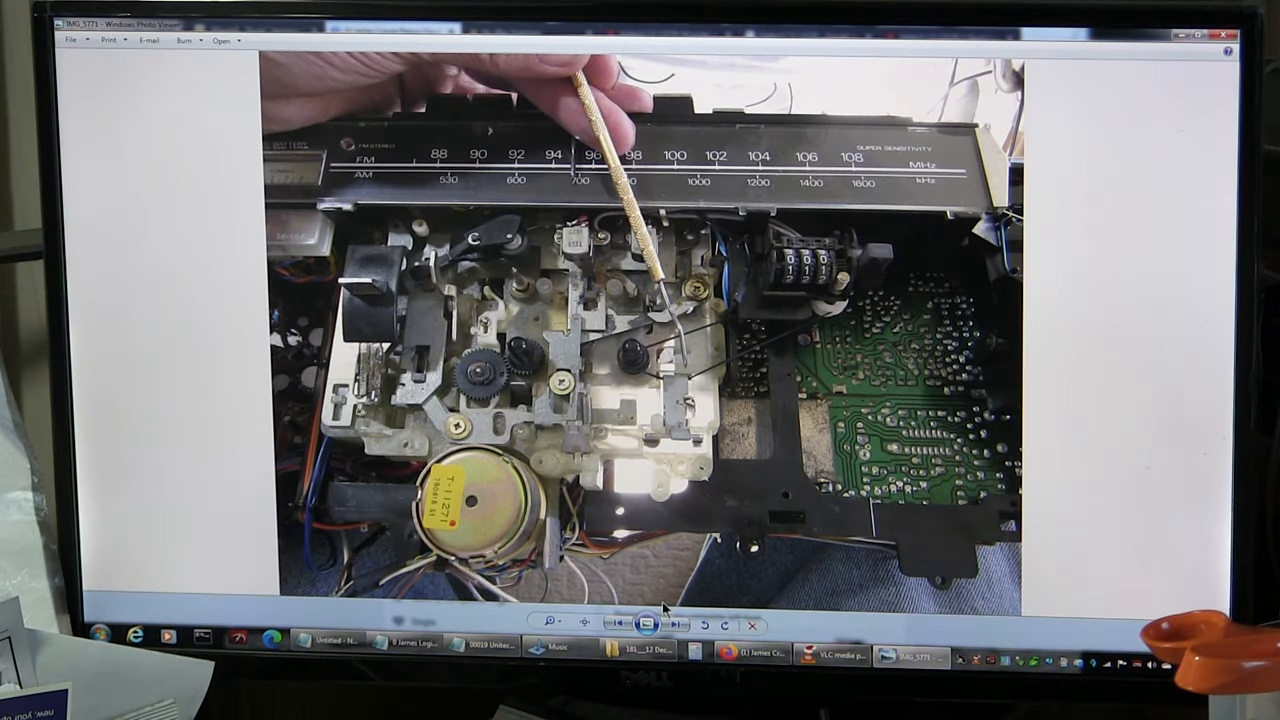
{"action": "left_click", "coordinate": [675, 623]}
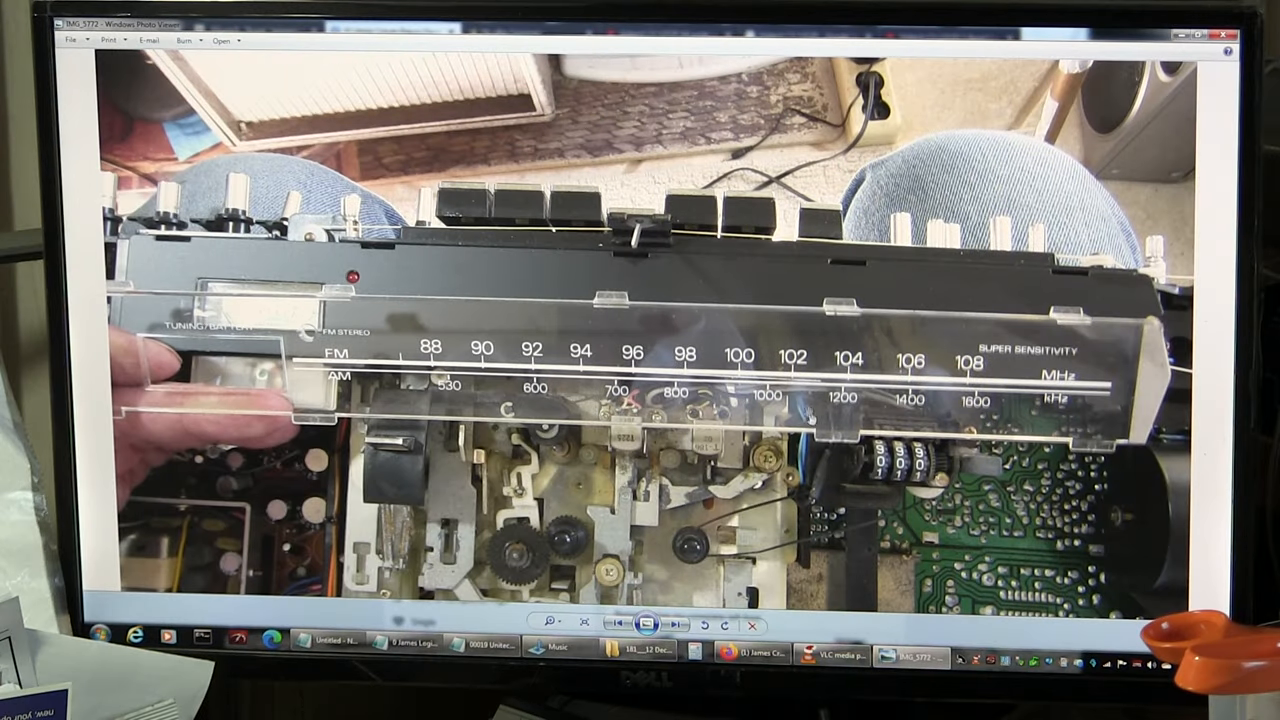
{"action": "left_click", "coordinate": [675, 624]}
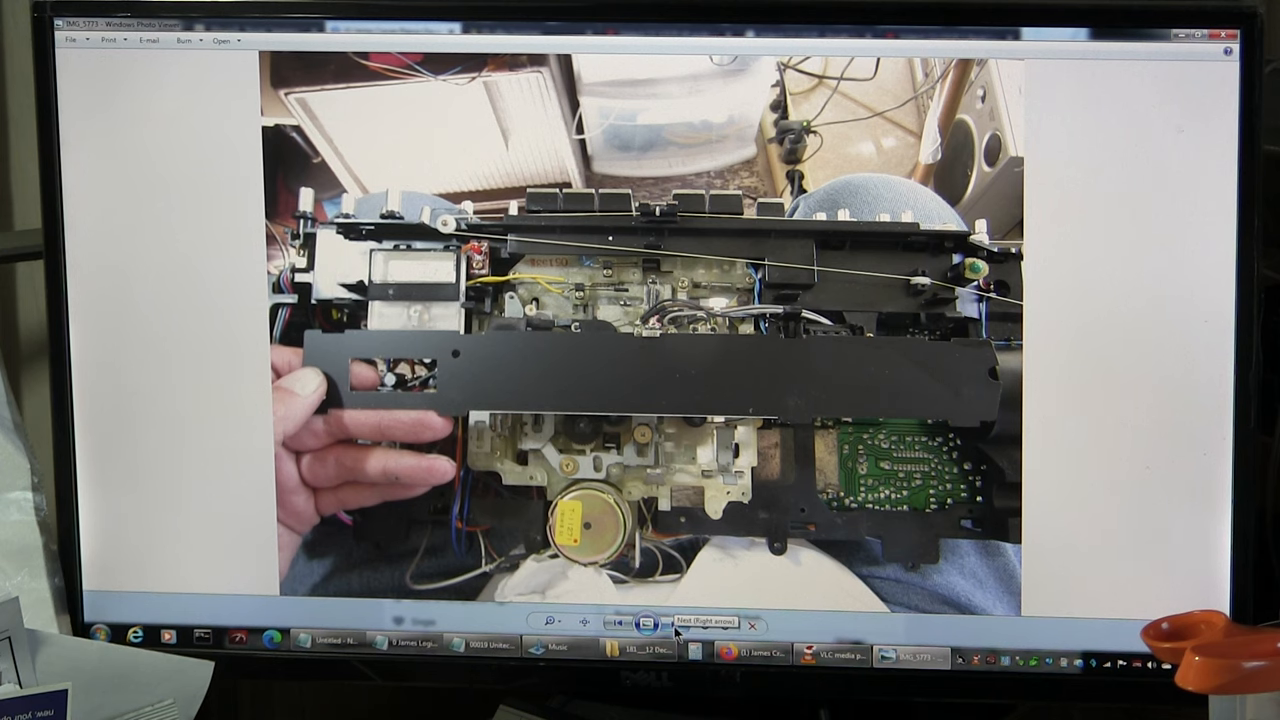
- Step past the tape motor, heads and counter close-ups to the belts on the deck's underside
{"action": "left_click", "coordinate": [674, 624]}
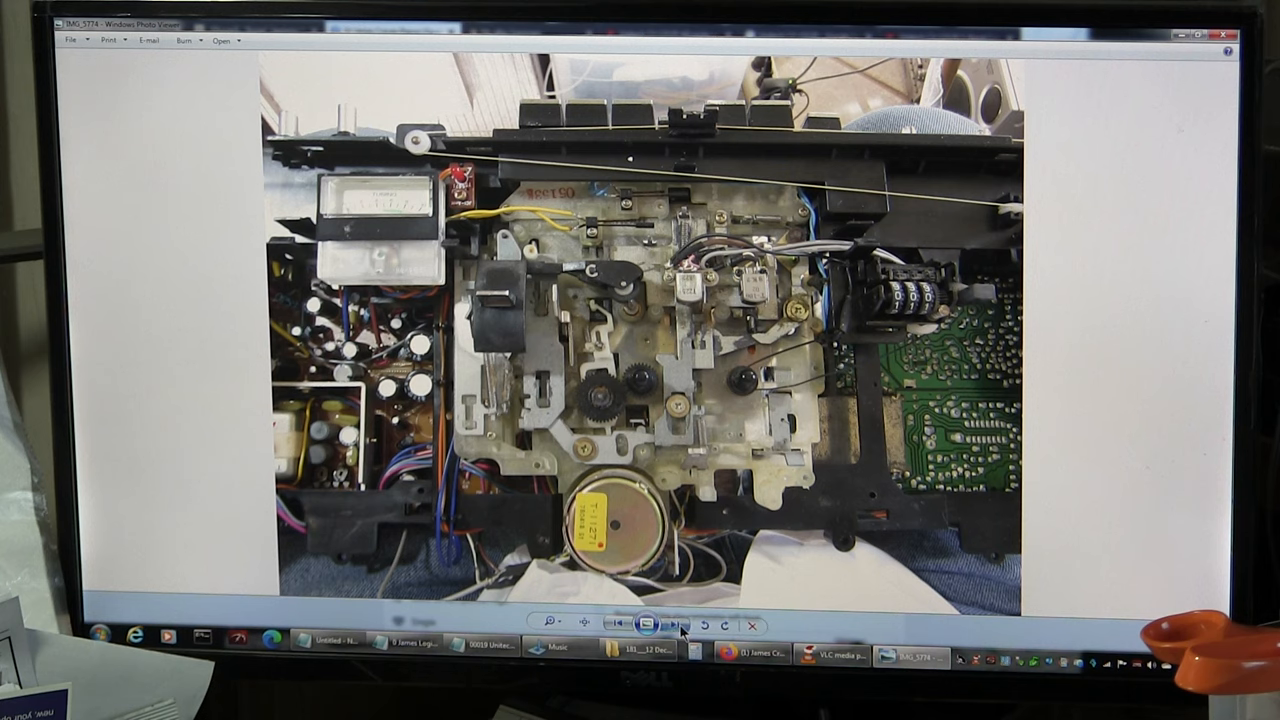
{"action": "left_click", "coordinate": [674, 623]}
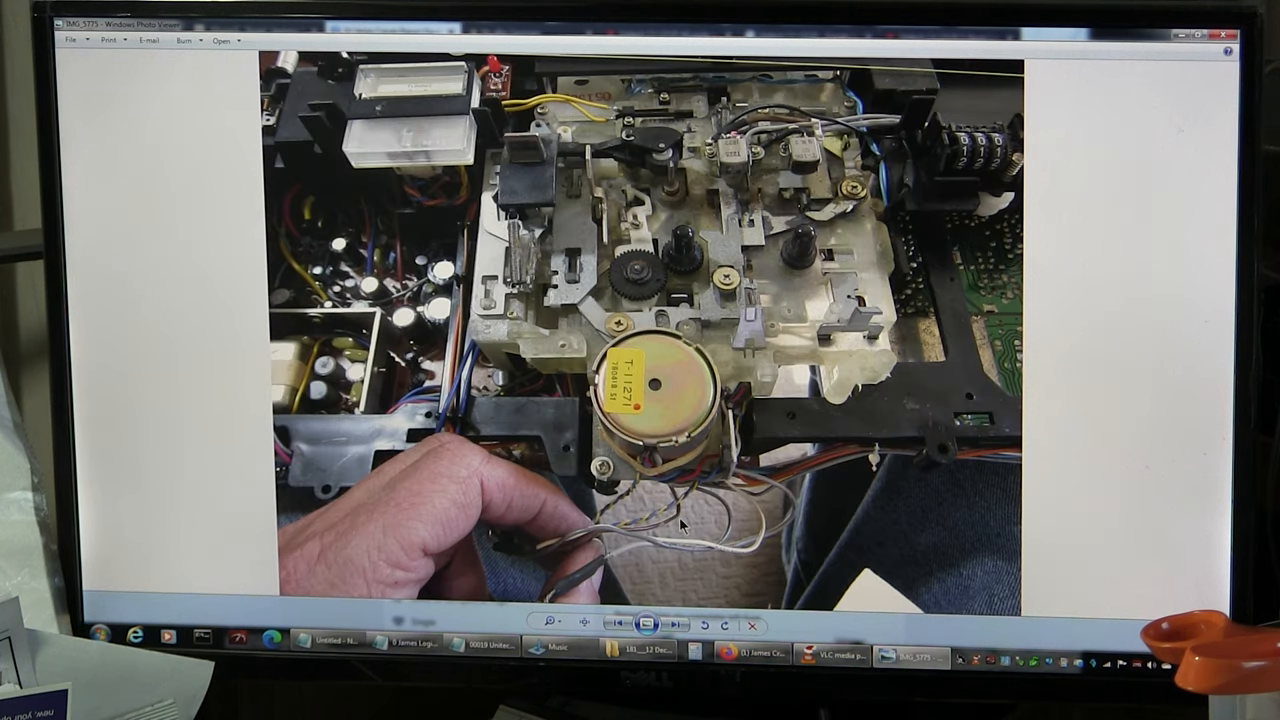
{"action": "mouse_move", "coordinate": [685, 638]}
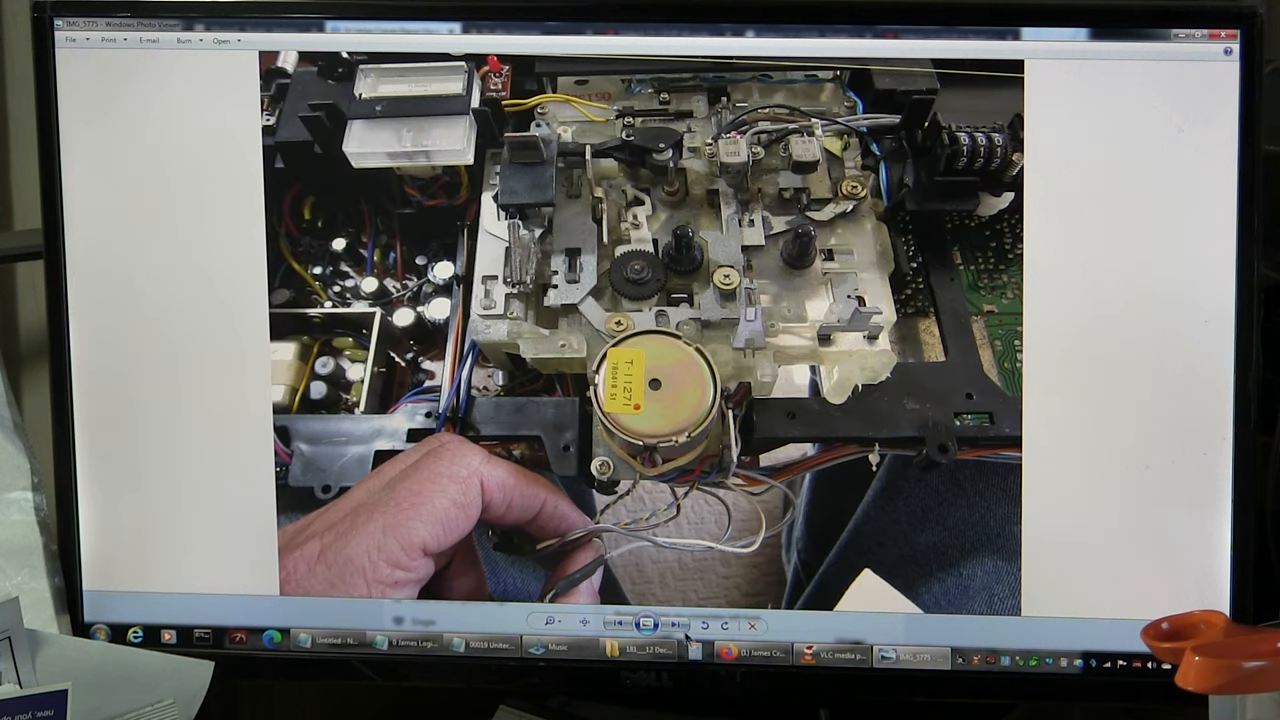
{"action": "left_click", "coordinate": [669, 624]}
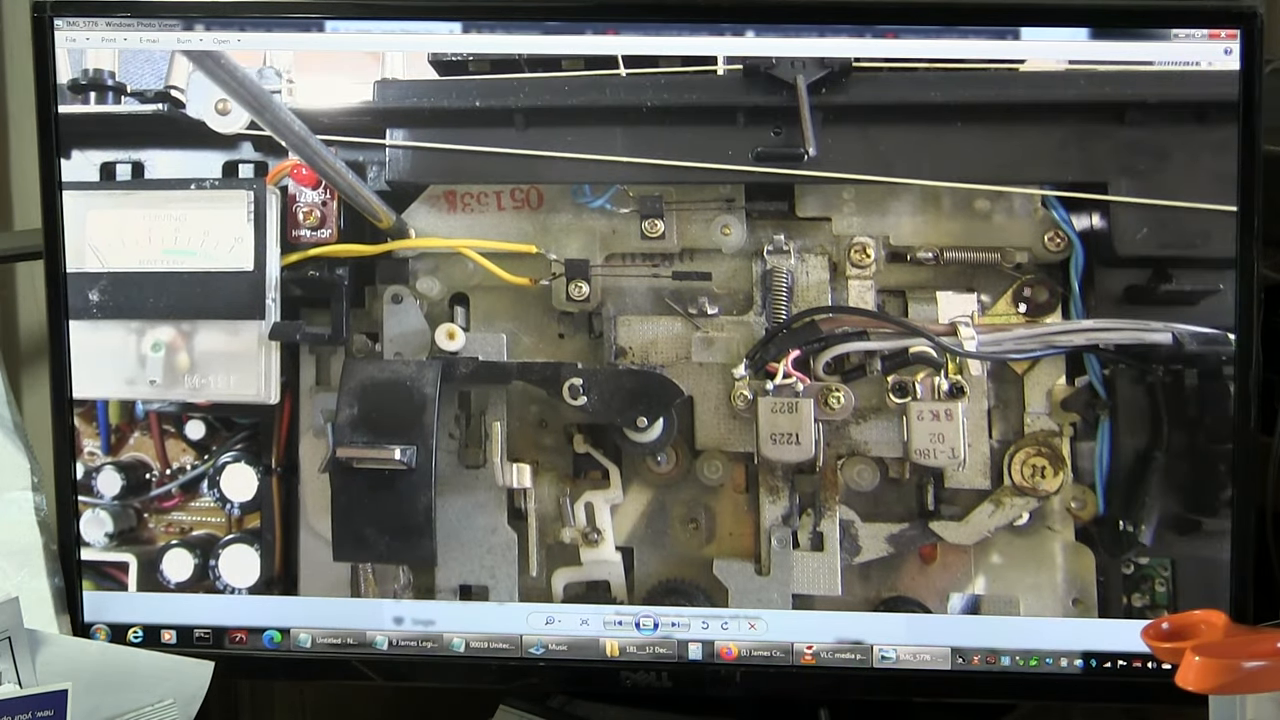
{"action": "left_click", "coordinate": [678, 625]}
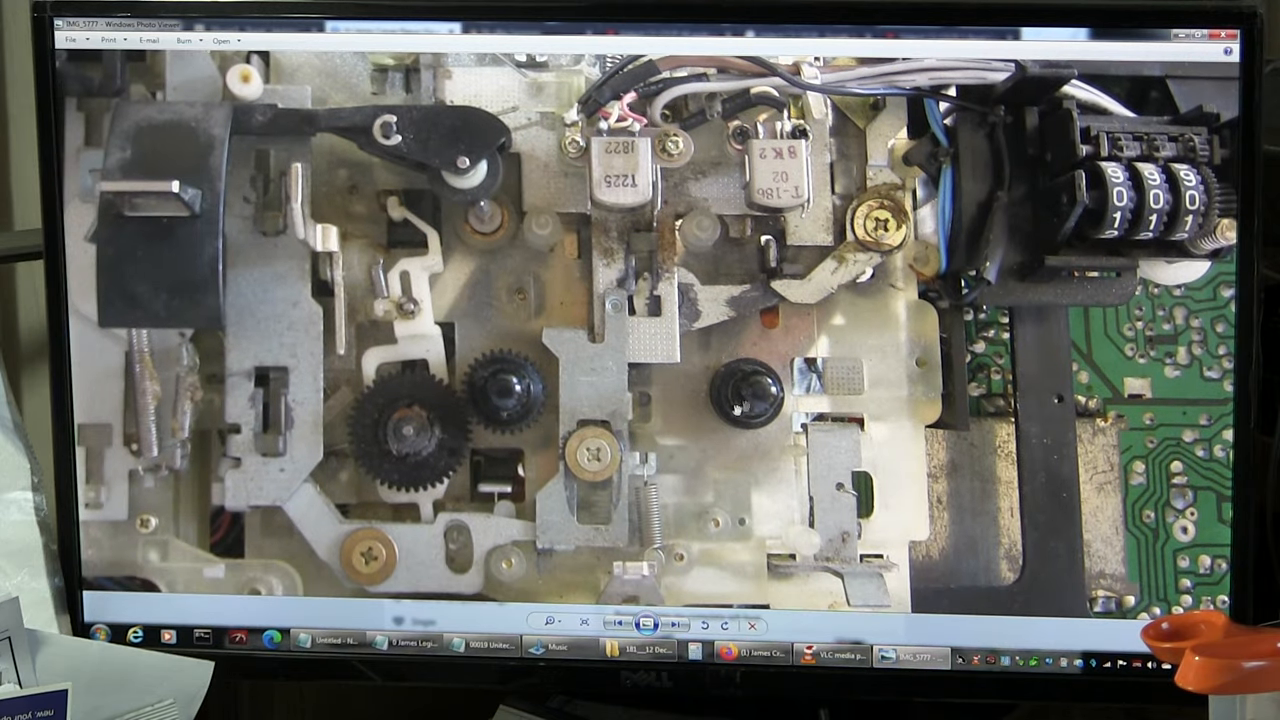
{"action": "left_click", "coordinate": [675, 625]}
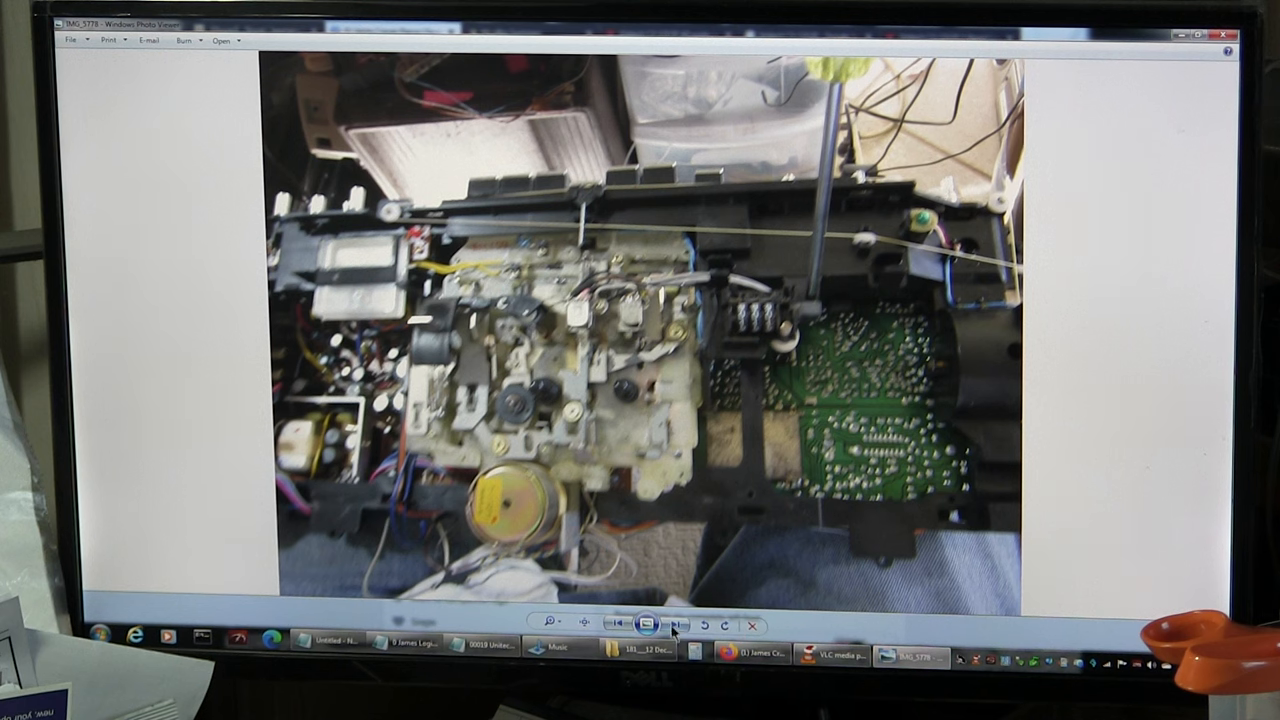
{"action": "left_click", "coordinate": [673, 623]}
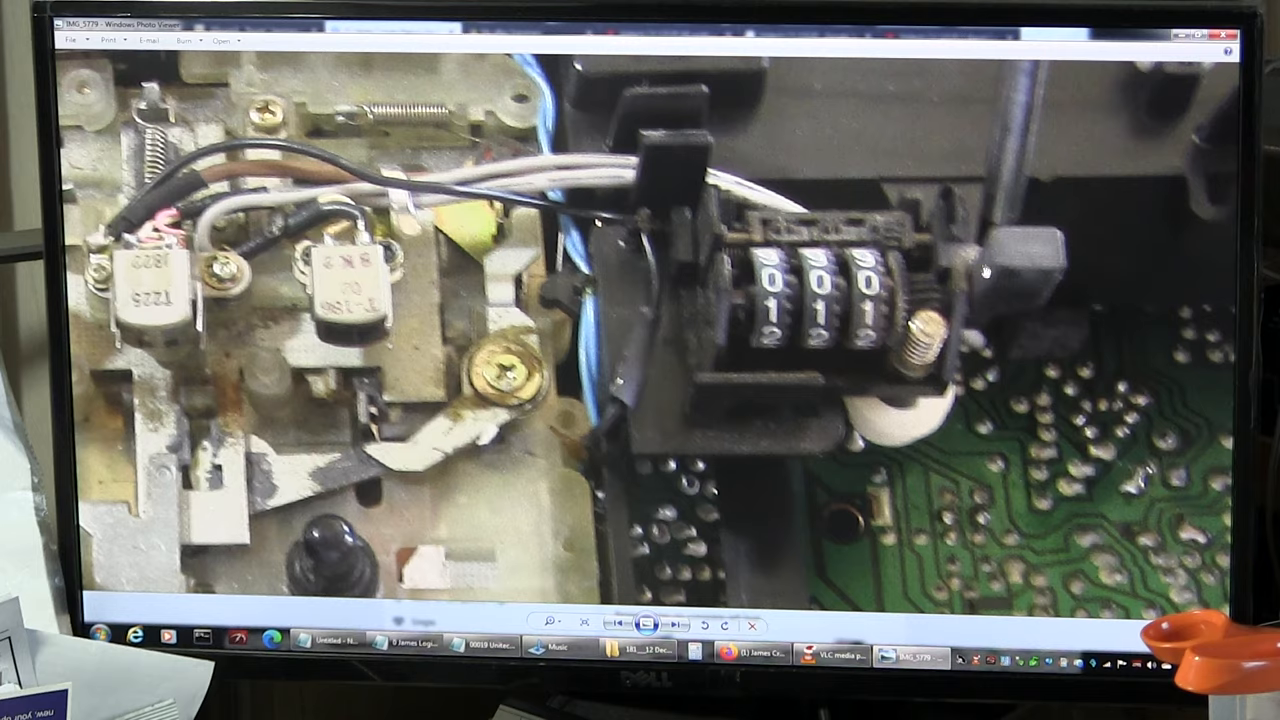
{"action": "left_click", "coordinate": [672, 623]}
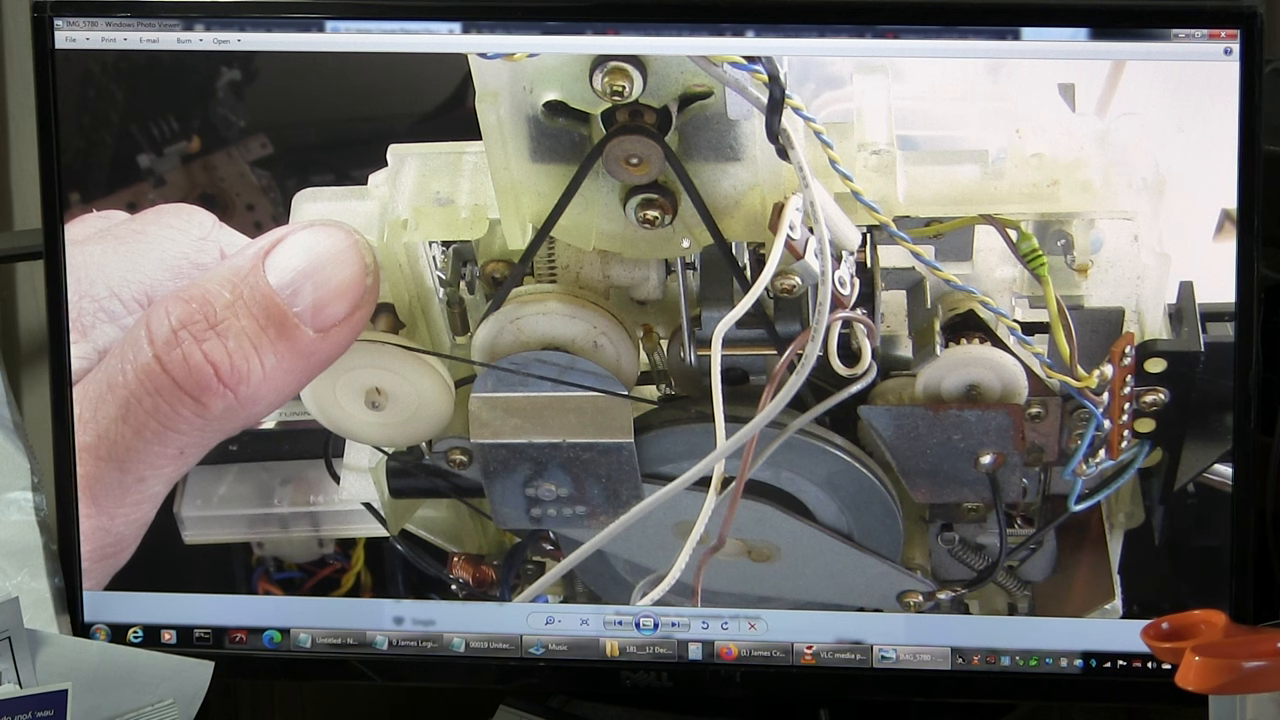
{"action": "mouse_move", "coordinate": [654, 455]}
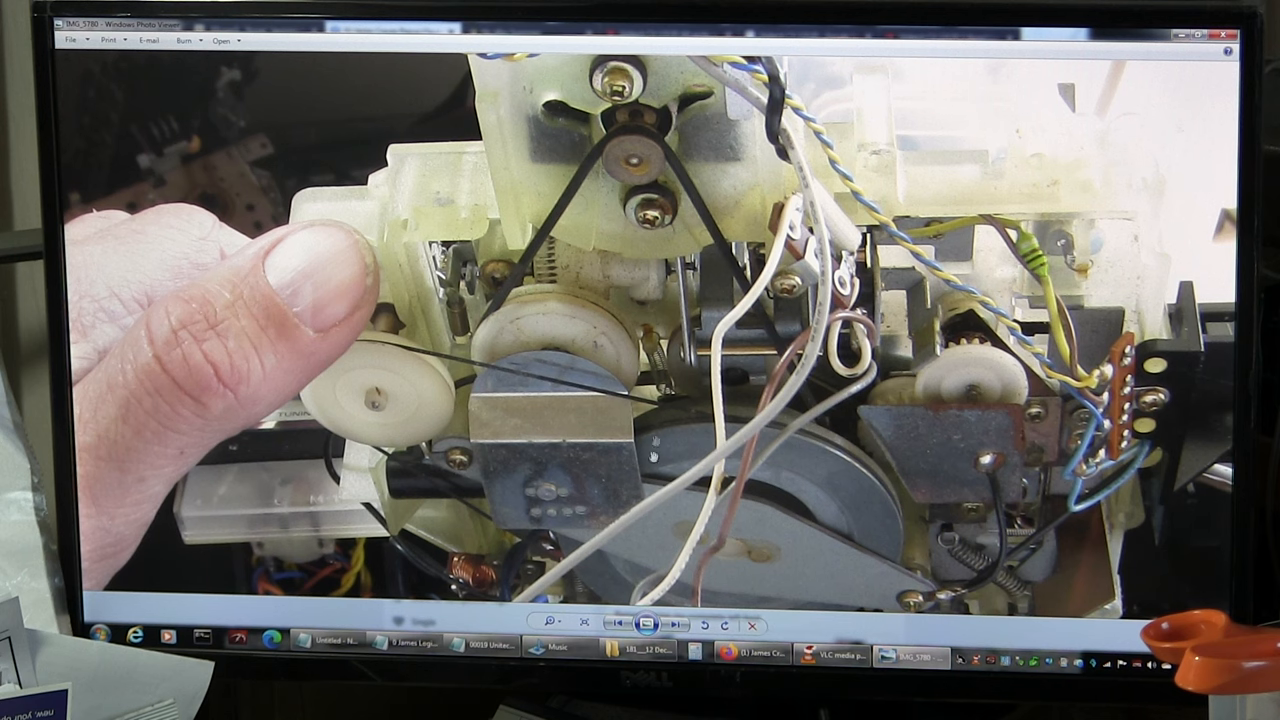
- Advance through the flywheel, cover removal and belt fitting photos to IMG_5785's assembled underside
{"action": "left_click", "coordinate": [671, 624]}
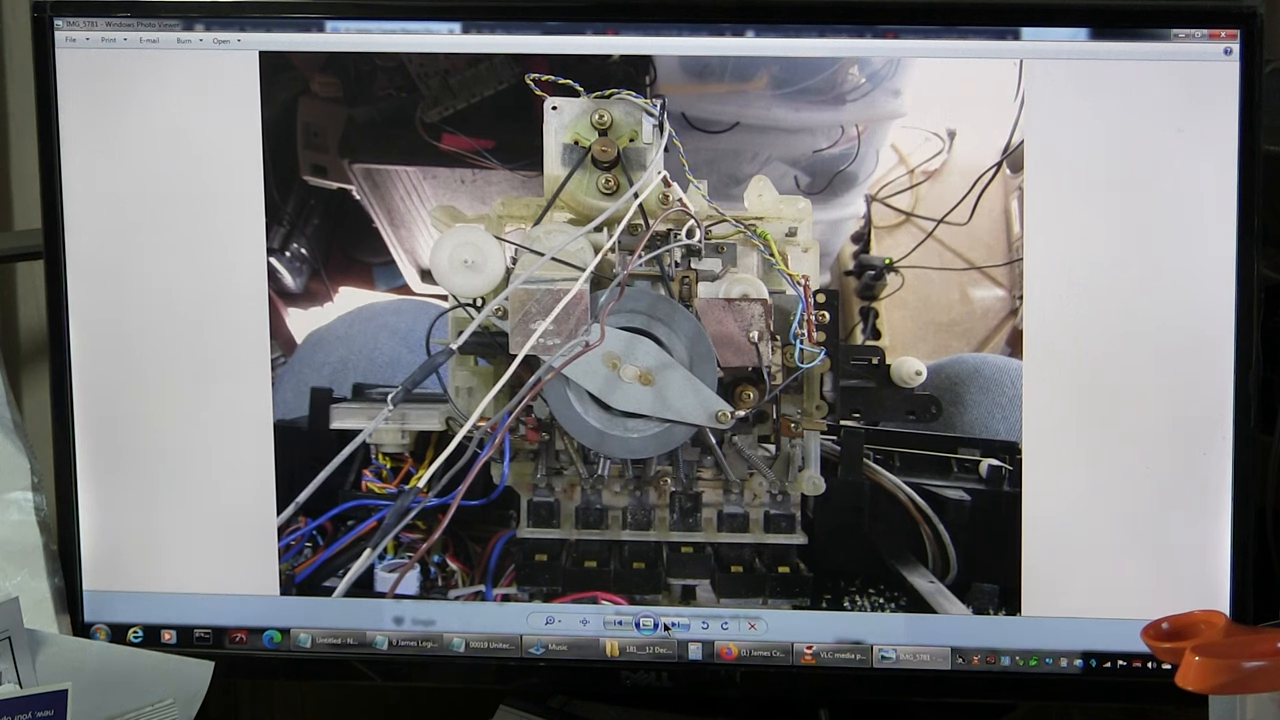
{"action": "left_click", "coordinate": [584, 623]}
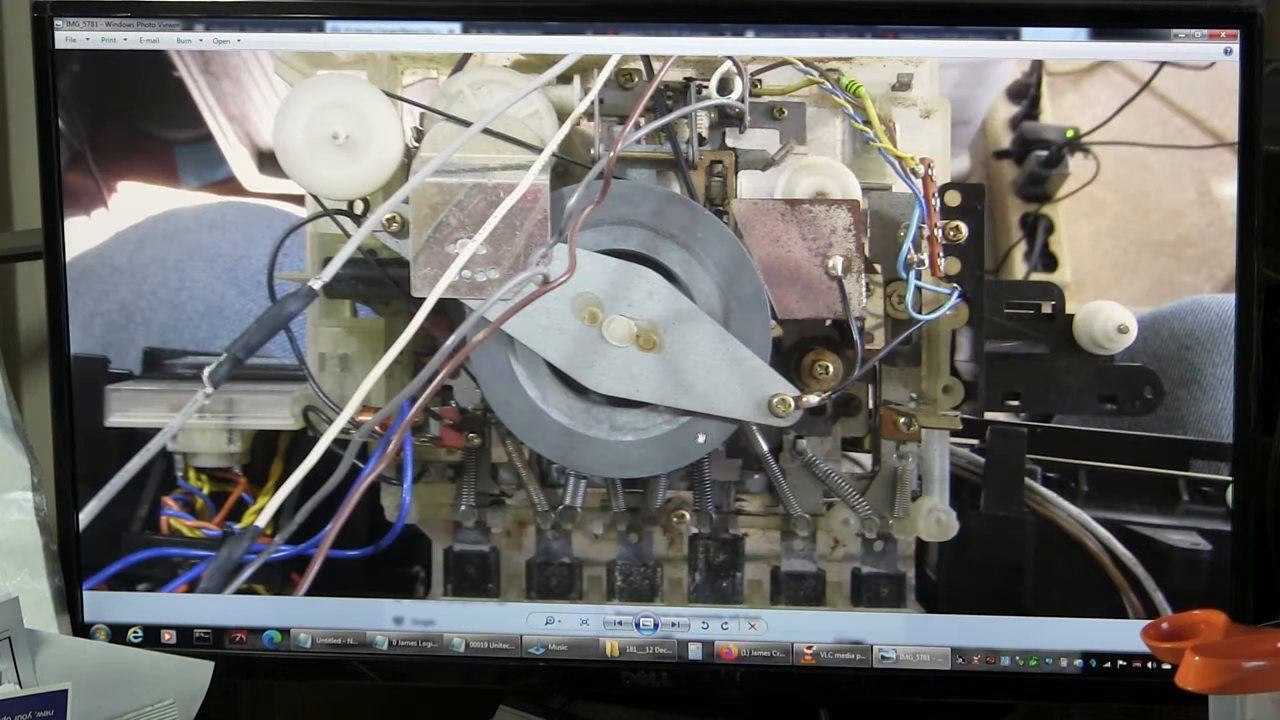
{"action": "left_click", "coordinate": [674, 624]}
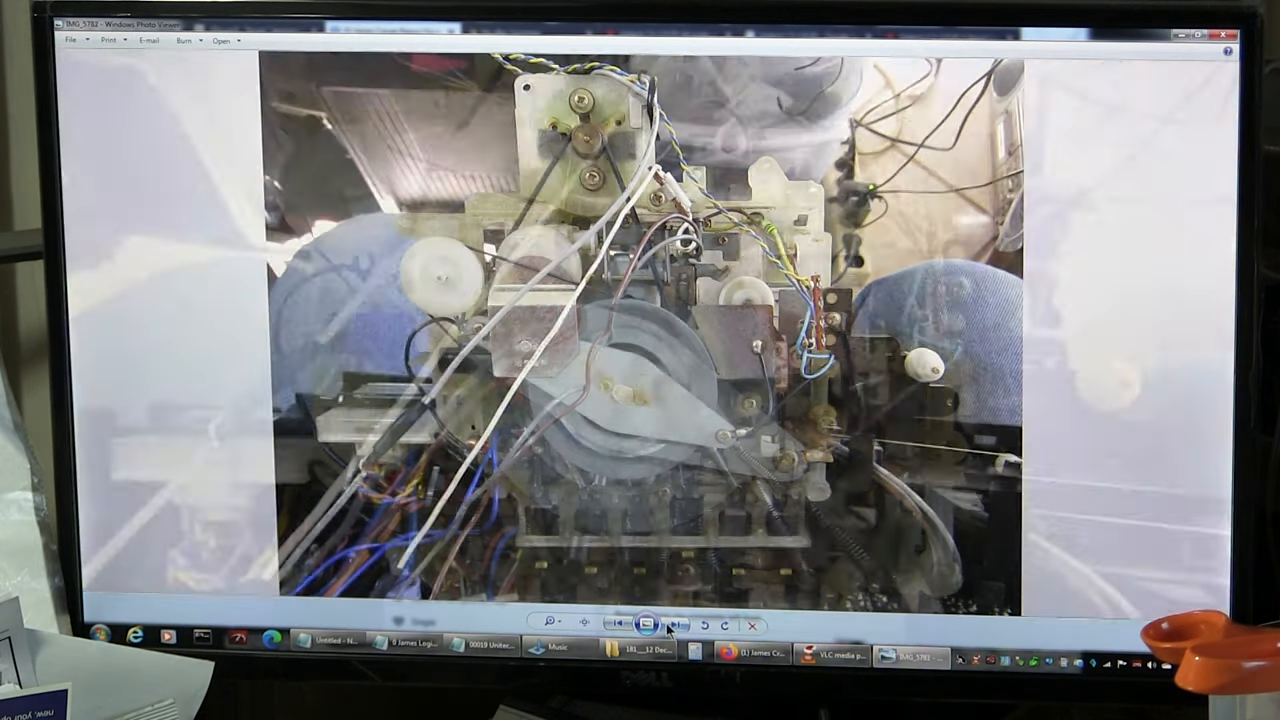
{"action": "left_click", "coordinate": [674, 623]}
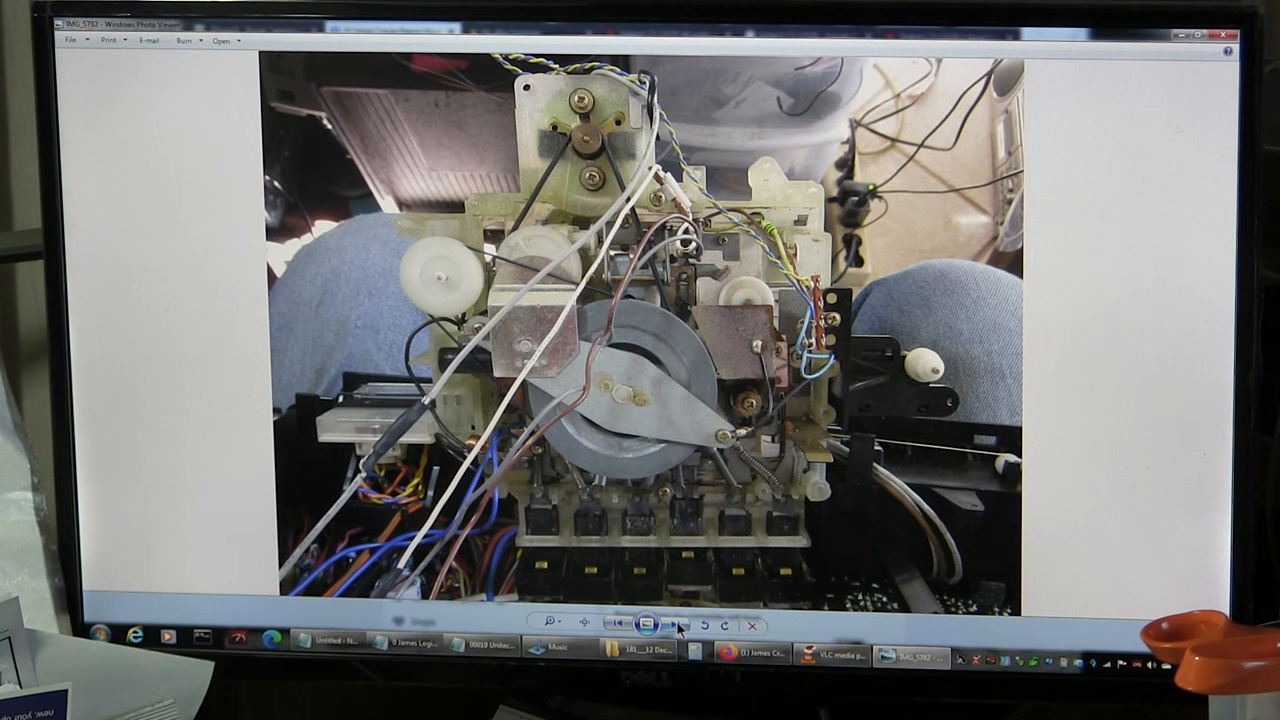
{"action": "left_click", "coordinate": [675, 624]}
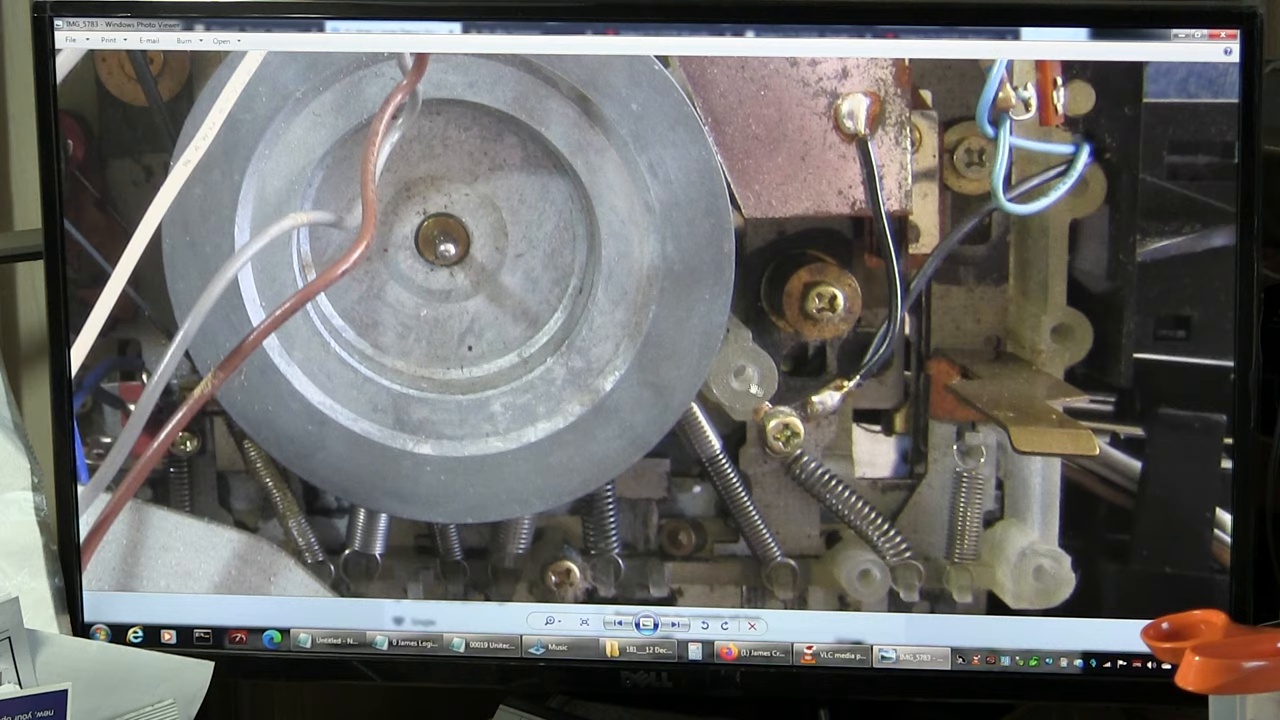
{"action": "left_click", "coordinate": [673, 624]}
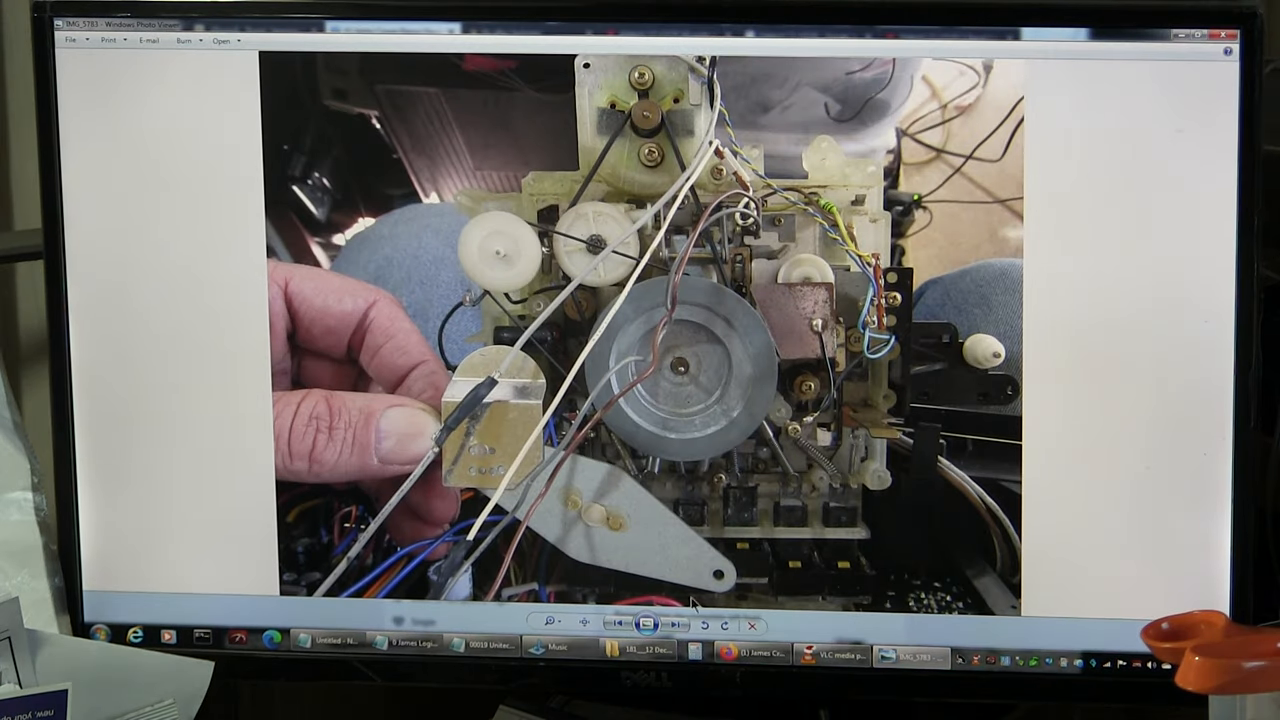
{"action": "left_click", "coordinate": [676, 624]}
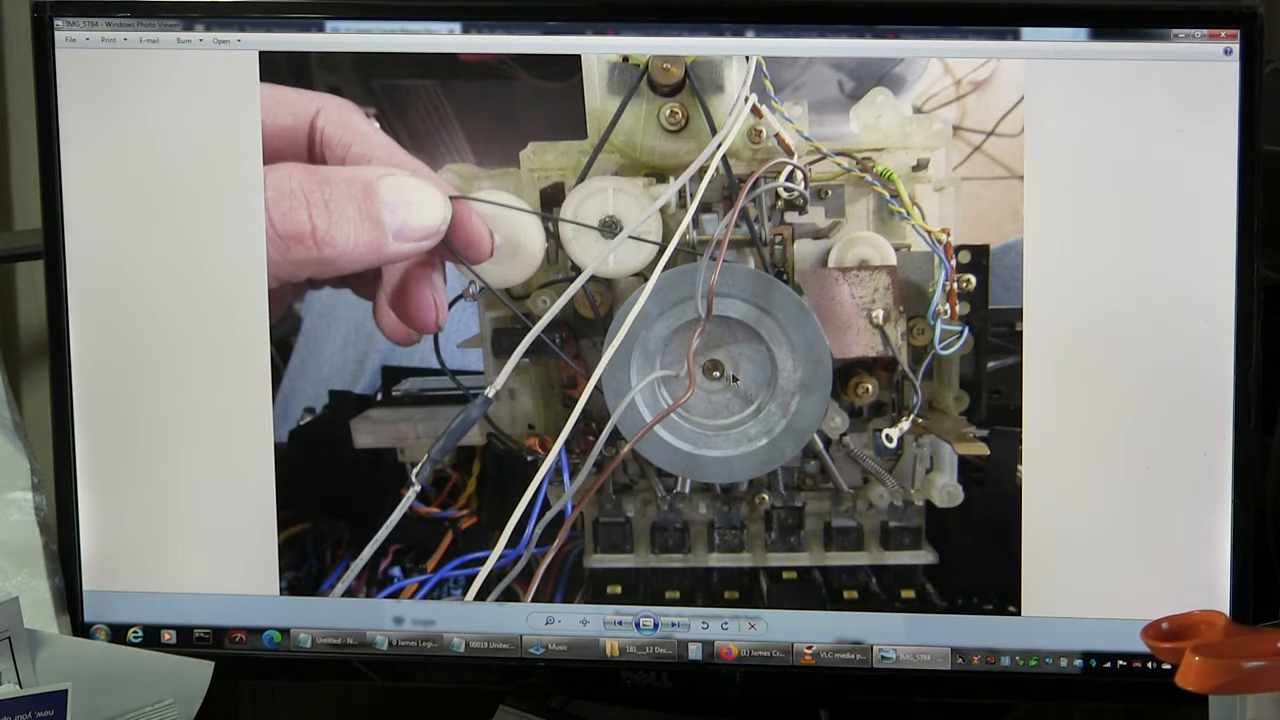
{"action": "mouse_move", "coordinate": [540, 275]}
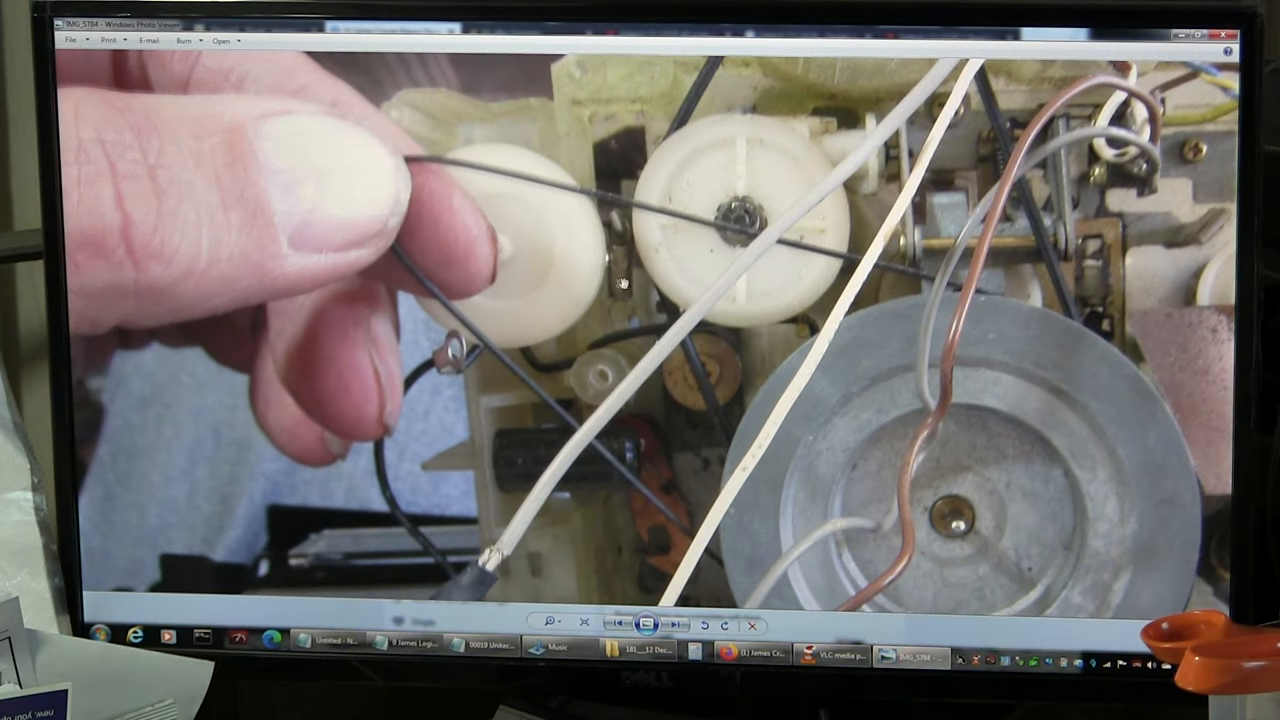
{"action": "left_click", "coordinate": [673, 623]}
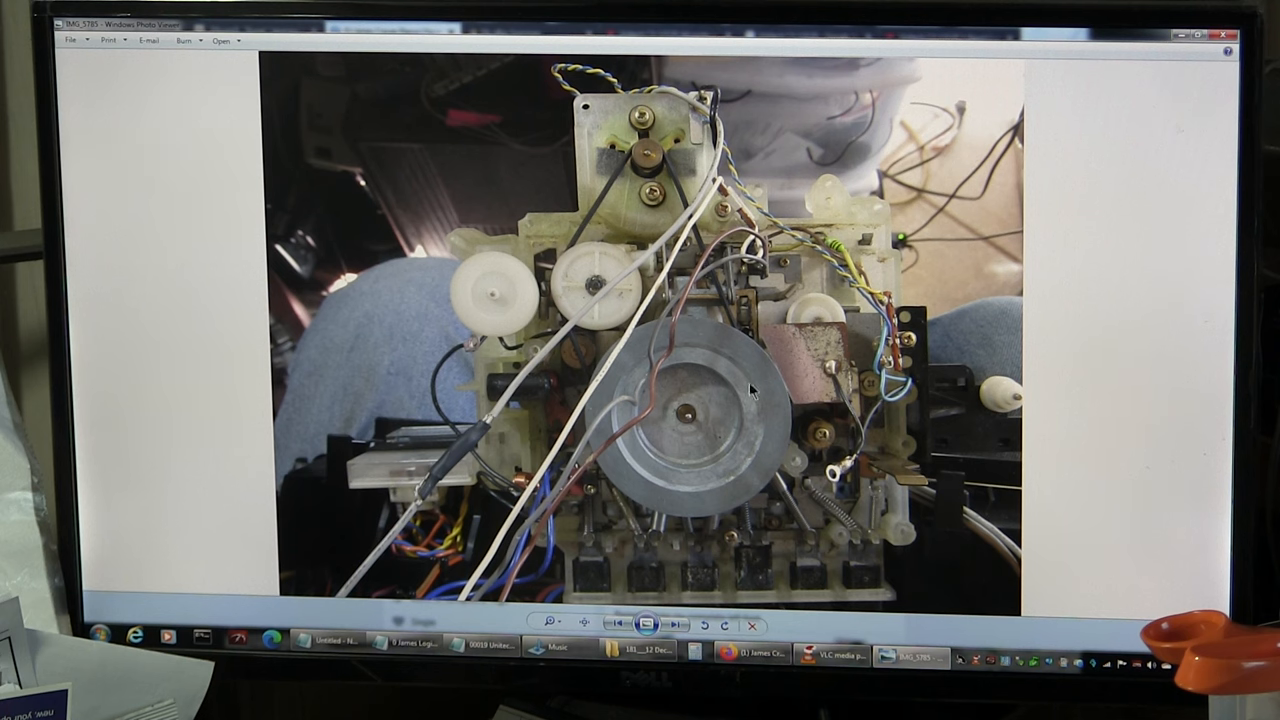
- Step past belt close-ups, fit the photo back on screen, and reach the capstan-above-flywheel close-up
{"action": "left_click", "coordinate": [674, 623]}
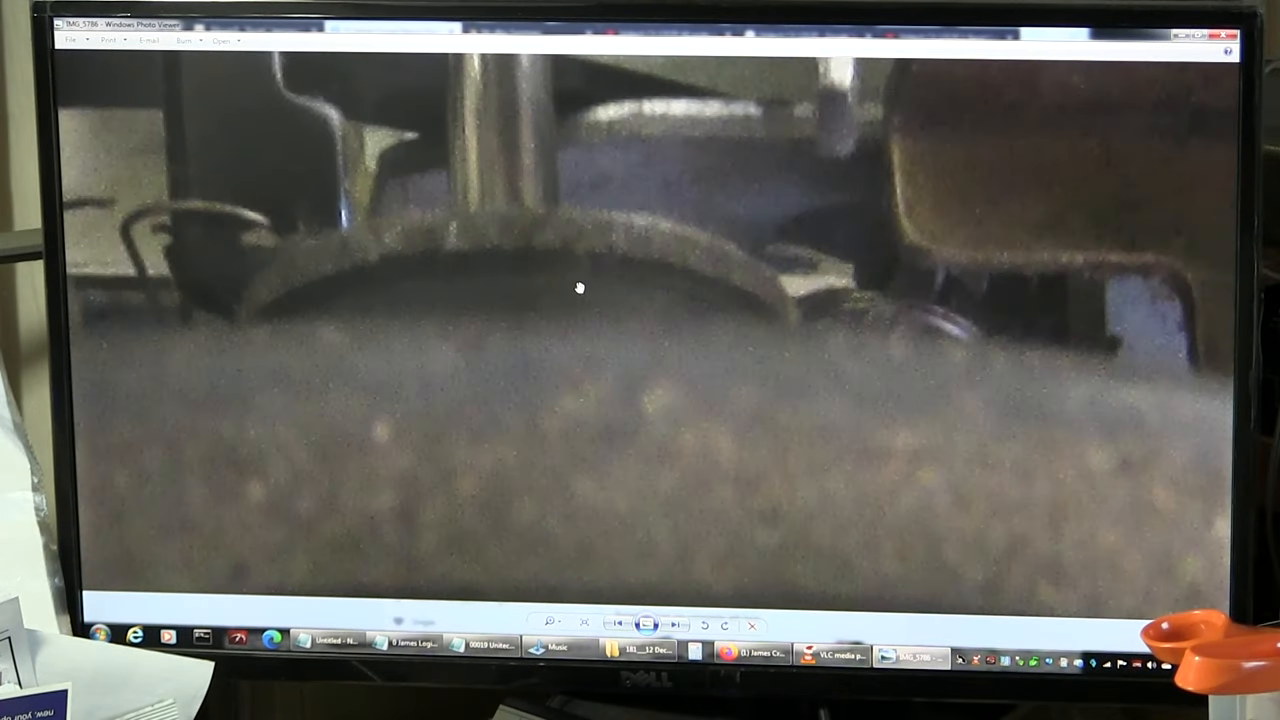
{"action": "mouse_move", "coordinate": [650, 288]}
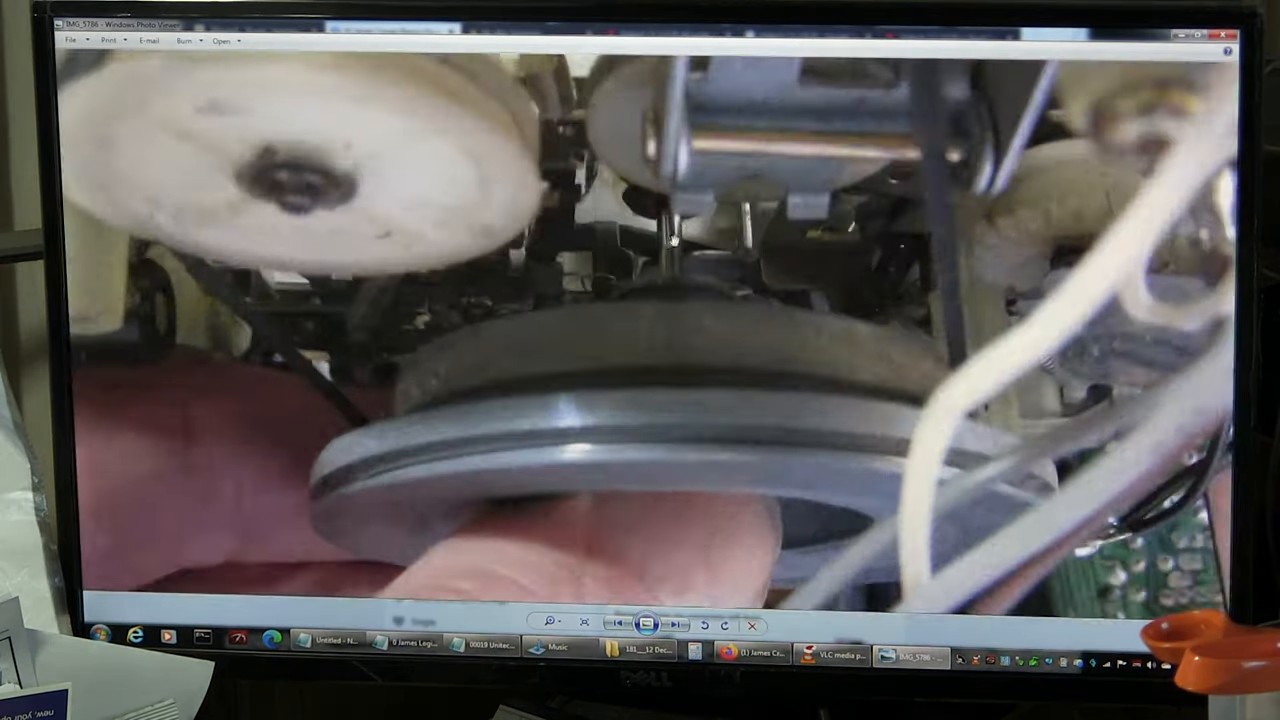
{"action": "left_click", "coordinate": [675, 624]}
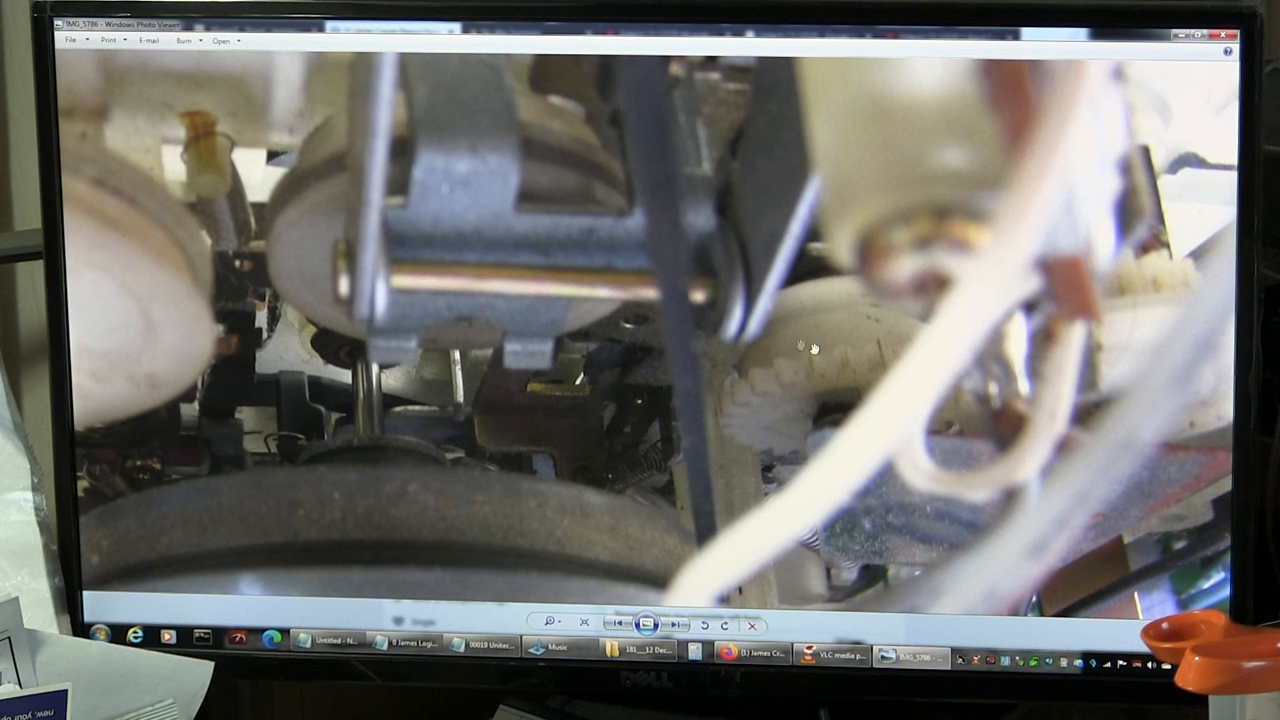
{"action": "mouse_move", "coordinate": [745, 363]}
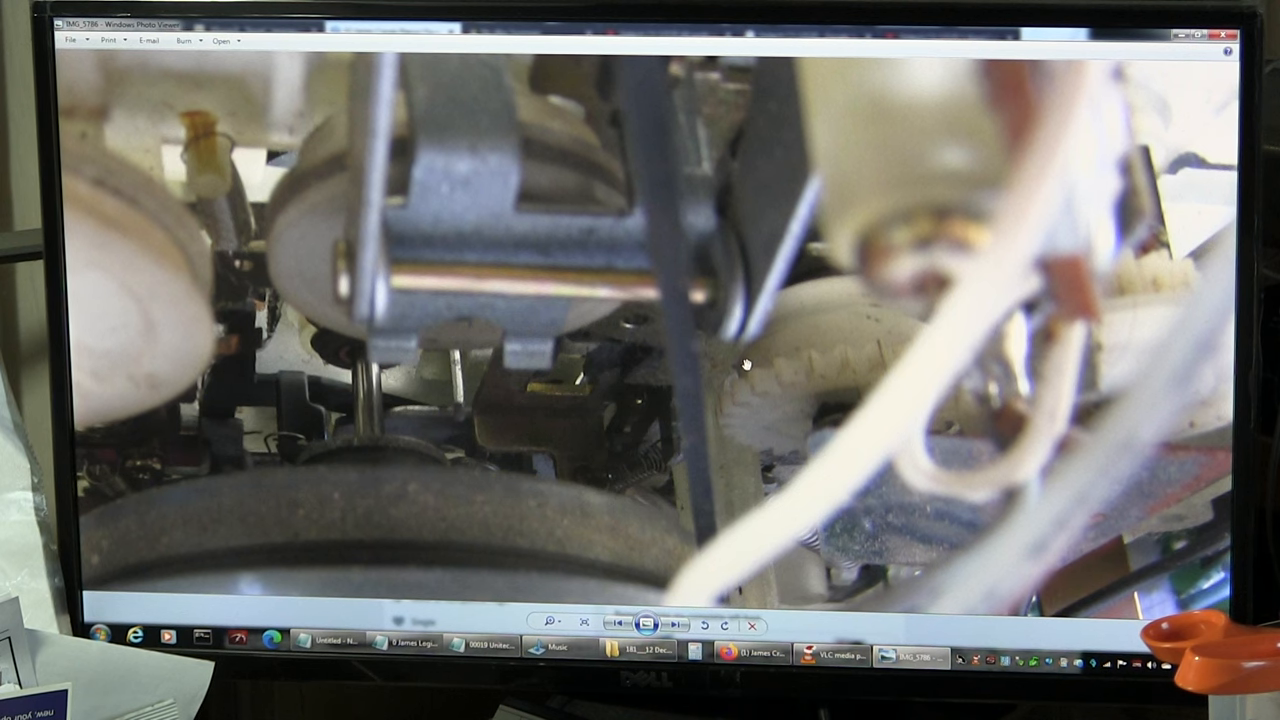
{"action": "left_click", "coordinate": [676, 624]}
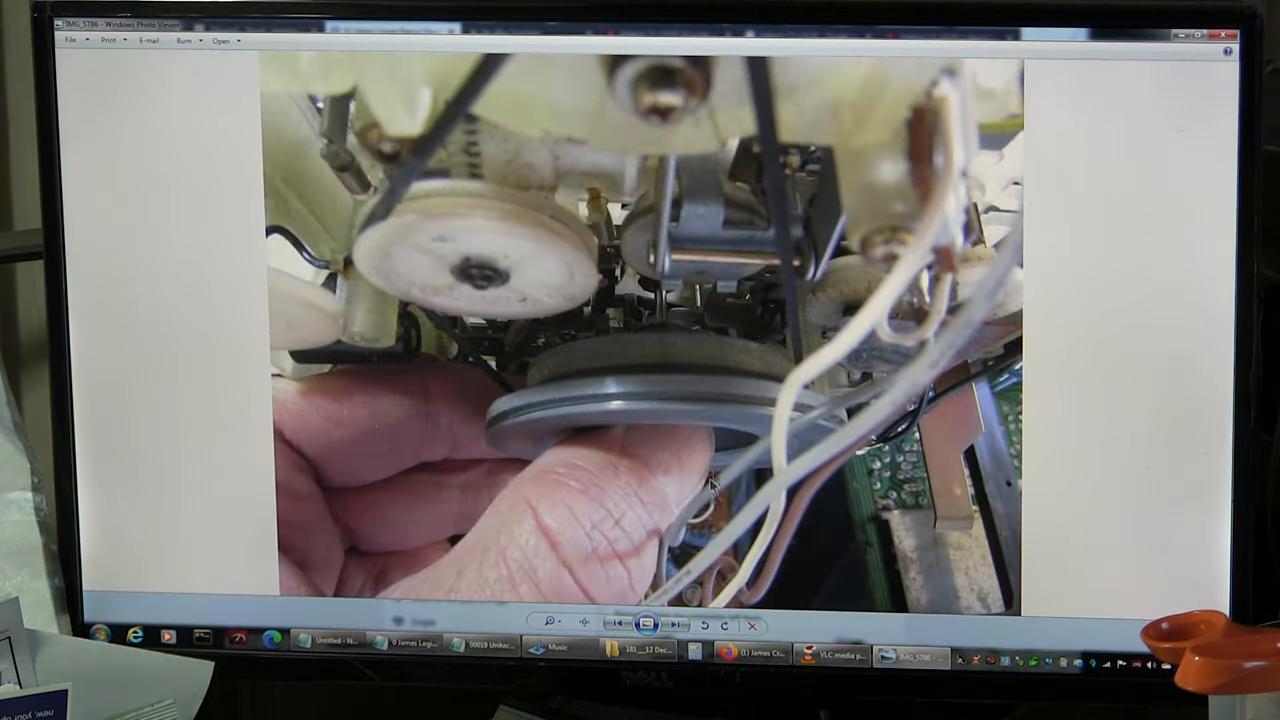
{"action": "left_click", "coordinate": [675, 623]}
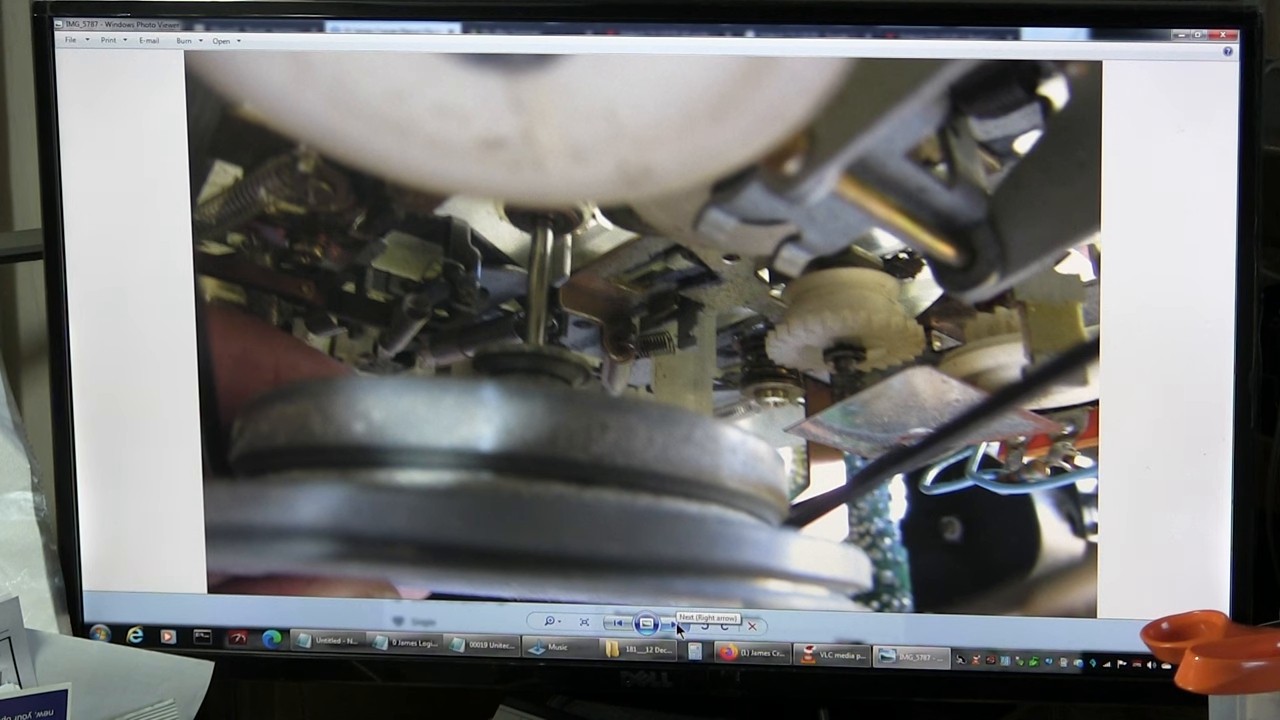
- Advance past the probe-in-pulley photo to the two drive belts measured along a steel ruler
{"action": "left_click", "coordinate": [670, 624]}
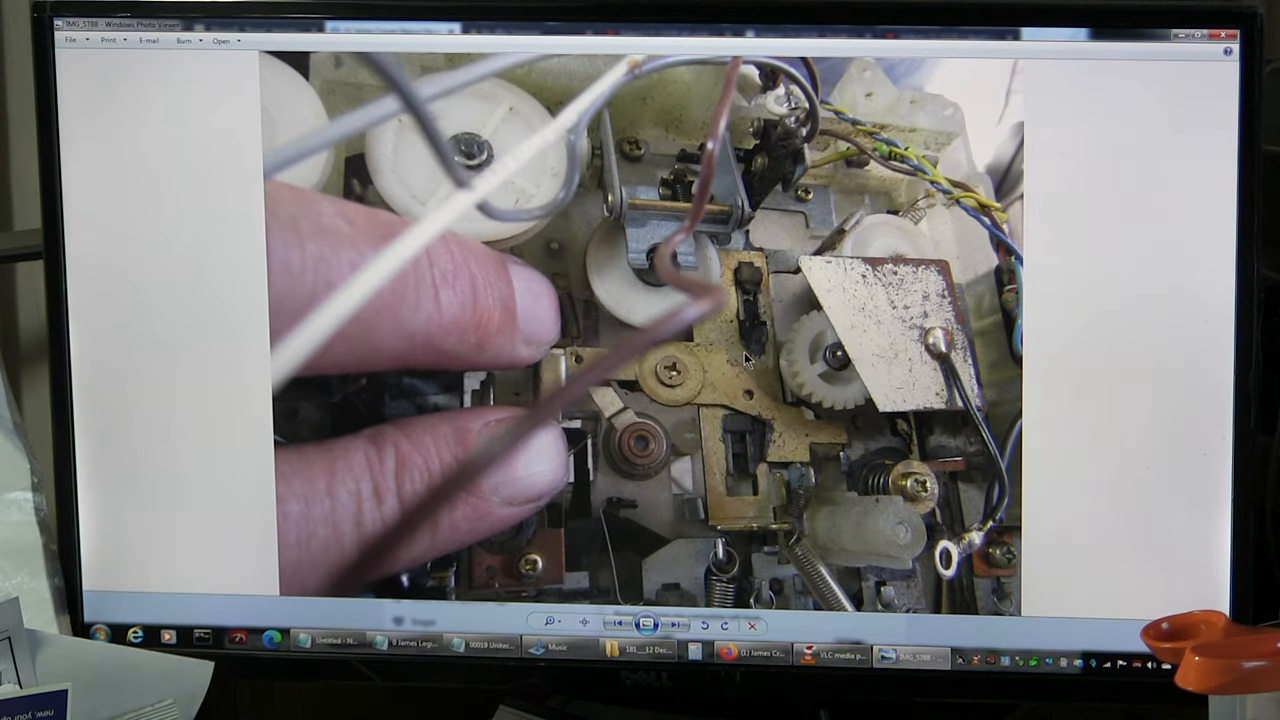
{"action": "mouse_move", "coordinate": [727, 352]}
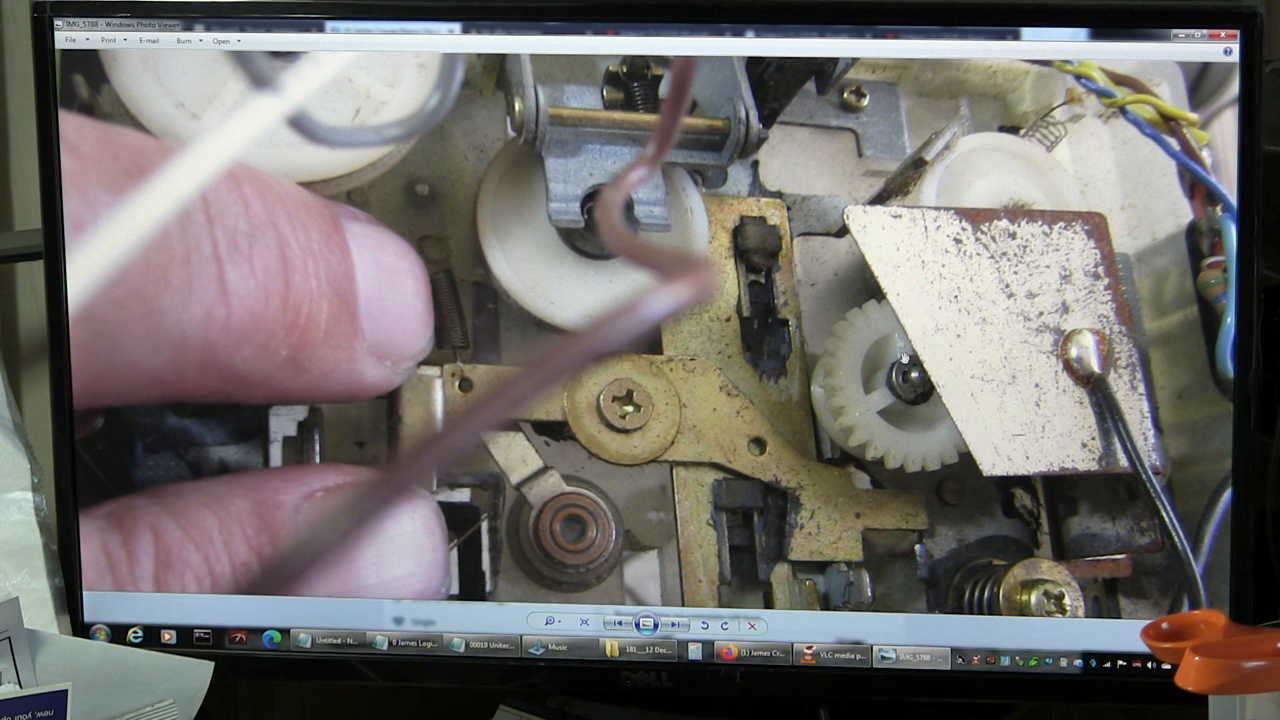
{"action": "mouse_move", "coordinate": [805, 200]}
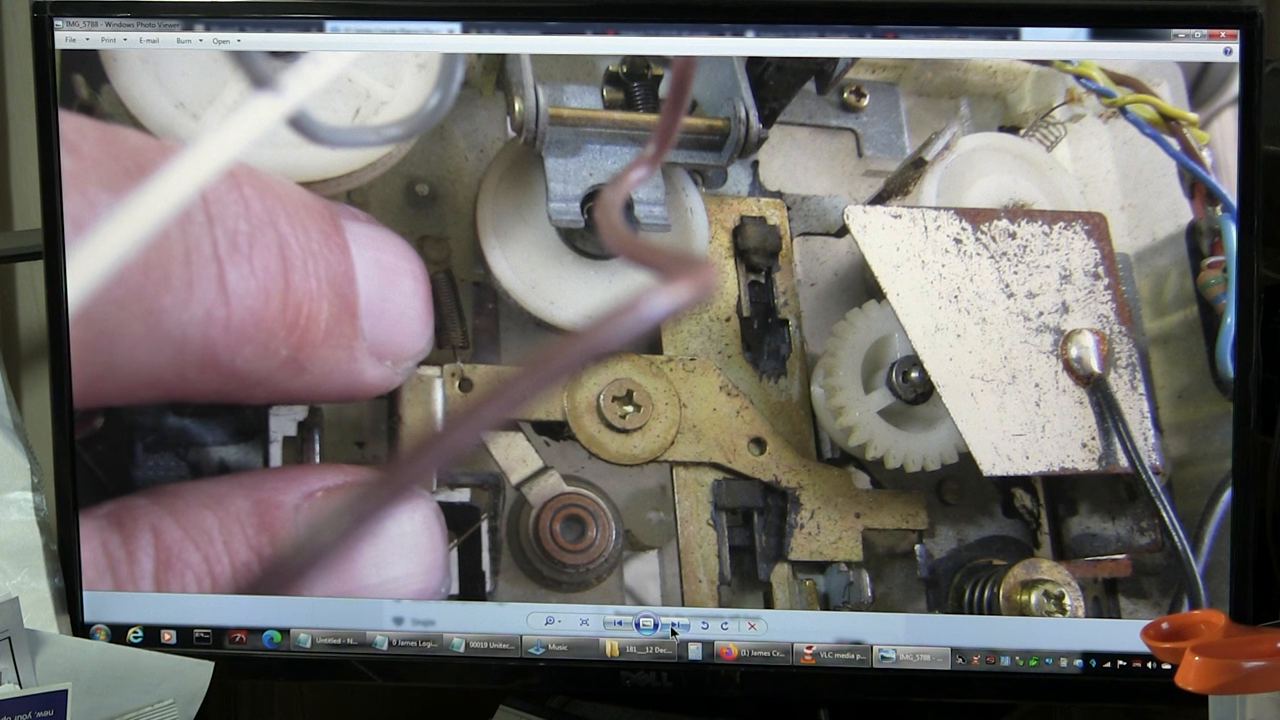
{"action": "left_click", "coordinate": [673, 624]}
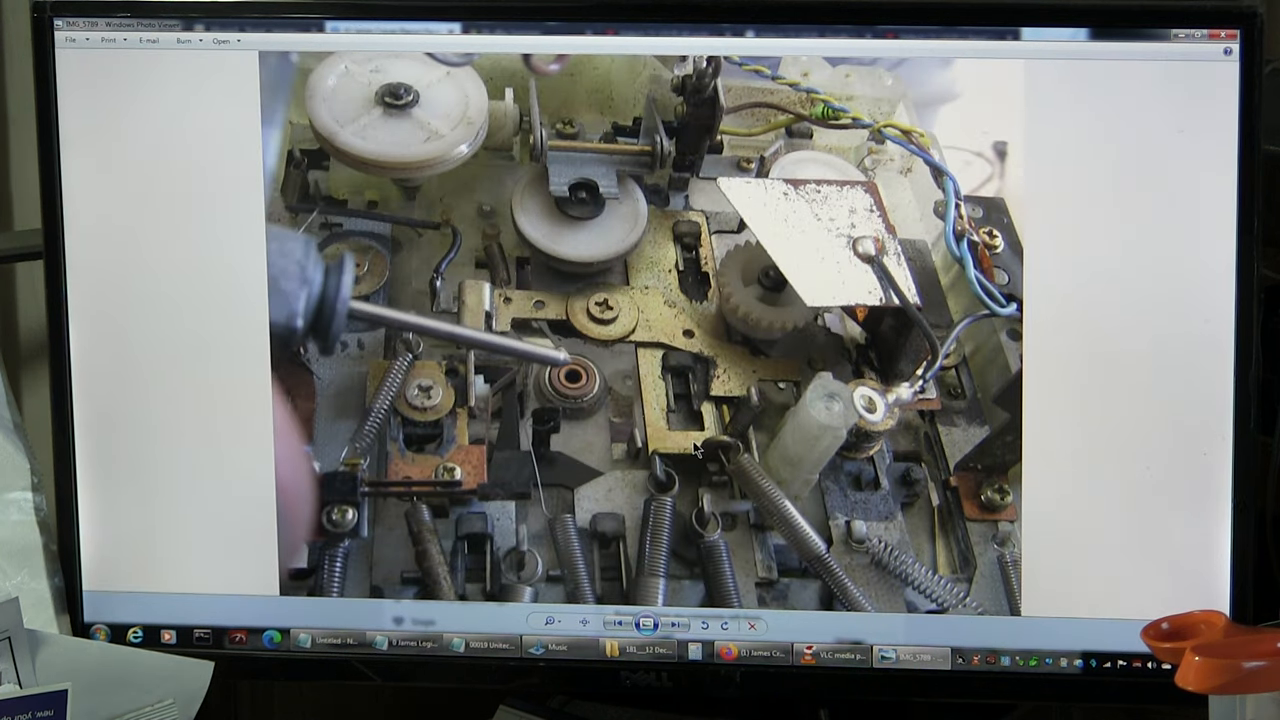
{"action": "mouse_move", "coordinate": [357, 315]}
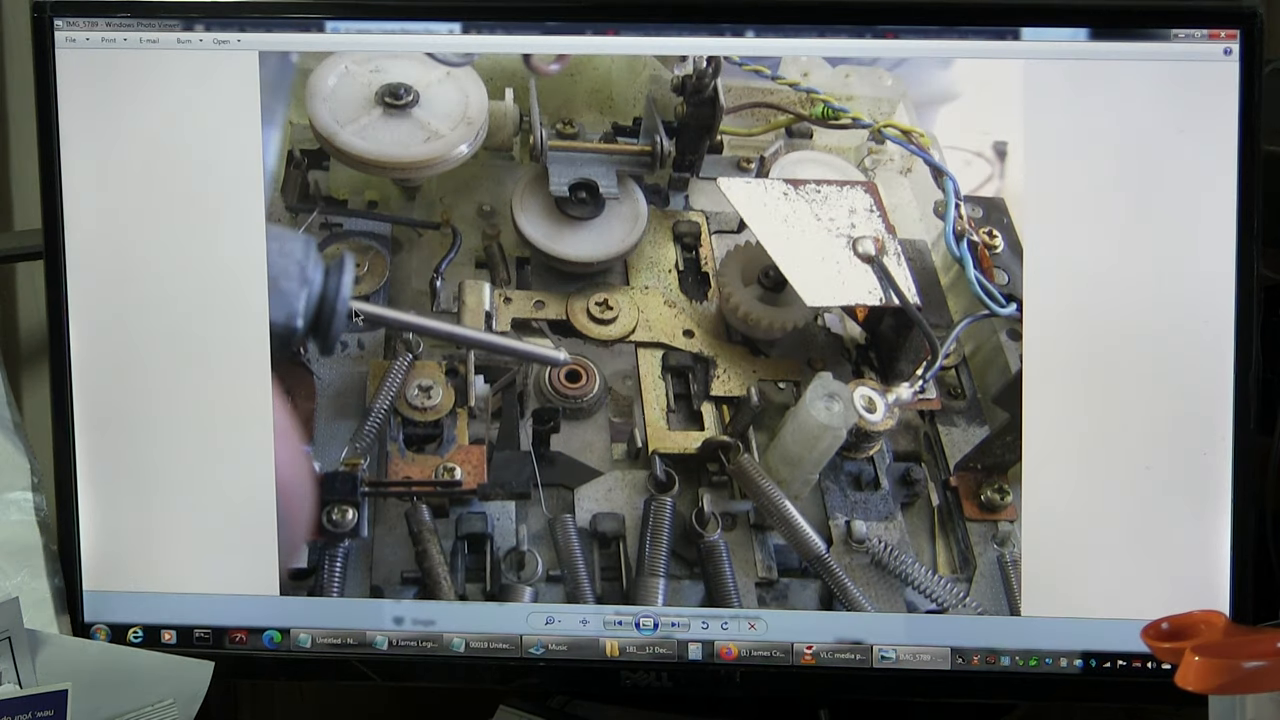
{"action": "mouse_move", "coordinate": [495, 357]}
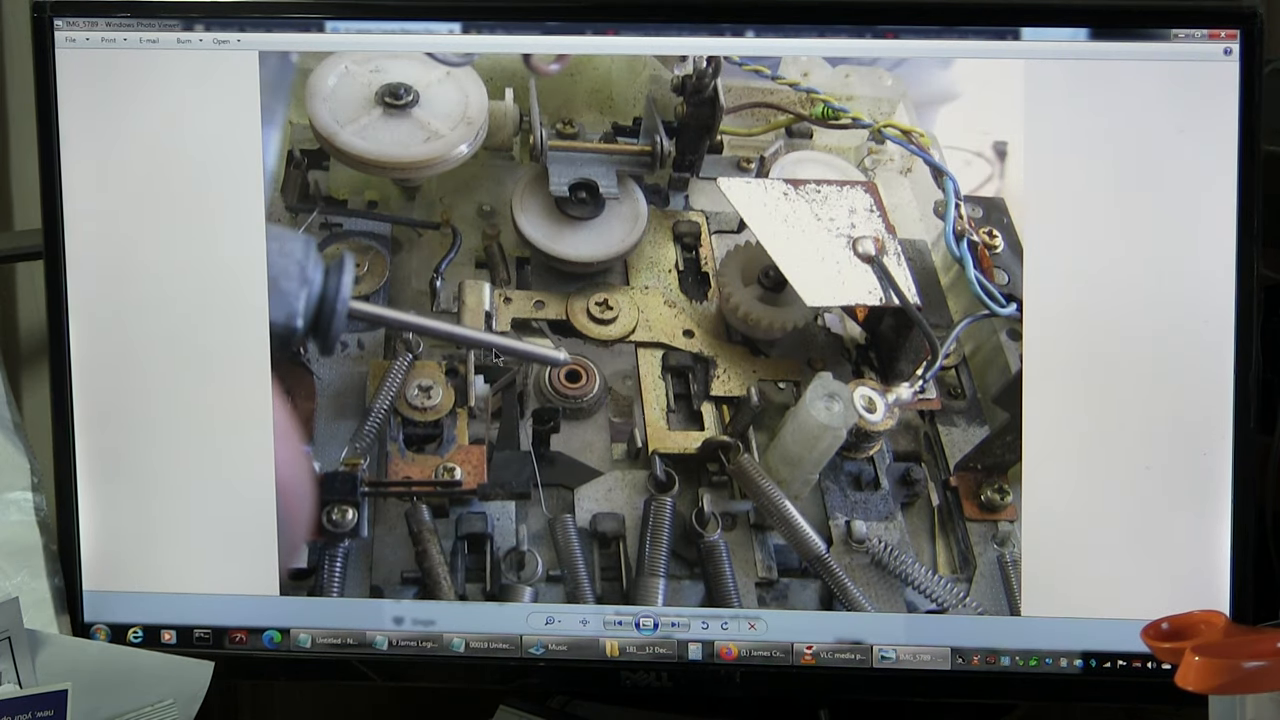
{"action": "mouse_move", "coordinate": [620, 234]}
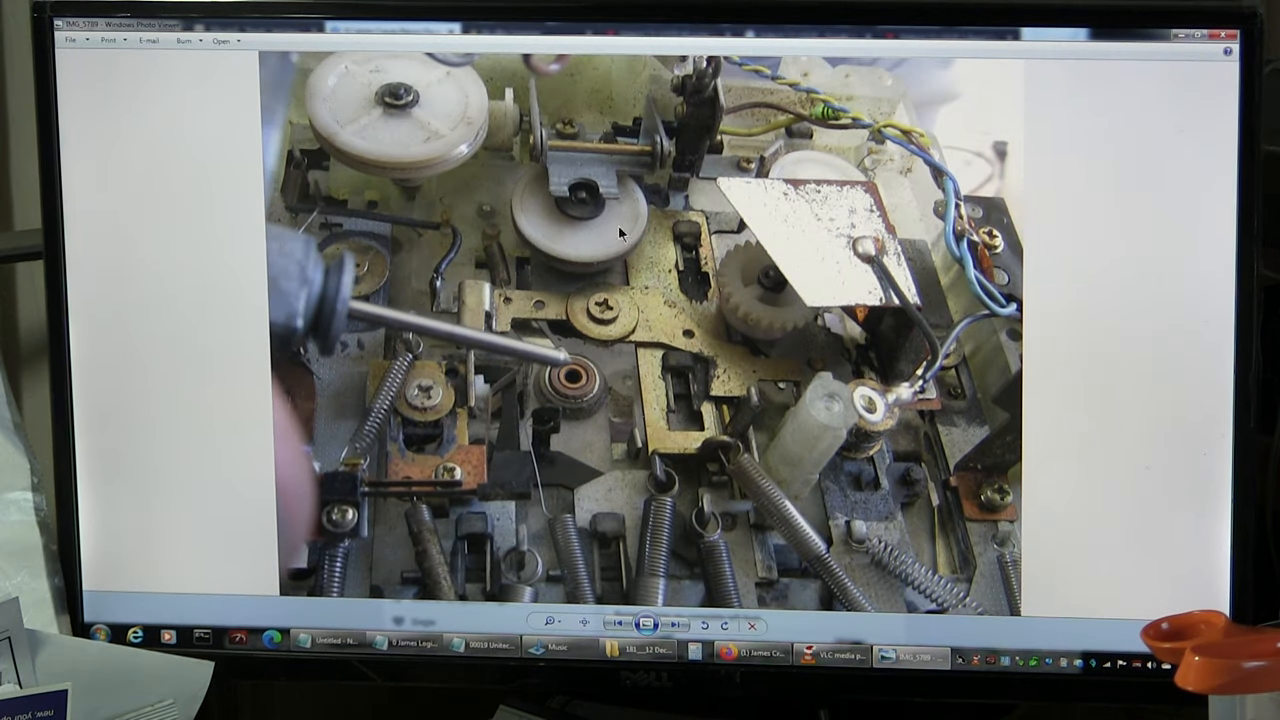
{"action": "left_click", "coordinate": [678, 624]}
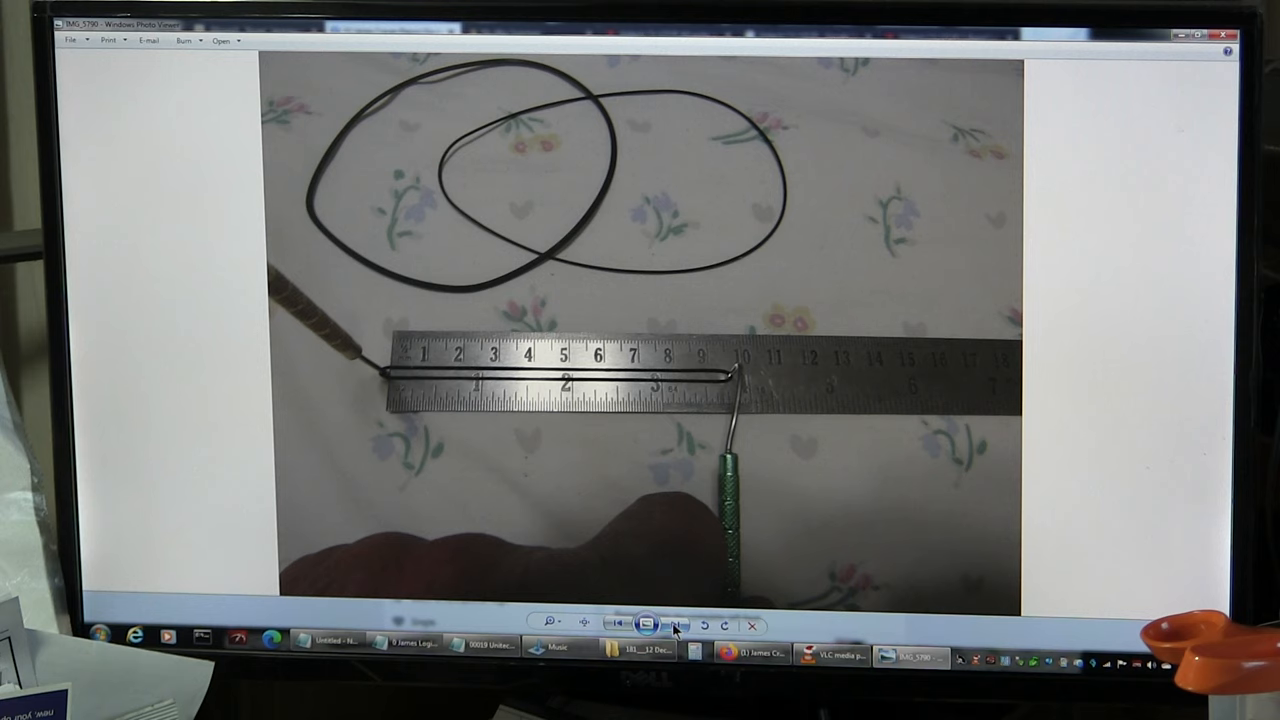
- Compare the first and second belt measurements, zooming in on the ruler to read lengths
{"action": "left_click", "coordinate": [678, 625]}
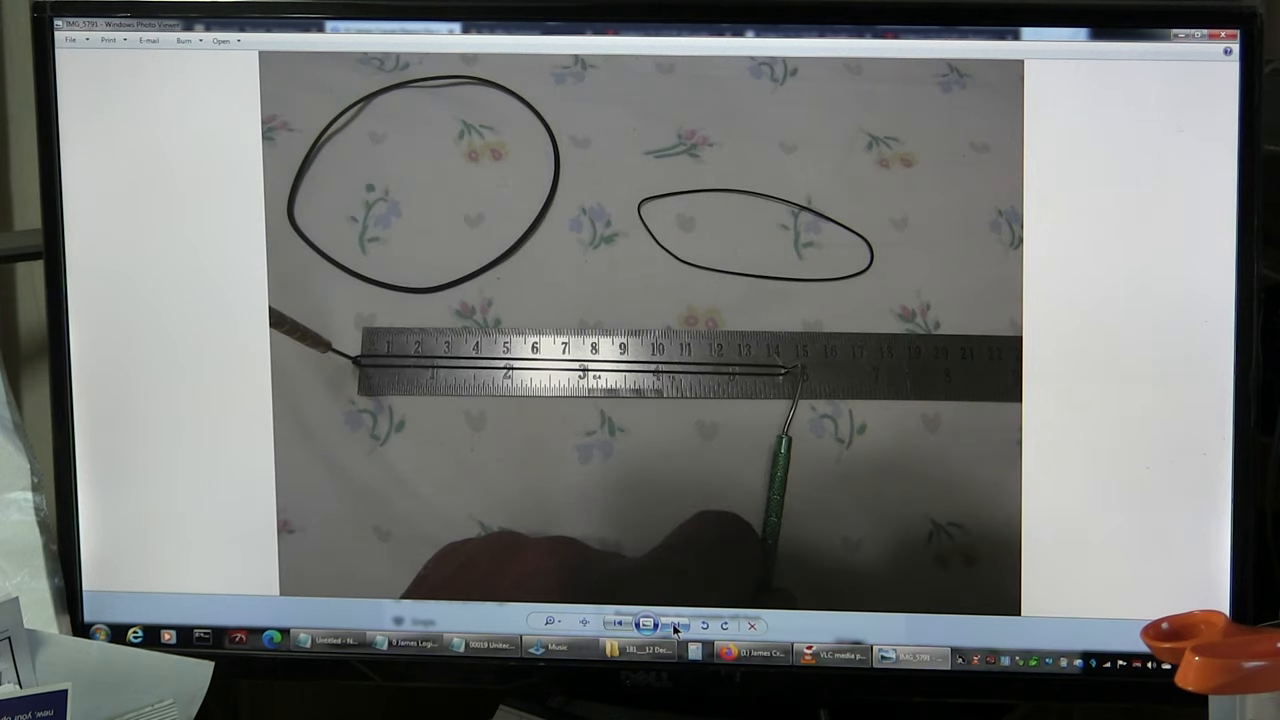
{"action": "left_click", "coordinate": [551, 622]}
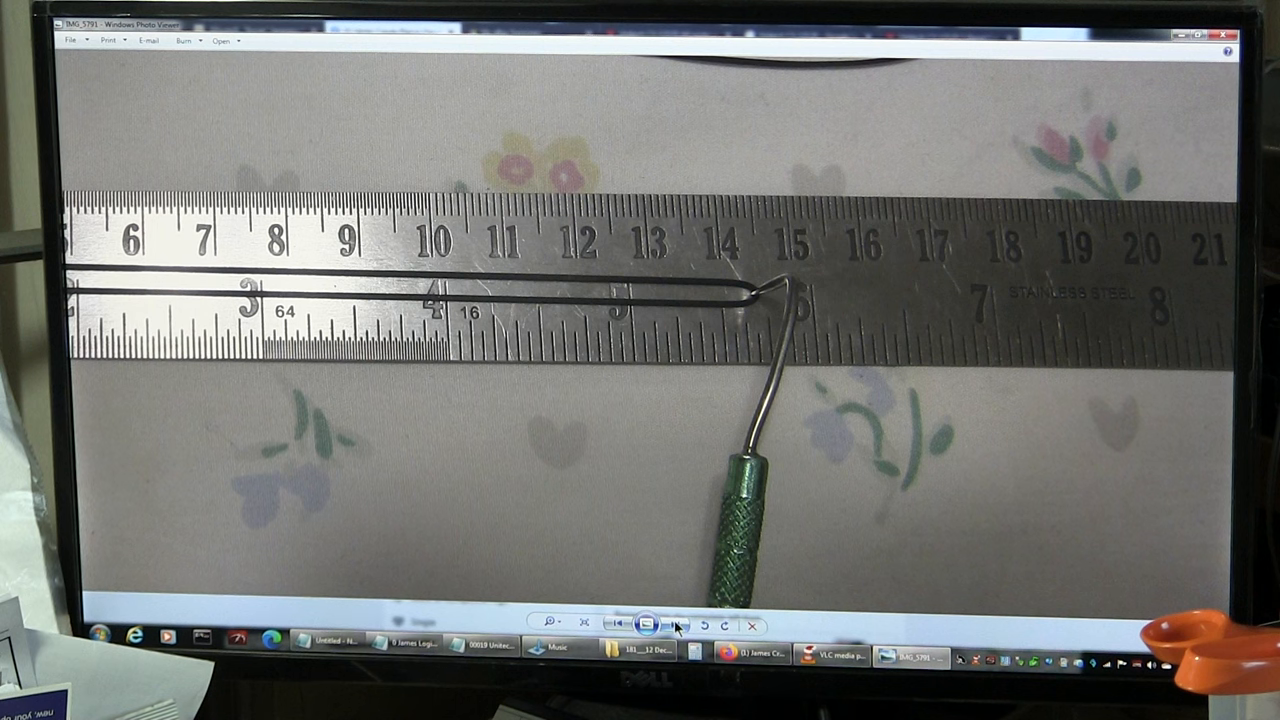
{"action": "left_click", "coordinate": [629, 624]}
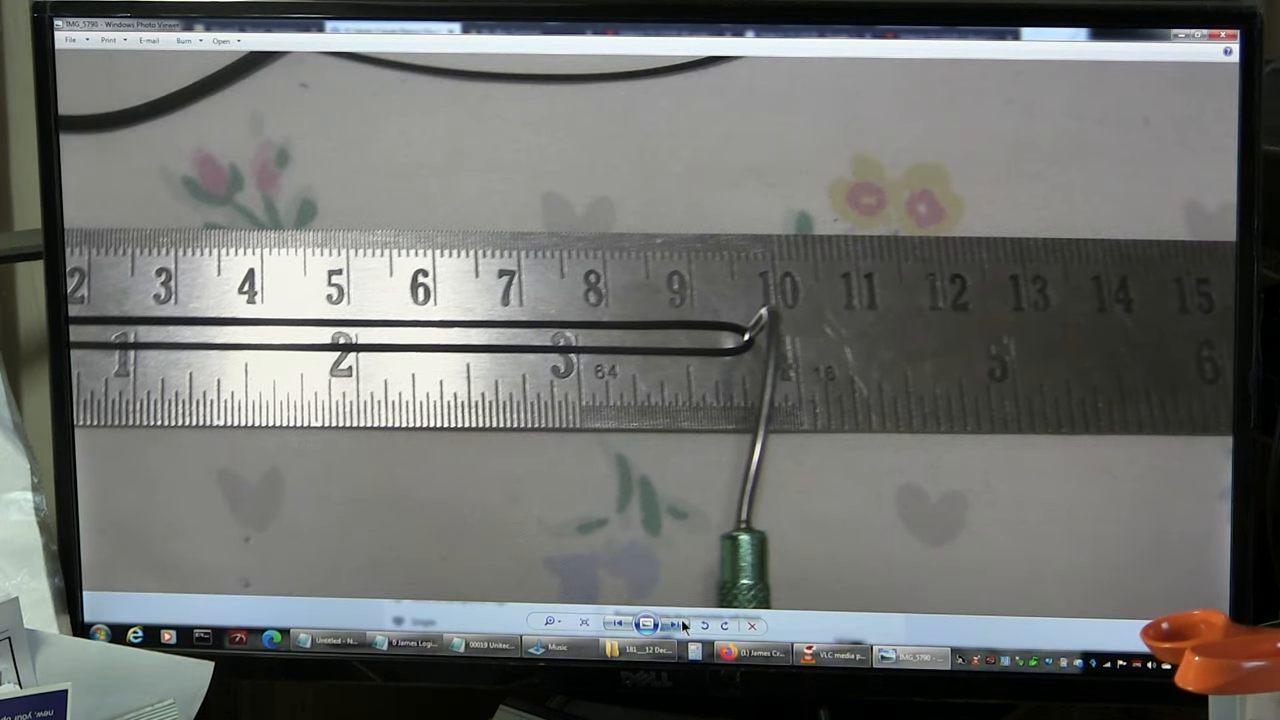
{"action": "left_click", "coordinate": [672, 624]}
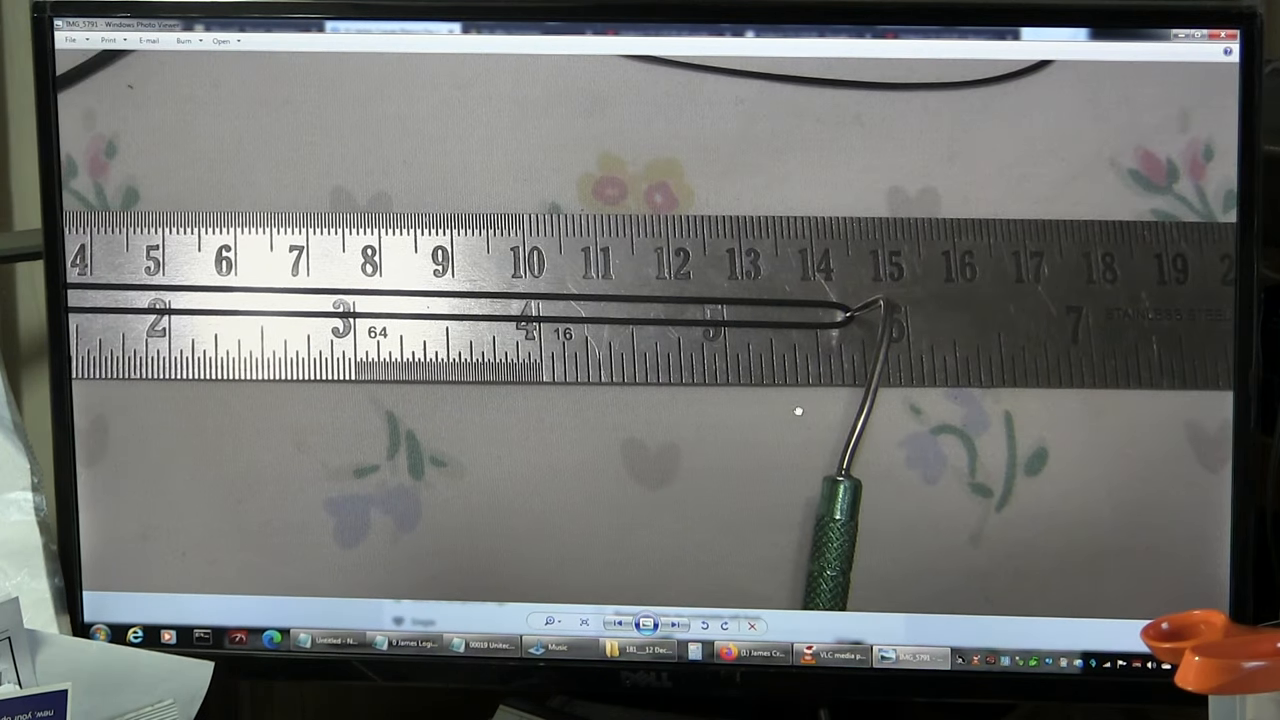
{"action": "mouse_move", "coordinate": [850, 362]}
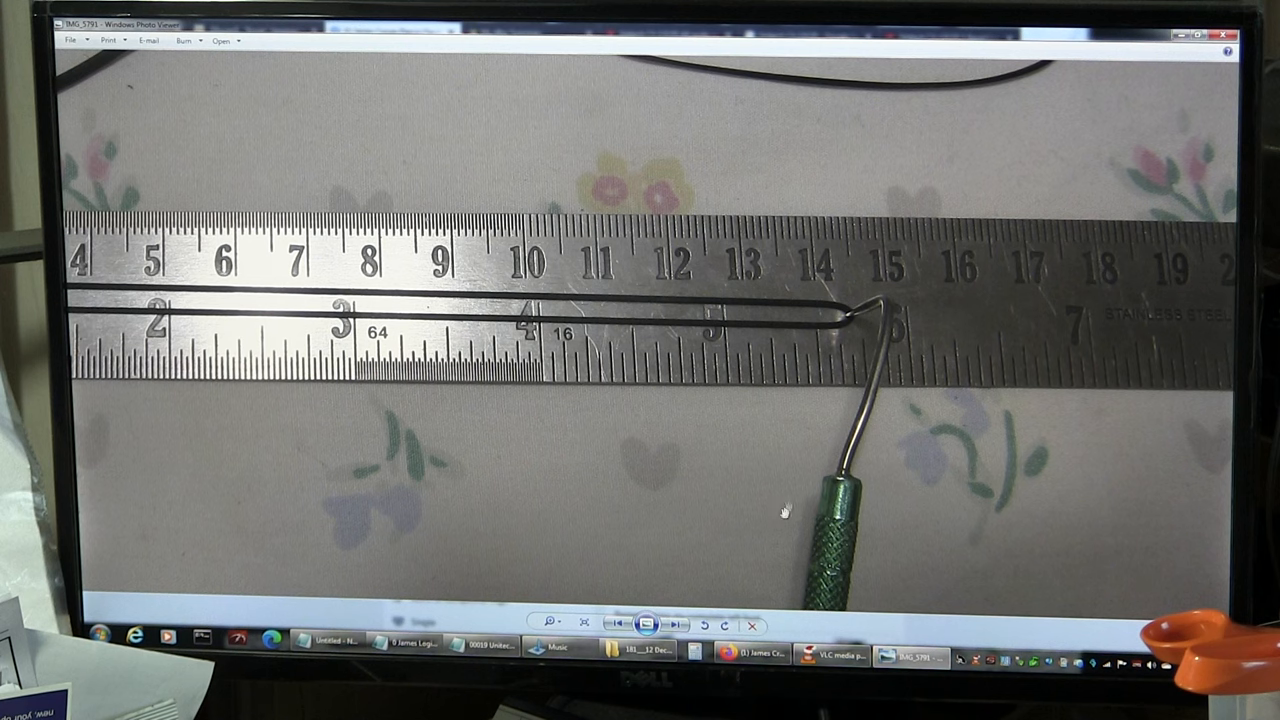
- Advance through the remaining belt measurement photos to the packaged replacement square belts
{"action": "left_click", "coordinate": [675, 624]}
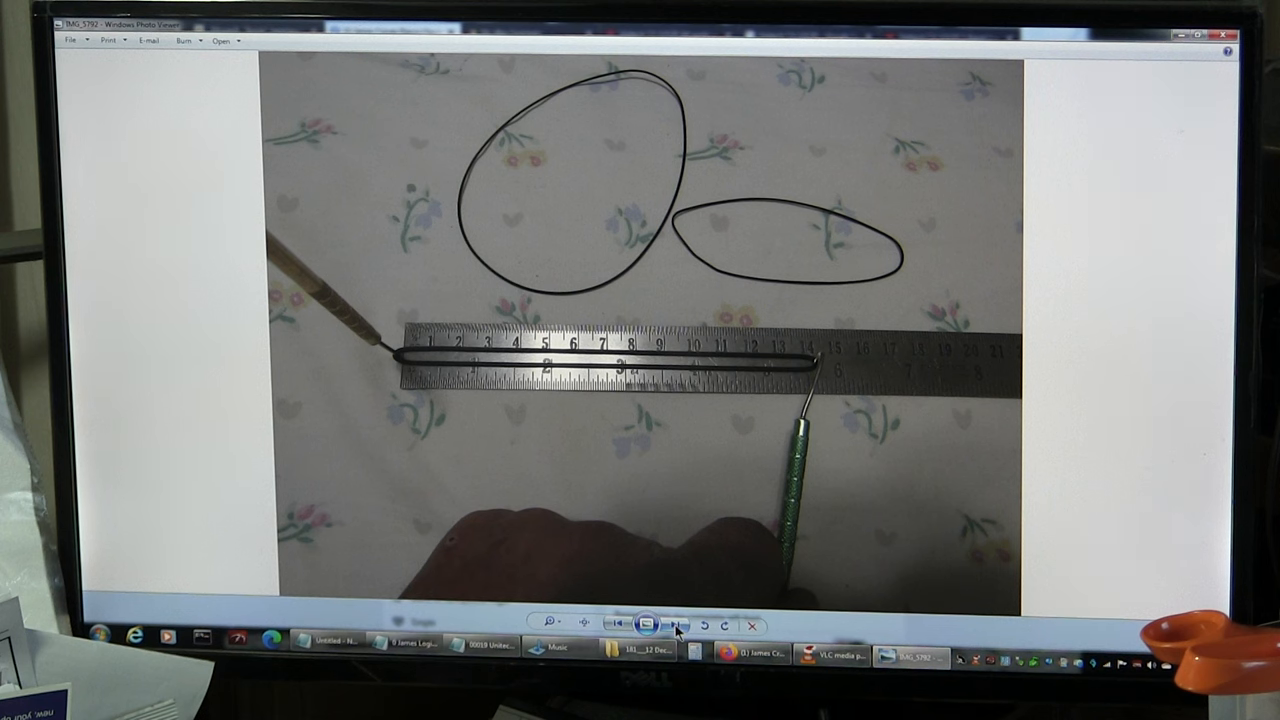
{"action": "left_click", "coordinate": [676, 625]}
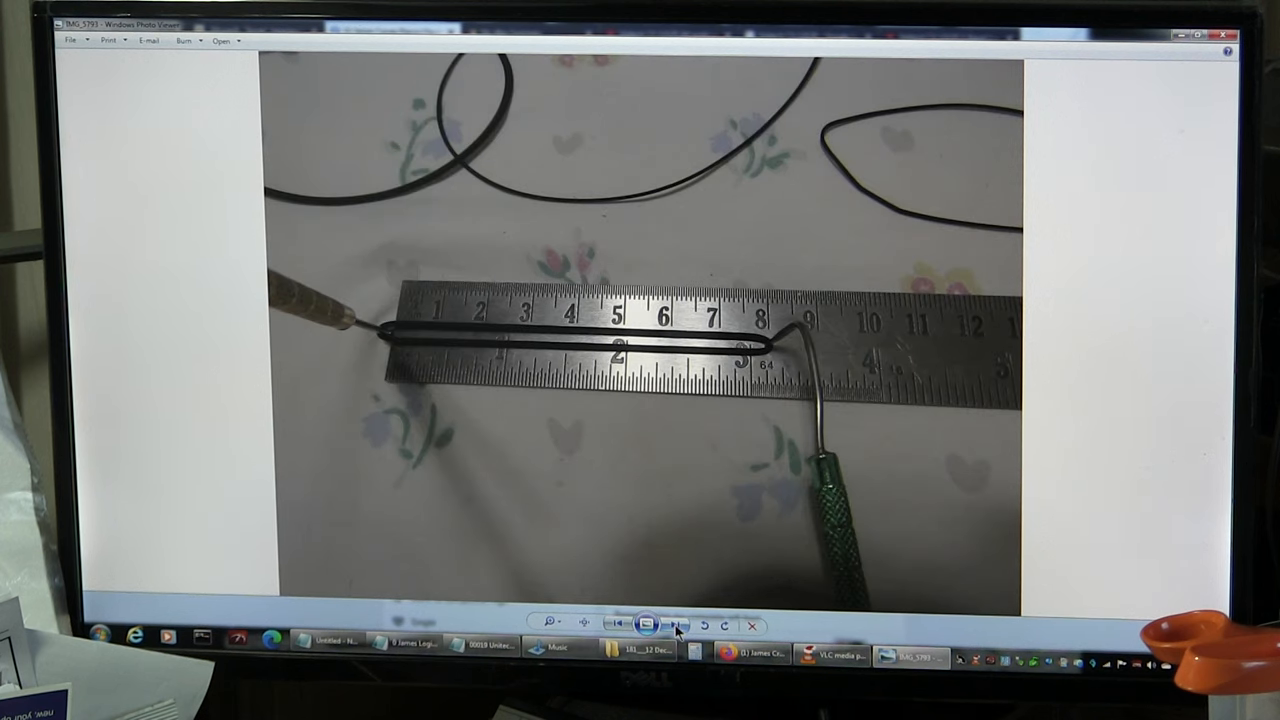
{"action": "left_click", "coordinate": [675, 624]}
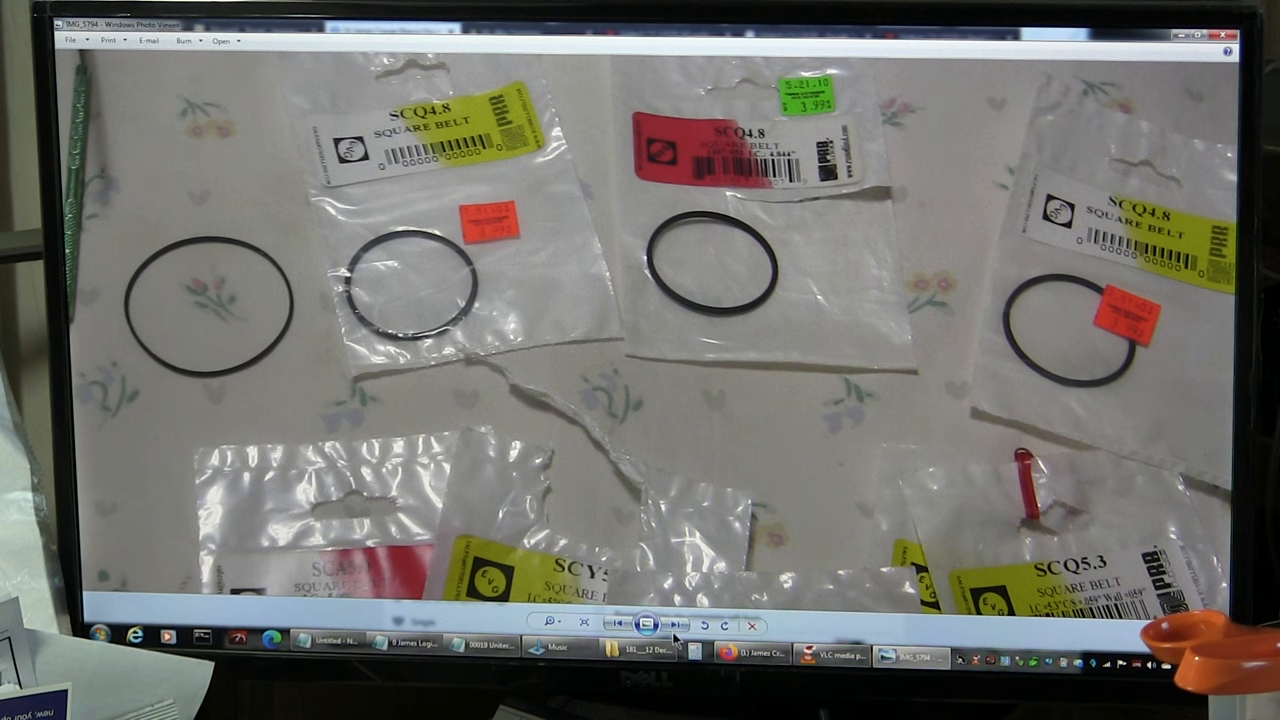
- Zoom in on the SCQ4.8 belt pack label, then return to the fully belted tape deck
{"action": "left_click", "coordinate": [676, 623]}
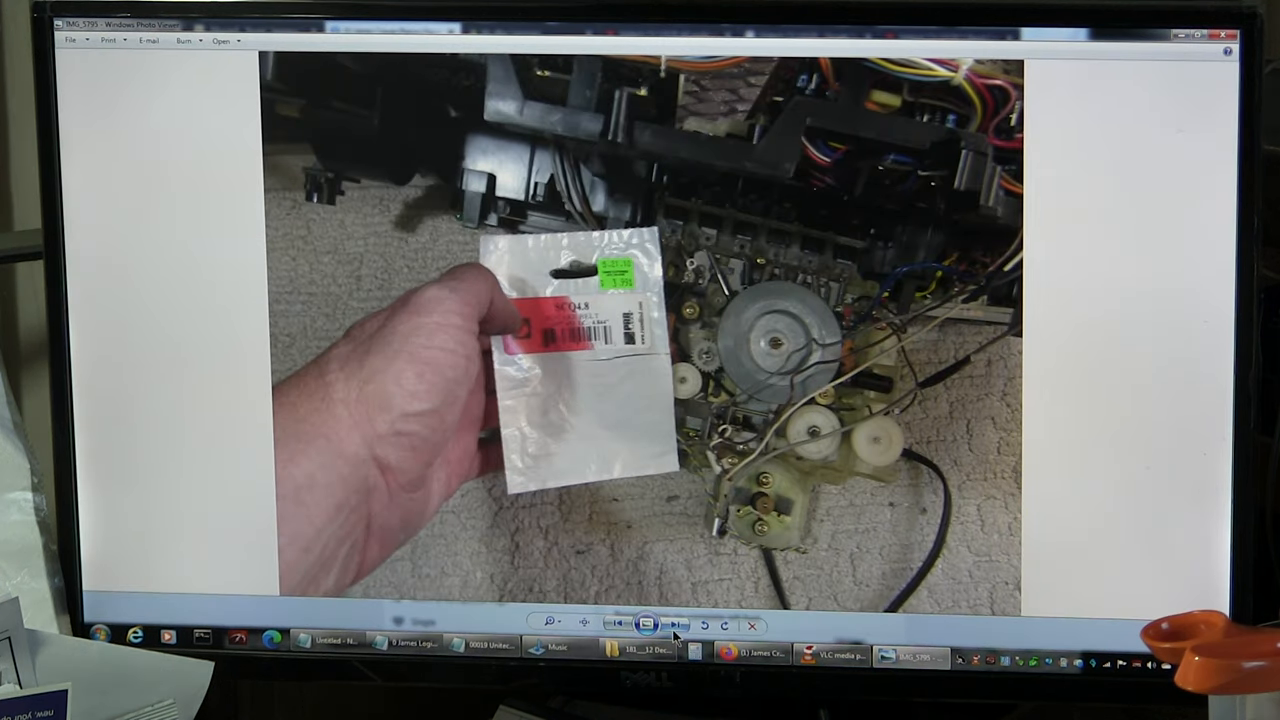
{"action": "left_click", "coordinate": [551, 623]}
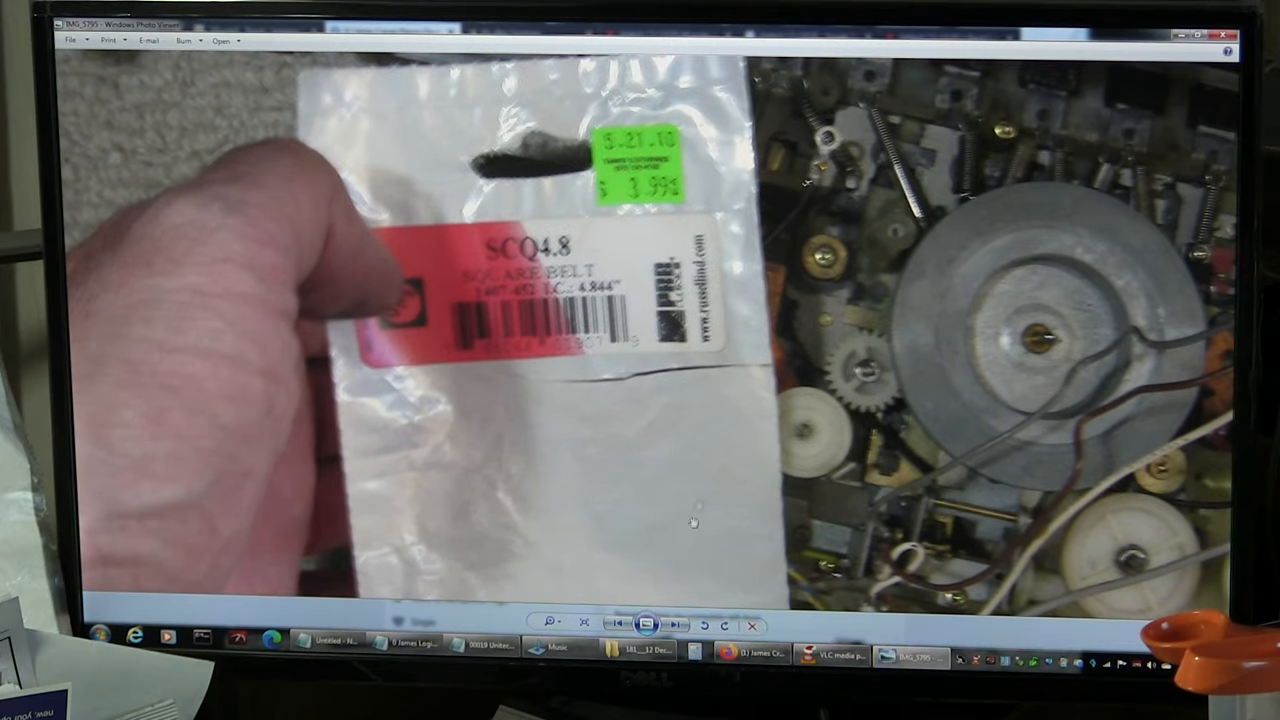
{"action": "left_click", "coordinate": [674, 624]}
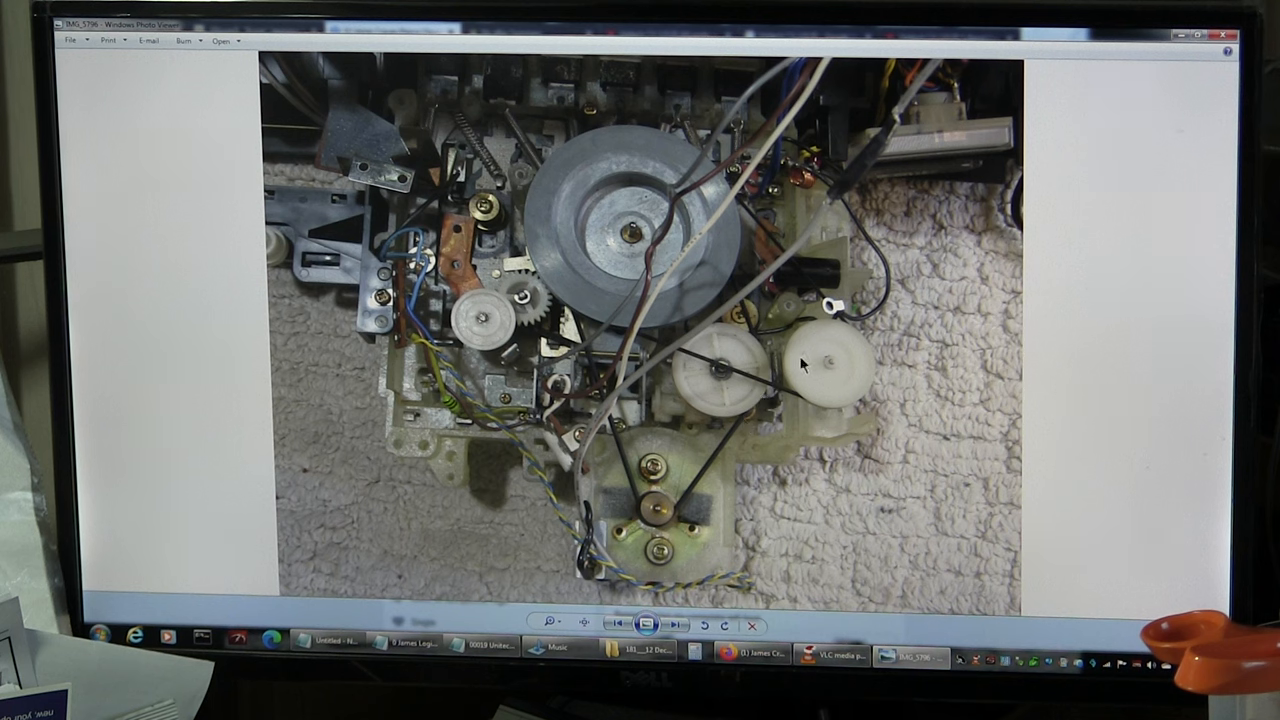
{"action": "mouse_move", "coordinate": [785, 490]}
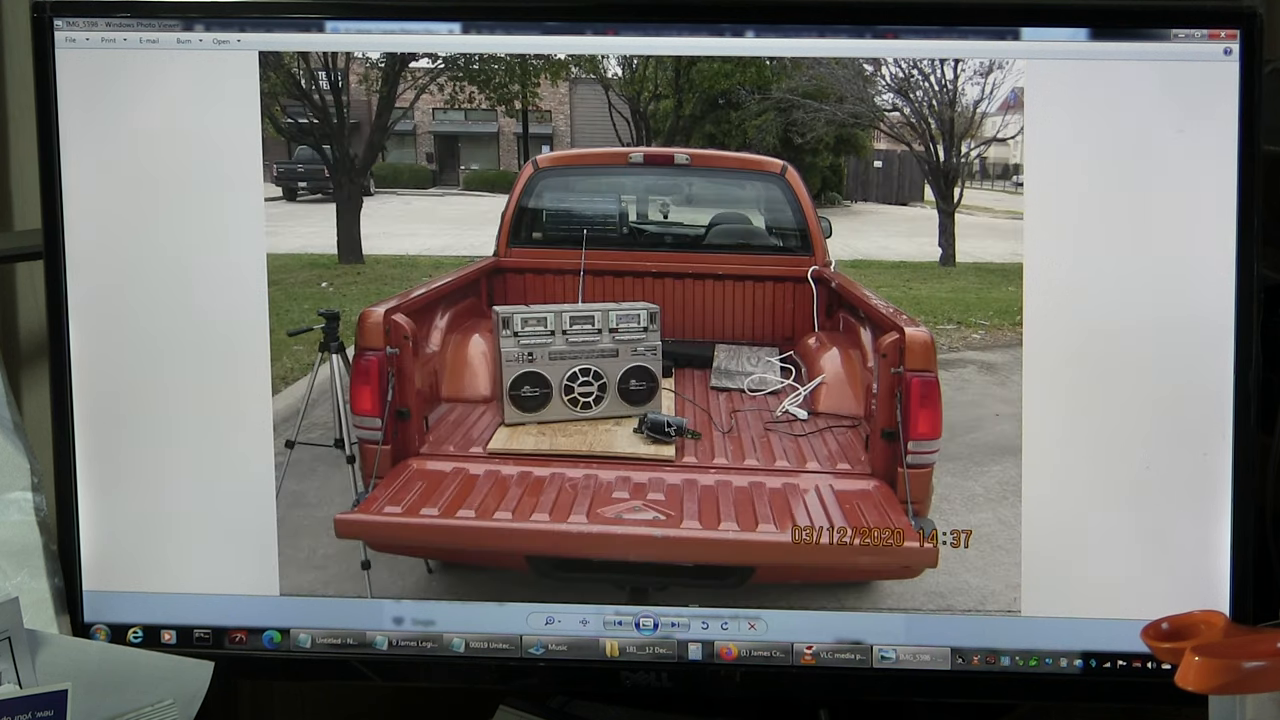
{"action": "left_click", "coordinate": [673, 624]}
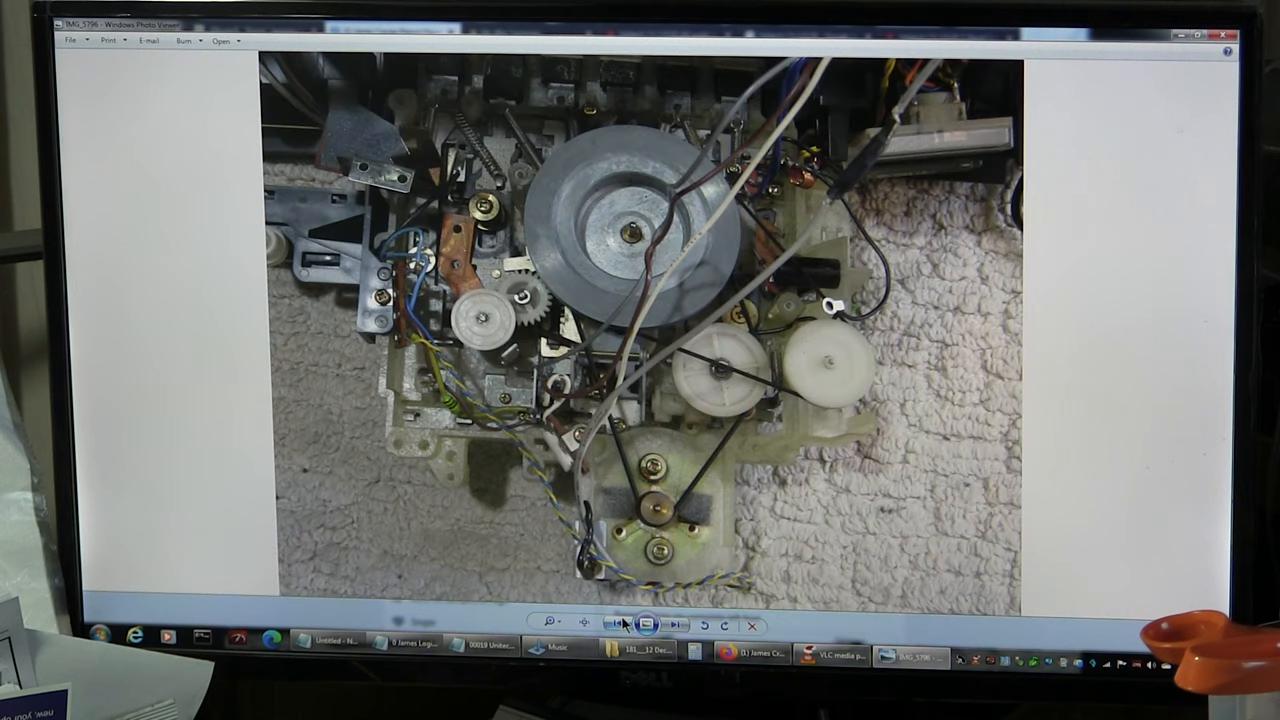